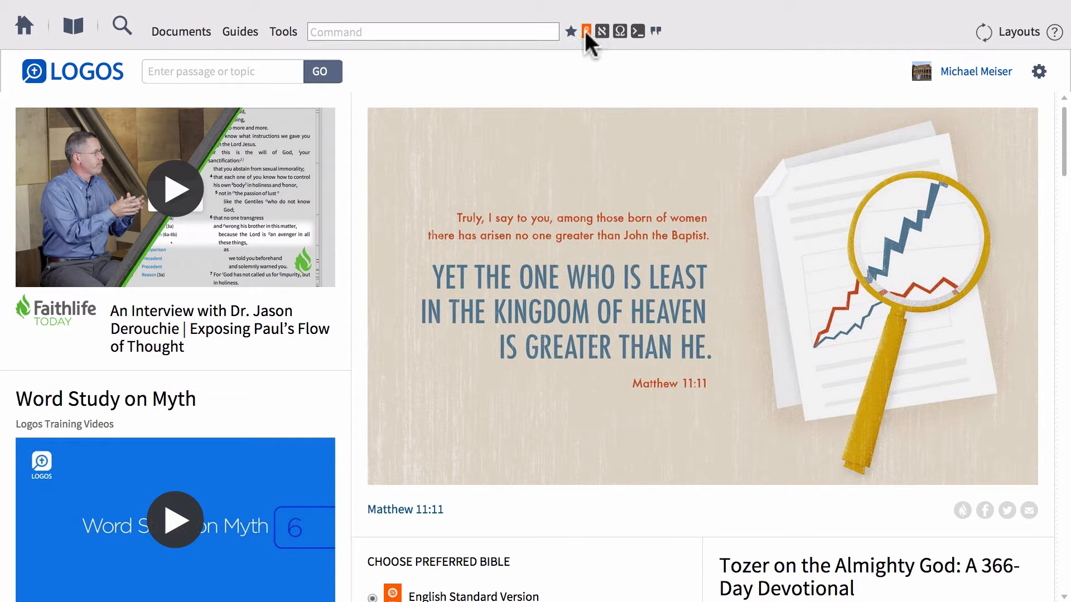
Open the English Standard Version Bible at Mark 12.
{"action": "left_click", "coordinate": [586, 31]}
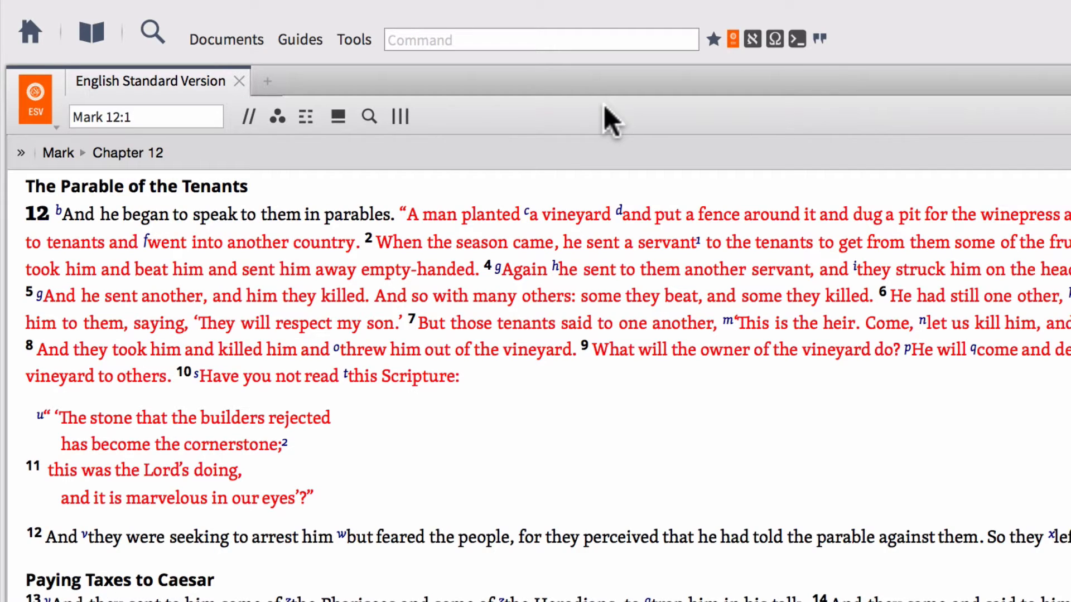
{"action": "mouse_move", "coordinate": [249, 117]}
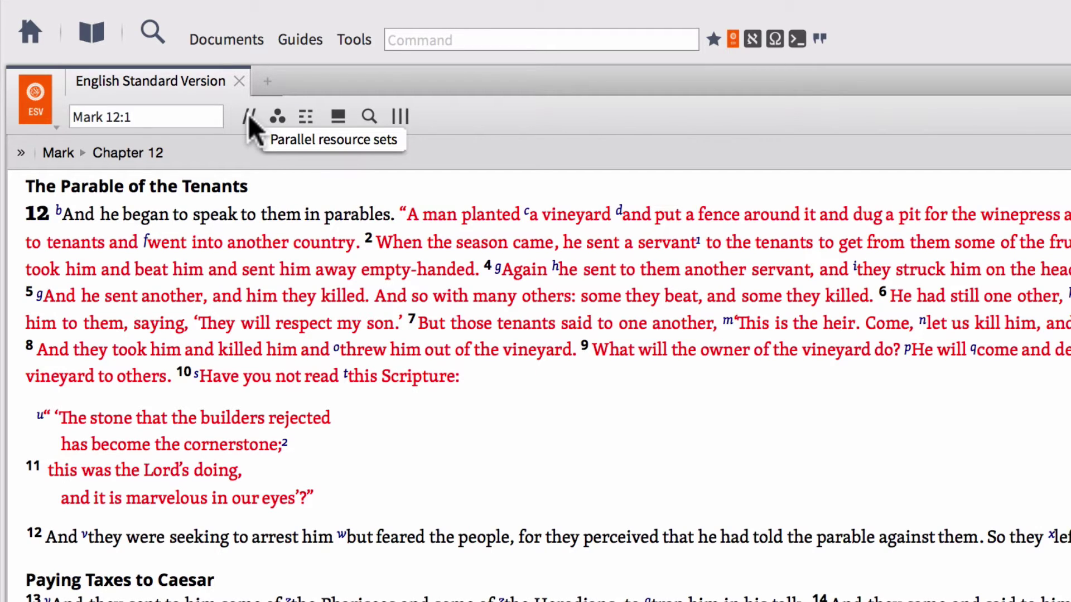
{"action": "mouse_move", "coordinate": [253, 133]}
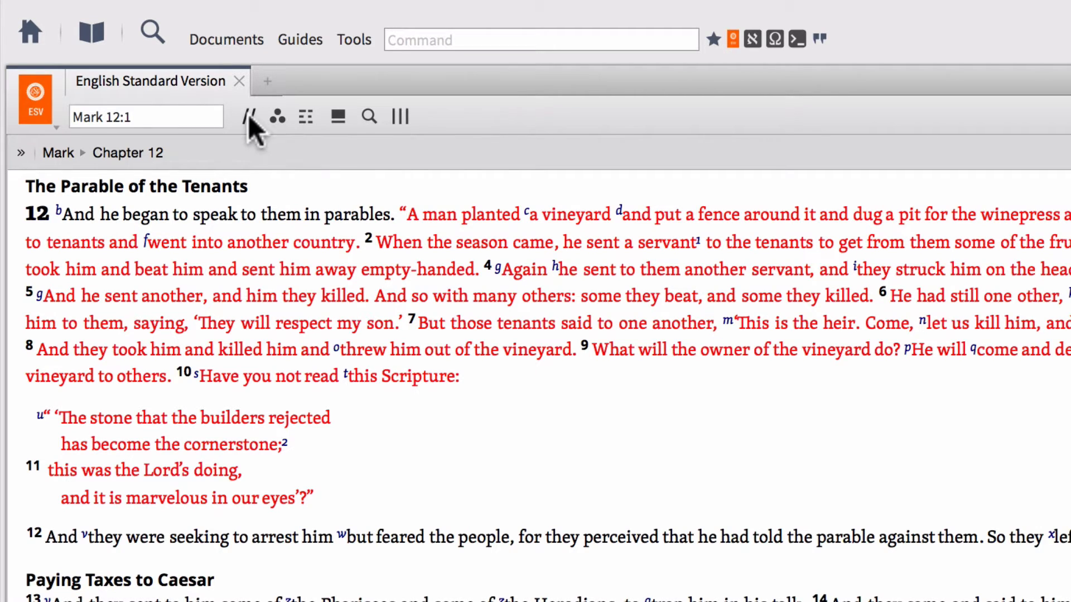
{"action": "left_click", "coordinate": [248, 118]}
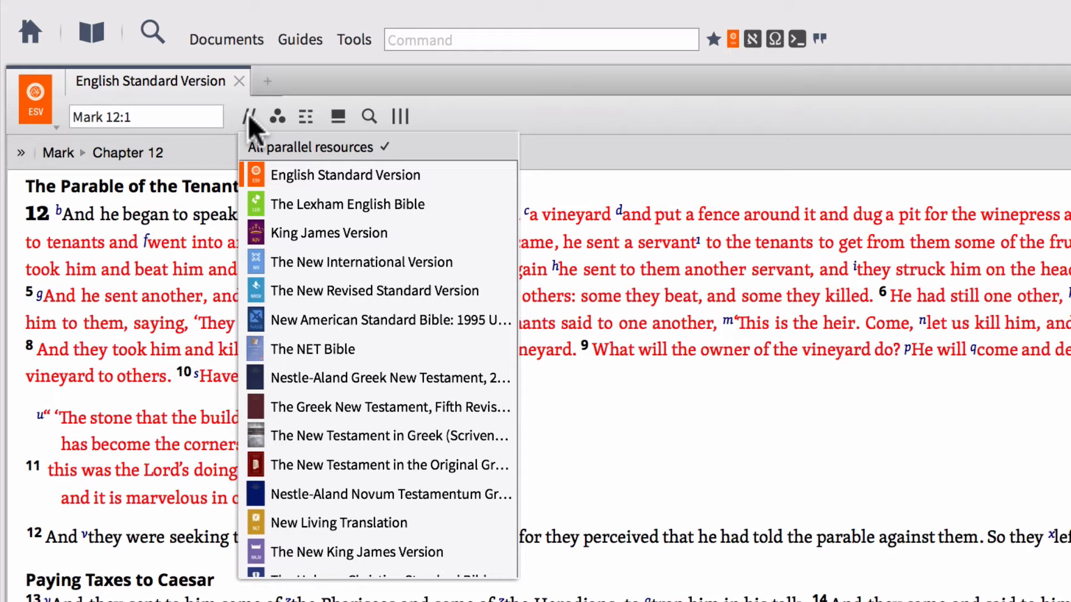
{"action": "mouse_move", "coordinate": [313, 204]}
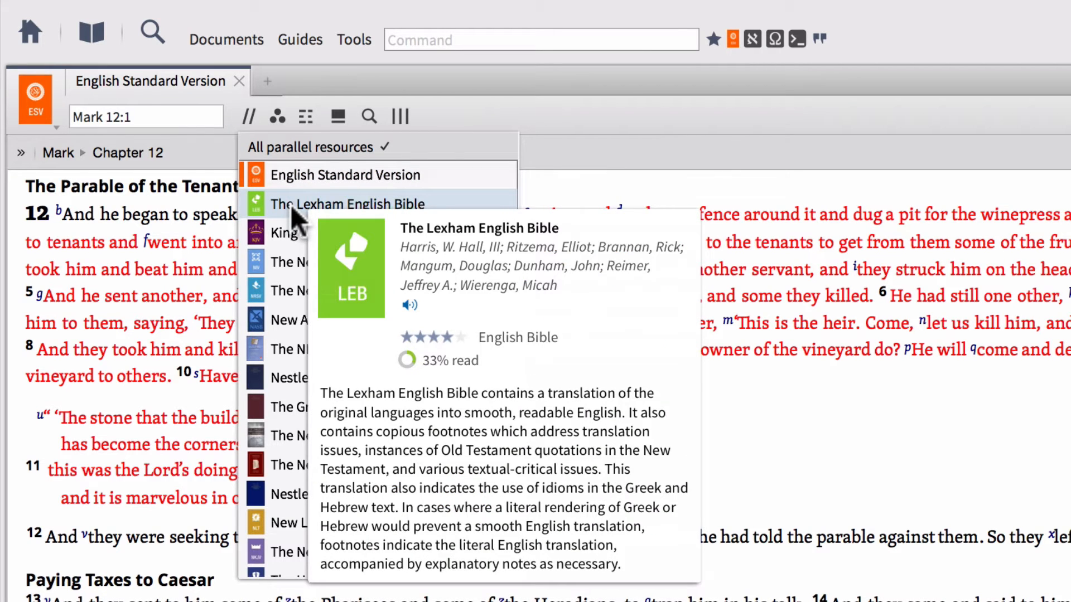
{"action": "left_click", "coordinate": [347, 204]}
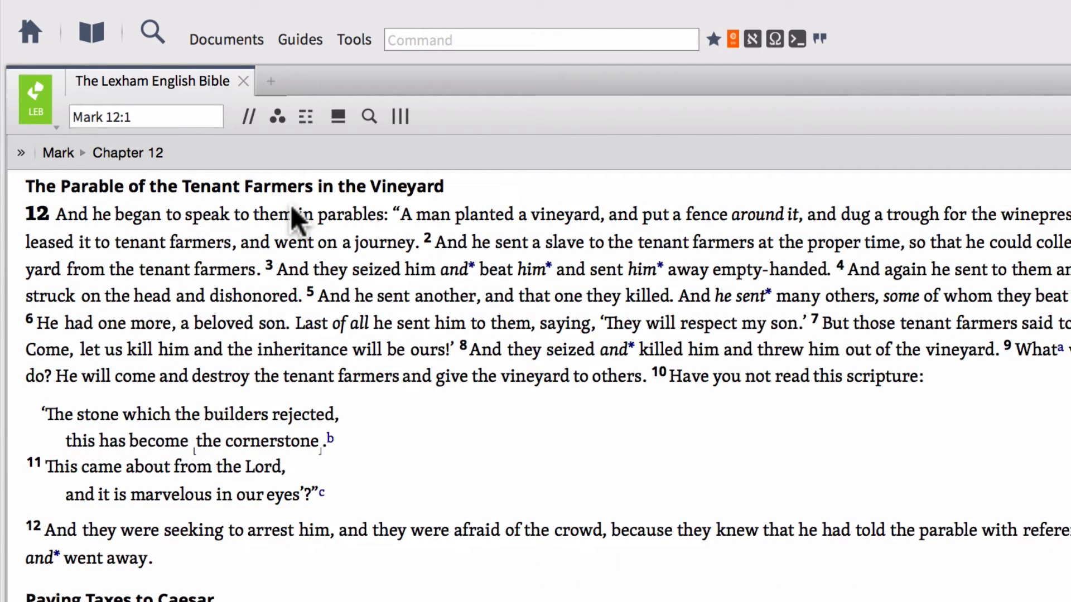
{"action": "mouse_move", "coordinate": [250, 133]}
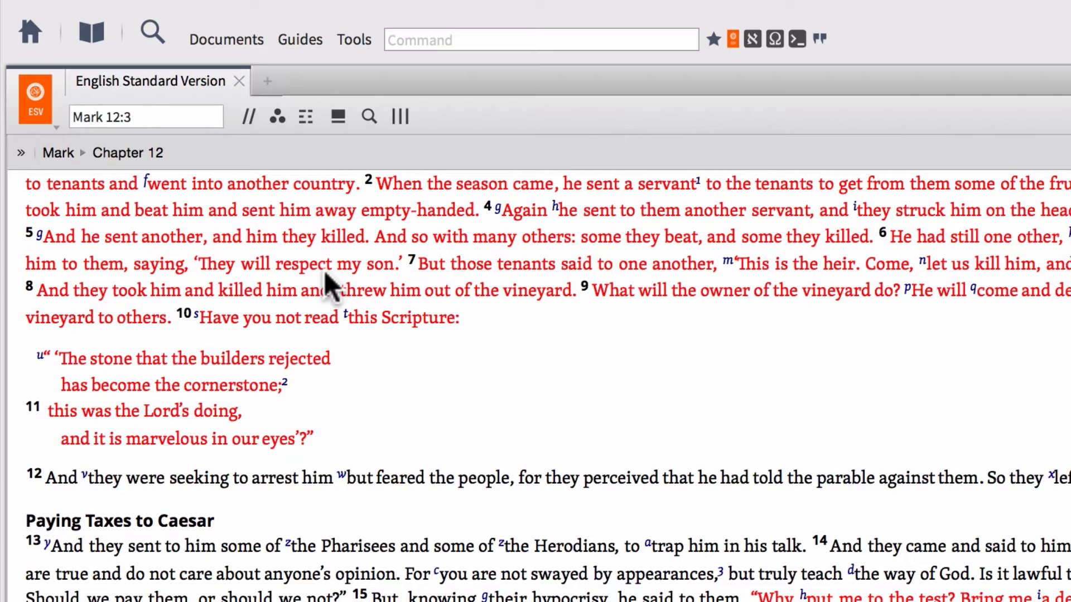
{"action": "mouse_move", "coordinate": [276, 117]}
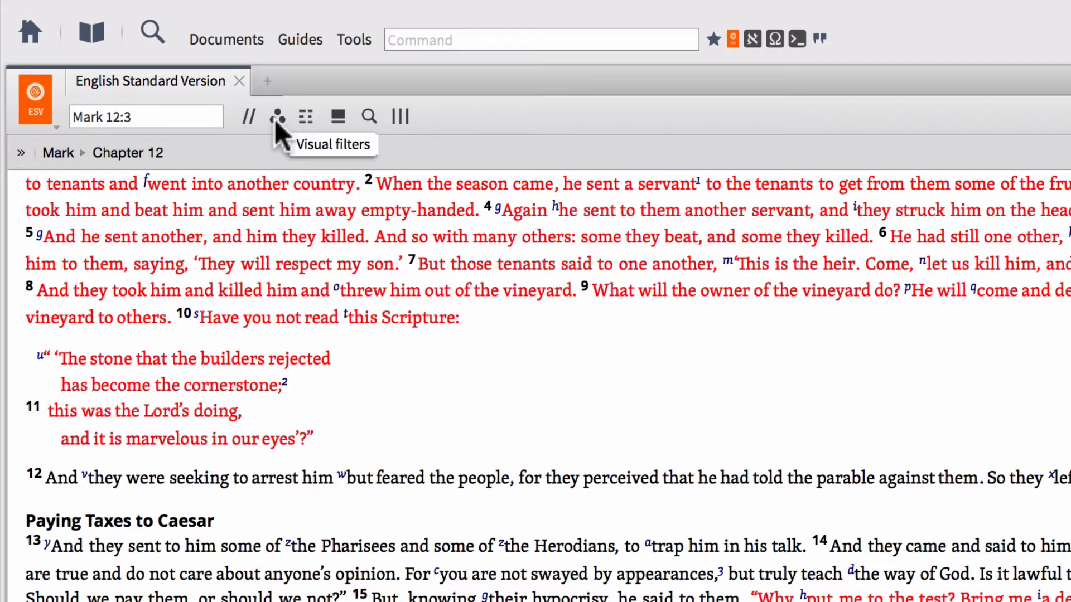
Show the ESV's visual filters list with the Resource options expanded.
{"action": "left_click", "coordinate": [276, 117]}
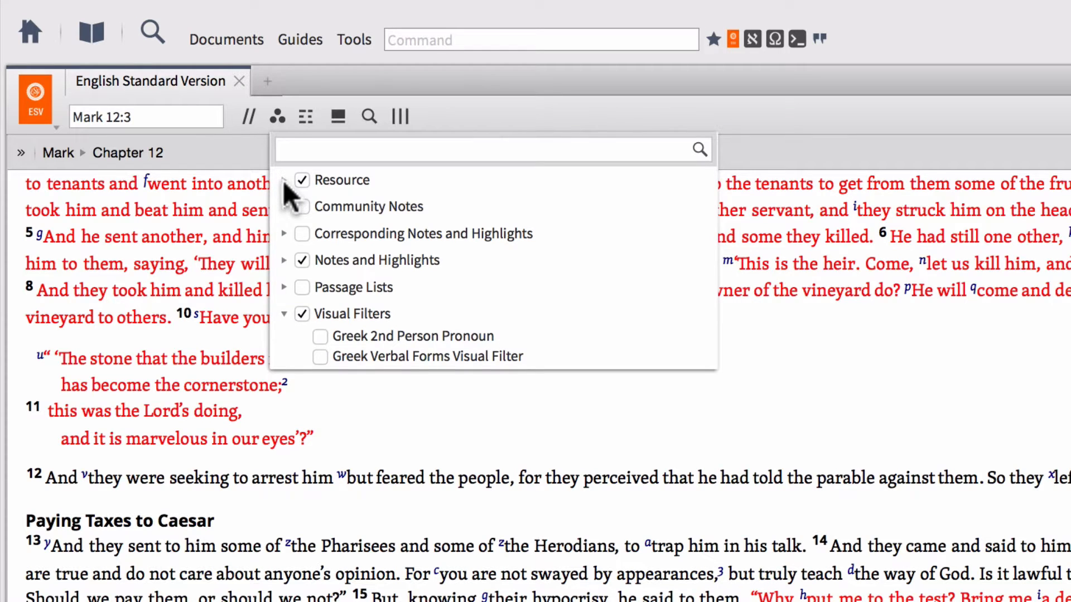
{"action": "left_click", "coordinate": [284, 179]}
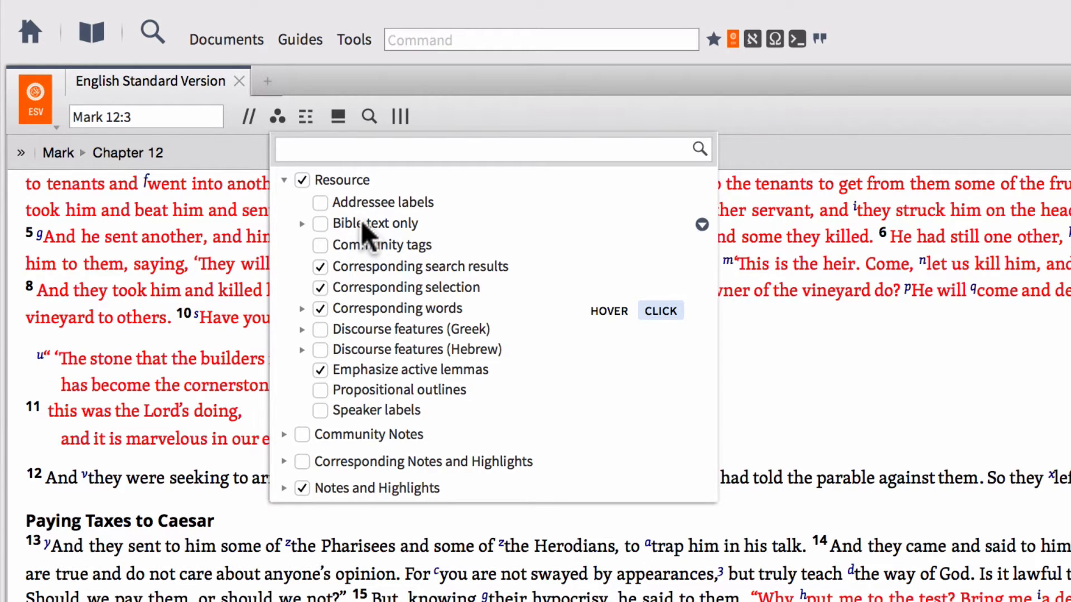
Switch the ESV to Bible text only and hide the footnote indicators.
{"action": "left_click", "coordinate": [303, 223]}
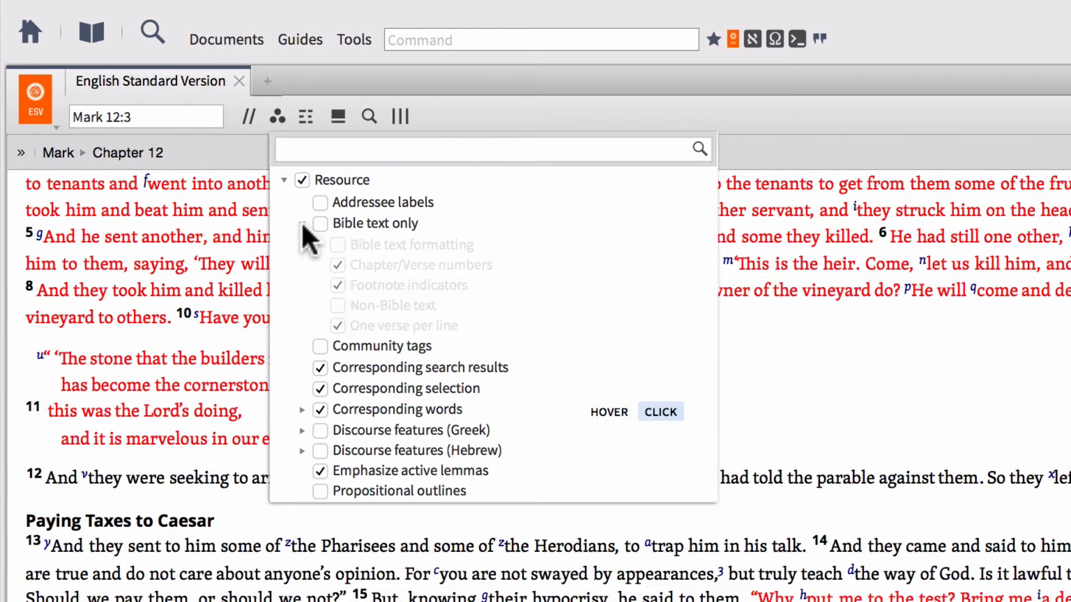
{"action": "left_click", "coordinate": [318, 223]}
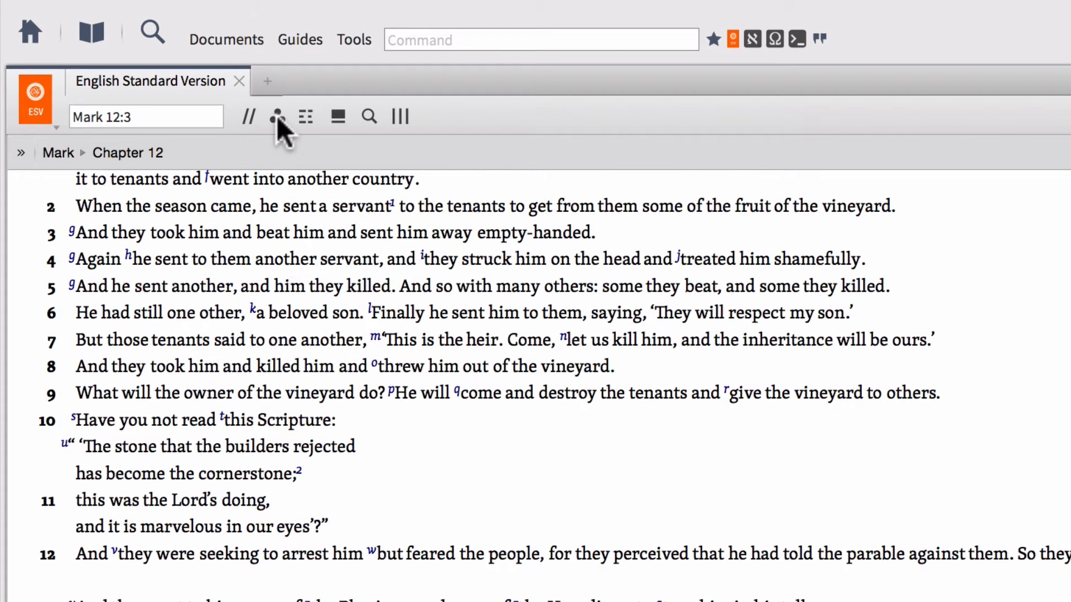
{"action": "left_click", "coordinate": [276, 117]}
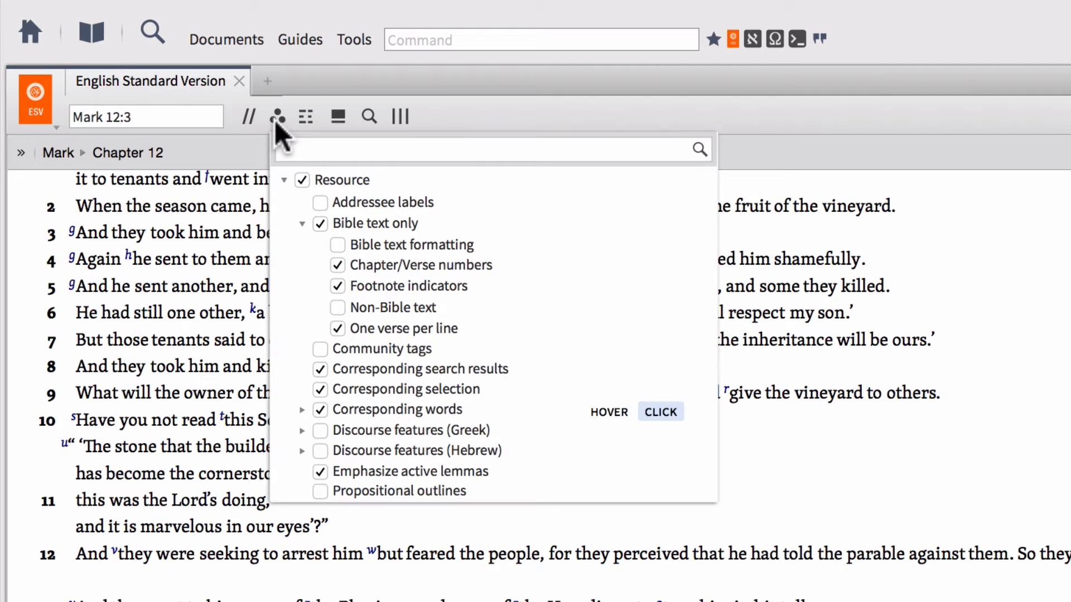
{"action": "mouse_move", "coordinate": [395, 265]}
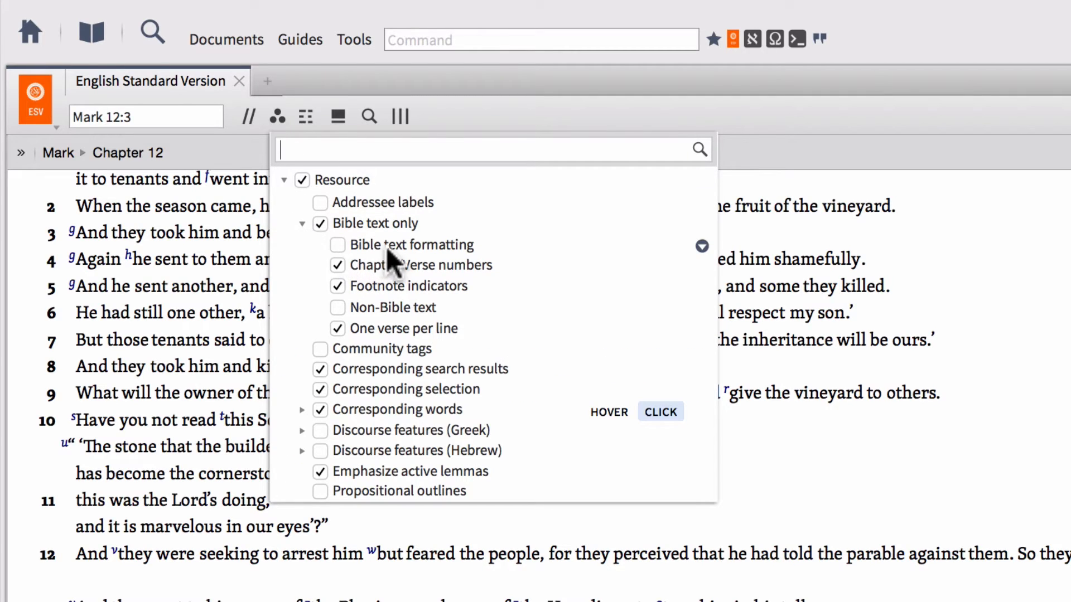
{"action": "mouse_move", "coordinate": [388, 296]}
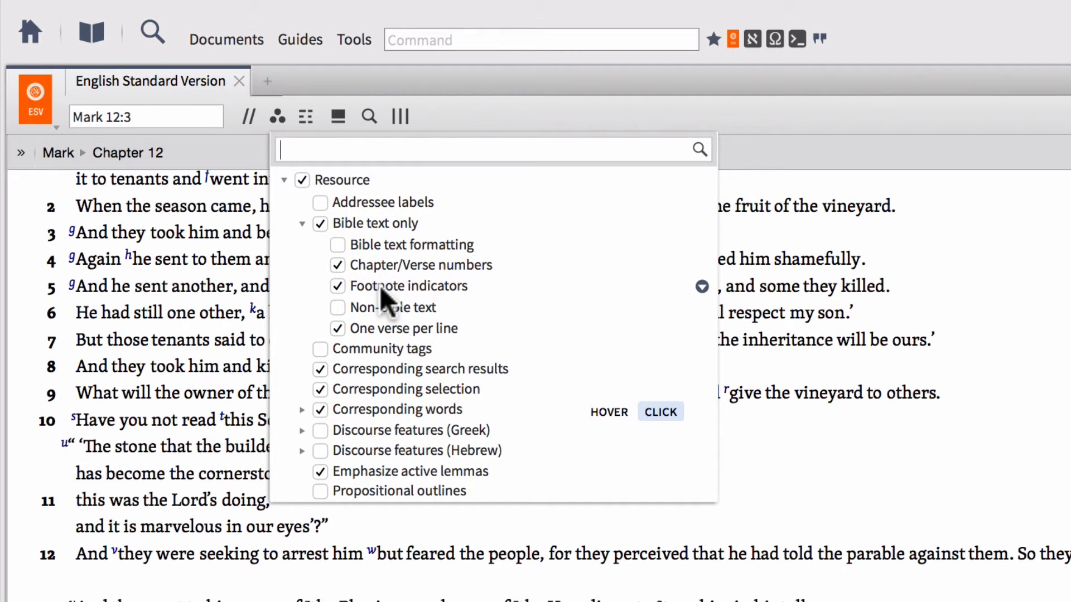
{"action": "mouse_move", "coordinate": [396, 300]}
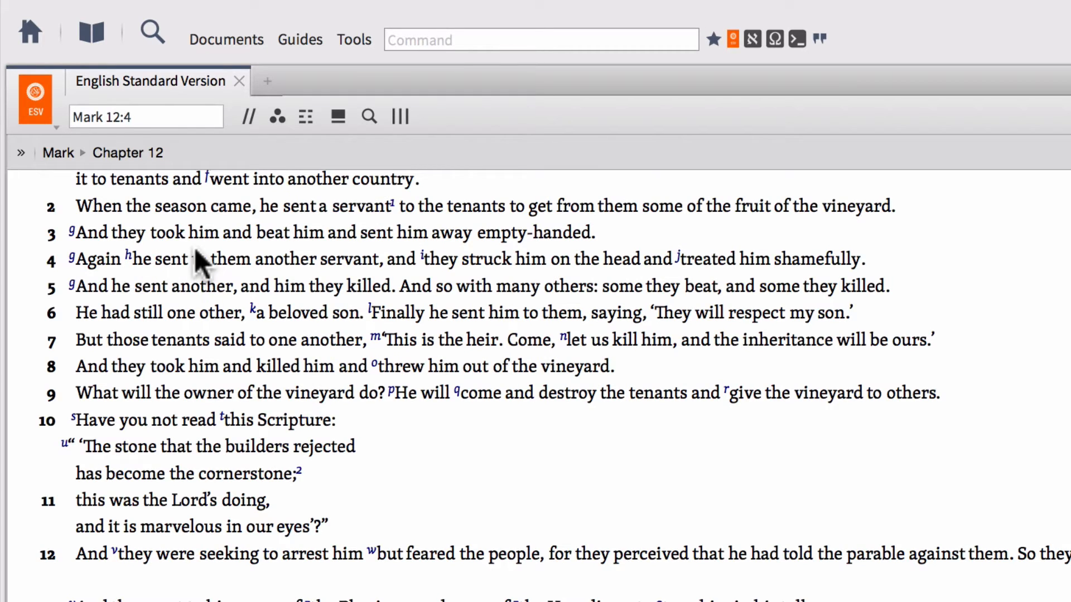
{"action": "left_click", "coordinate": [277, 118]}
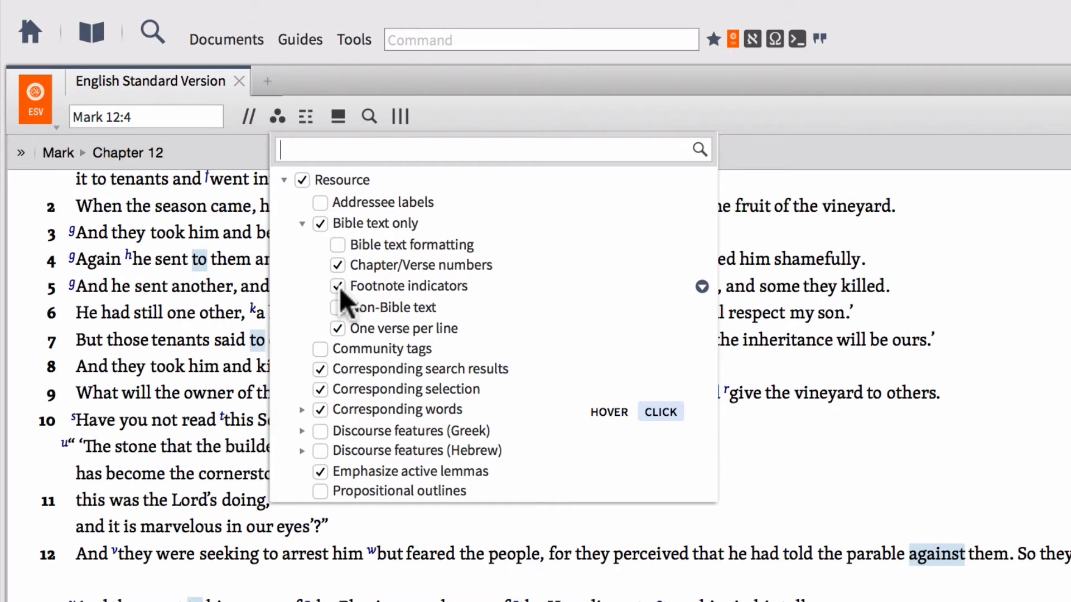
{"action": "left_click", "coordinate": [336, 286]}
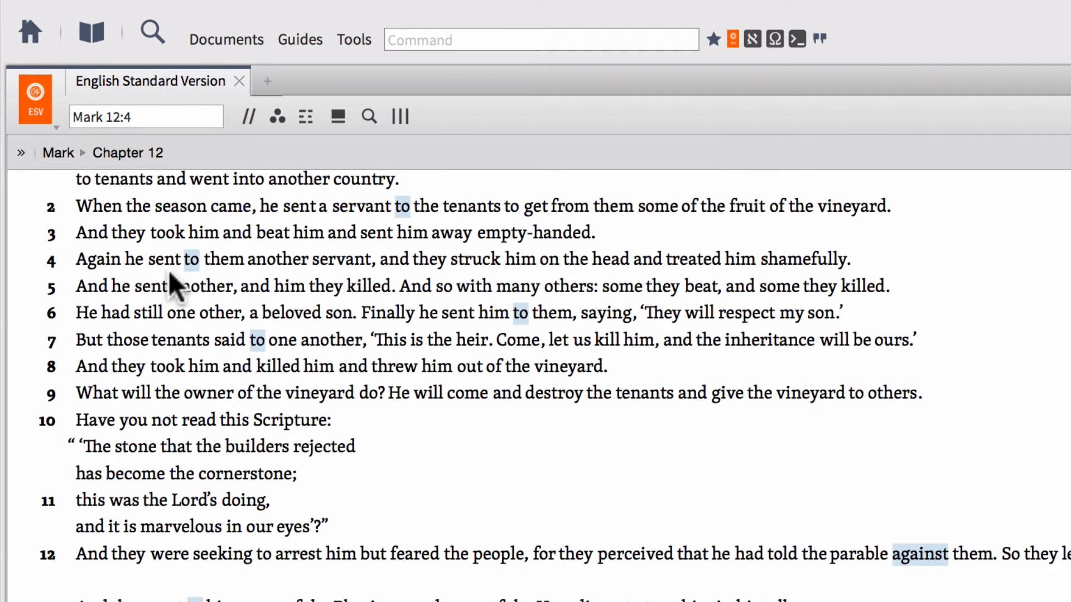
{"action": "mouse_move", "coordinate": [277, 117]}
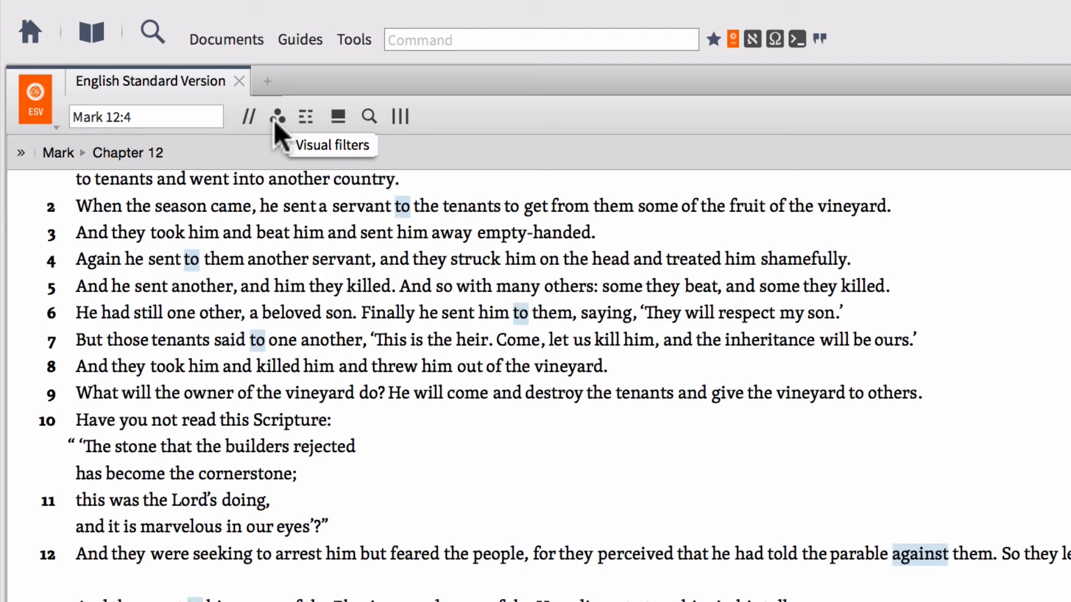
Turn off one-verse-per-line and chapter/verse numbers so Mark 12 flows as plain prose.
{"action": "left_click", "coordinate": [277, 117]}
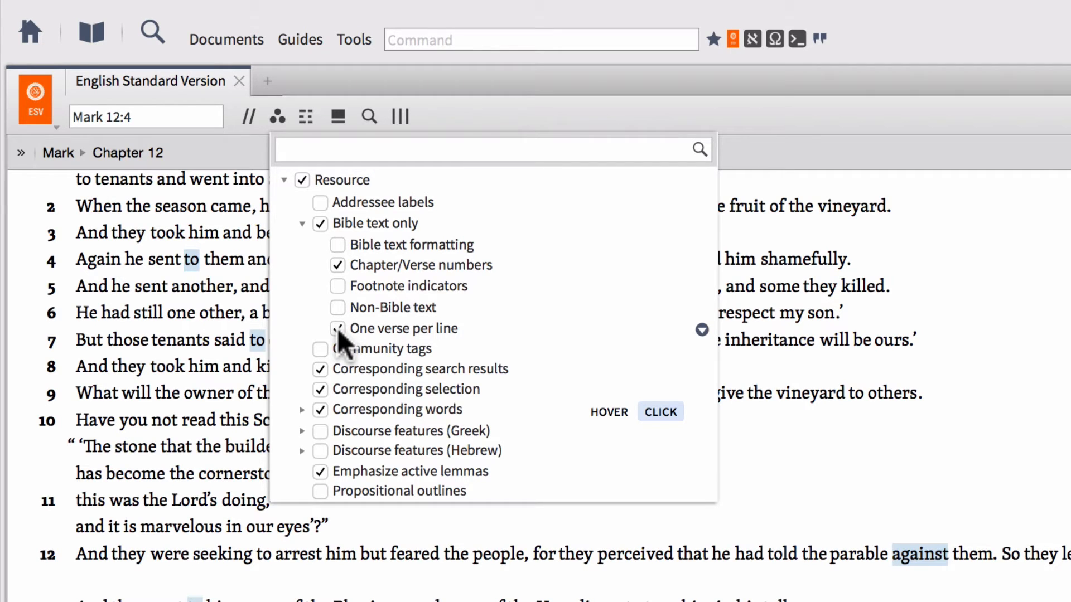
{"action": "left_click", "coordinate": [337, 328]}
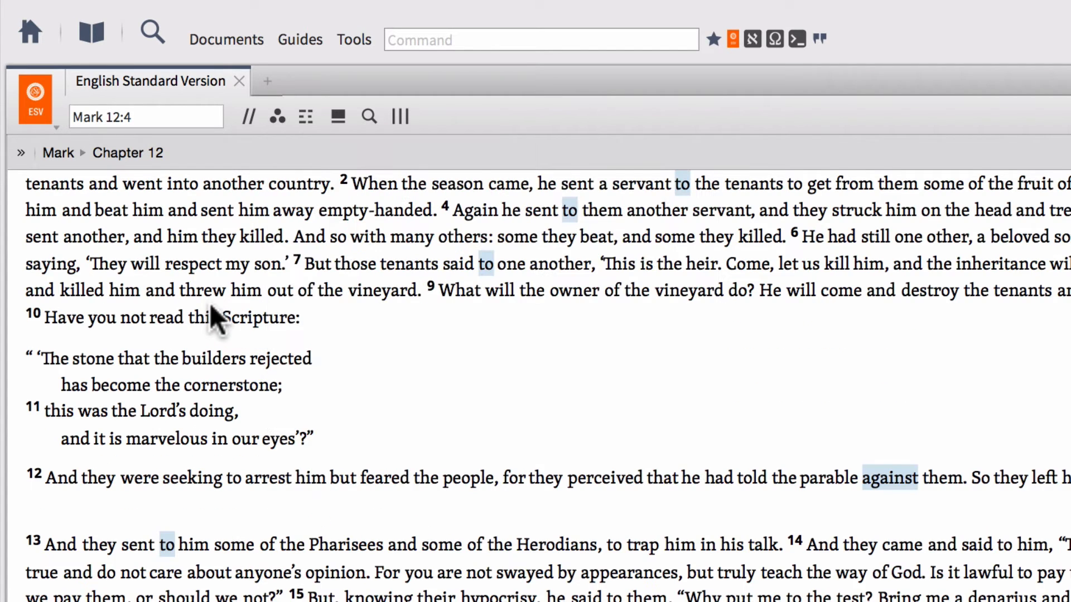
{"action": "left_click", "coordinate": [276, 117]}
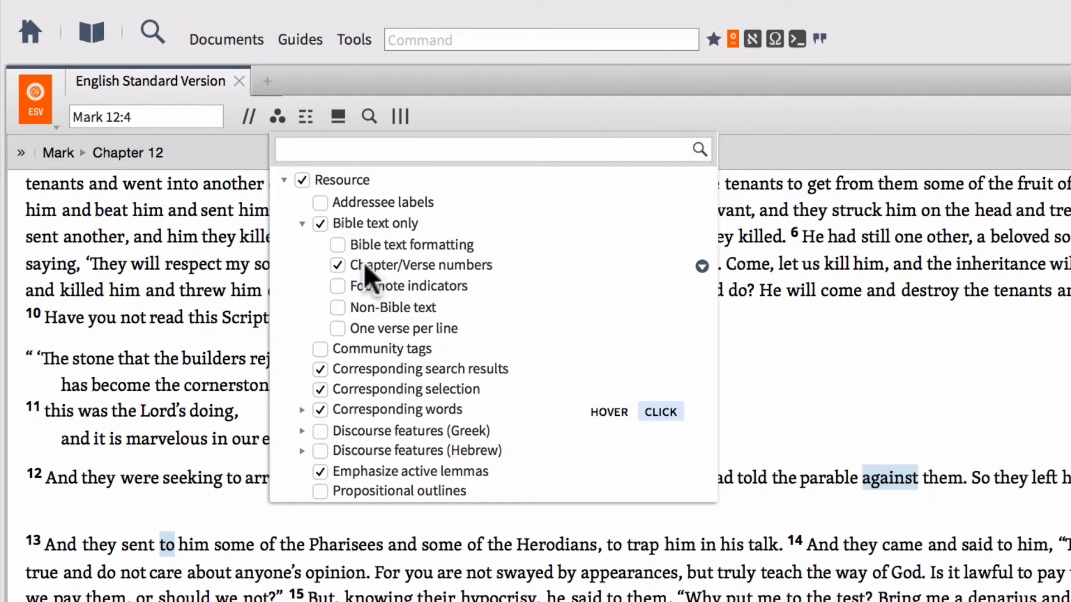
{"action": "left_click", "coordinate": [337, 266]}
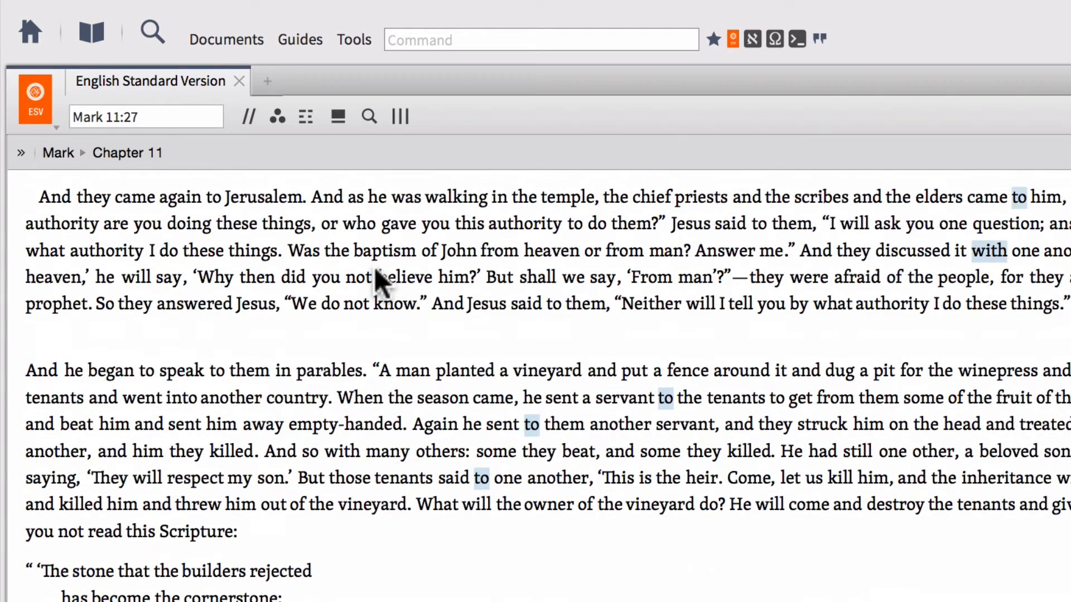
{"action": "scroll", "scroll_direction": "down", "scroll_amount": 3}
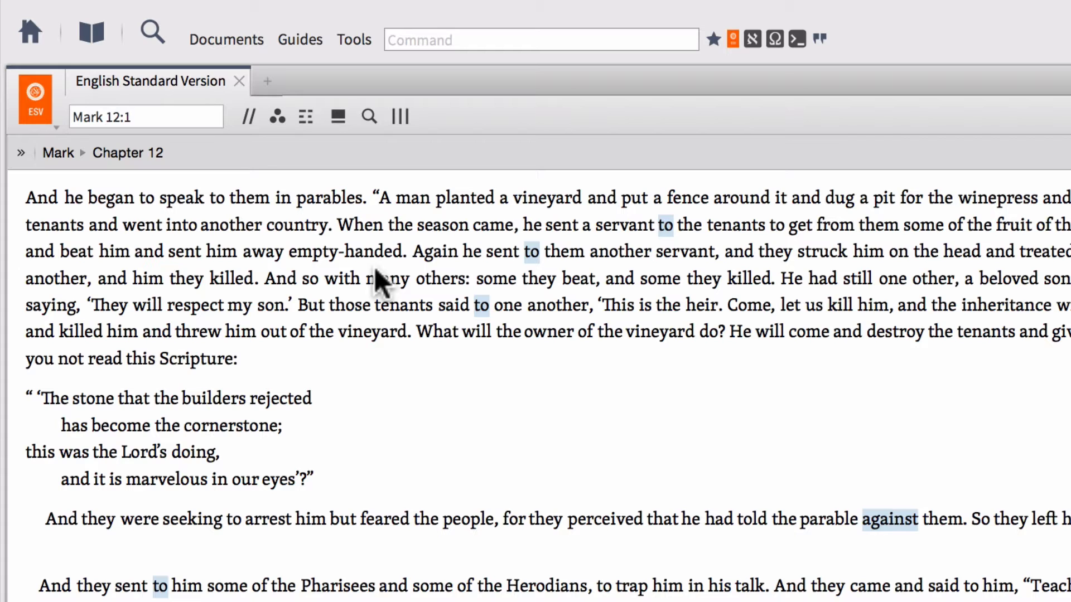
Restore full formatting and show the visual filters' top-level categories.
{"action": "left_click", "coordinate": [275, 116]}
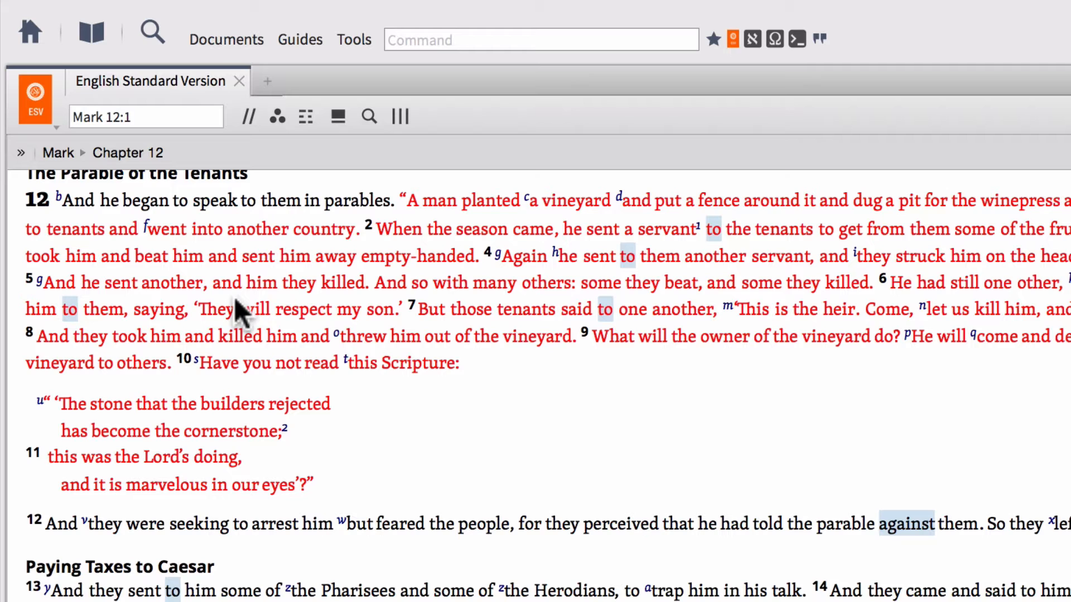
{"action": "mouse_move", "coordinate": [276, 117]}
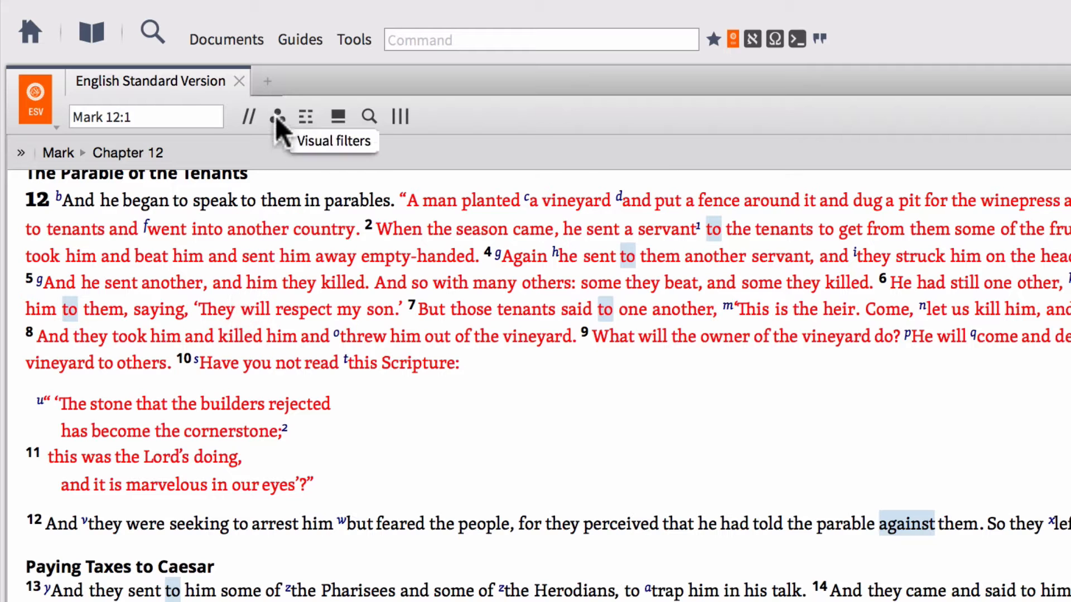
{"action": "left_click", "coordinate": [277, 116]}
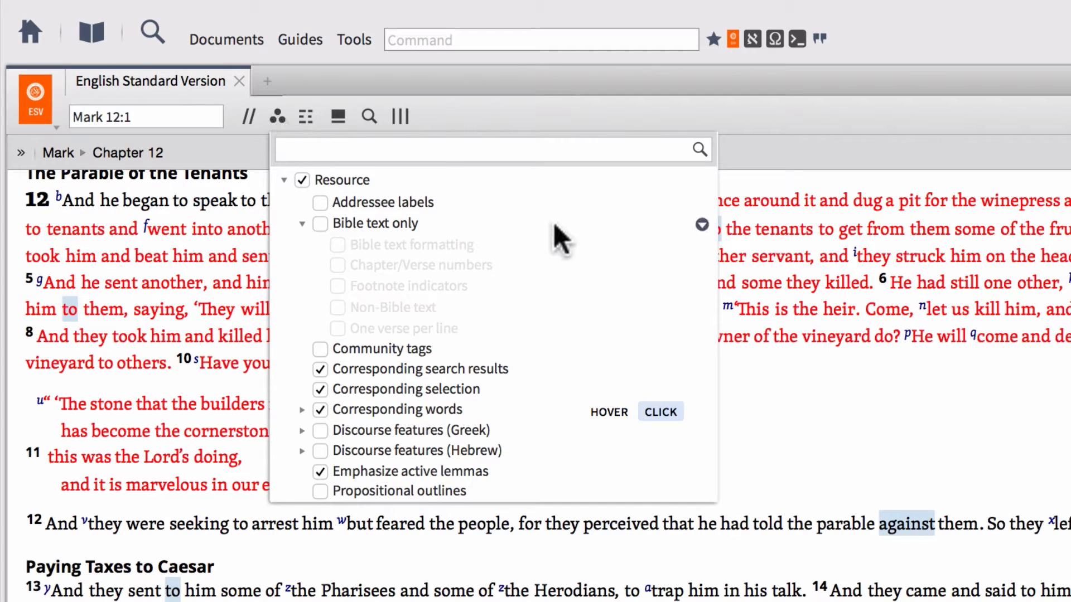
{"action": "mouse_move", "coordinate": [290, 299]}
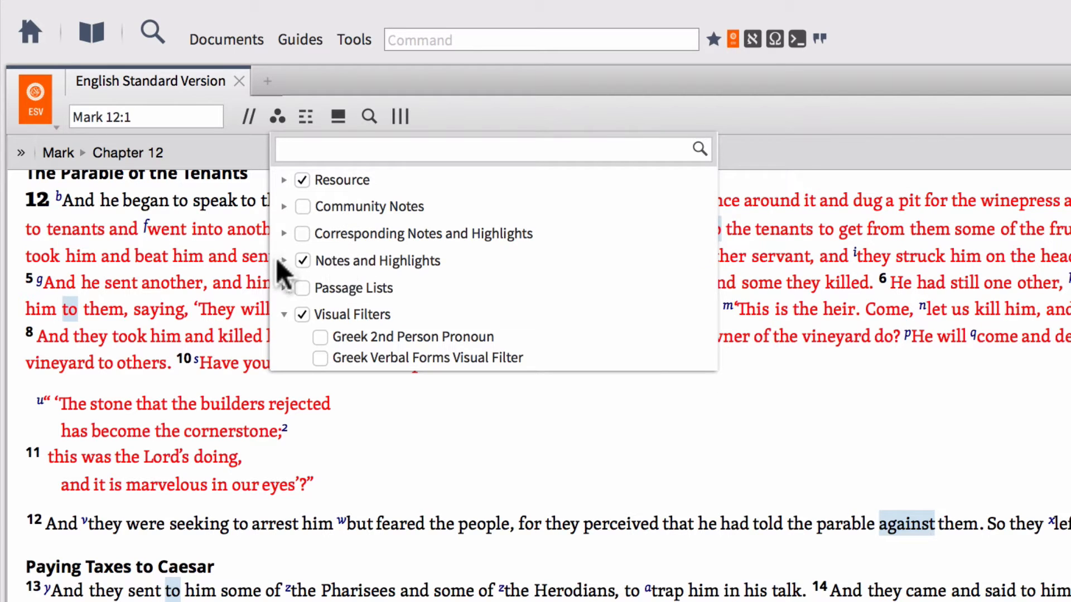
Review the Greek Verbal Forms highlighting on Mark 12, then turn the filter off.
{"action": "left_click", "coordinate": [285, 261]}
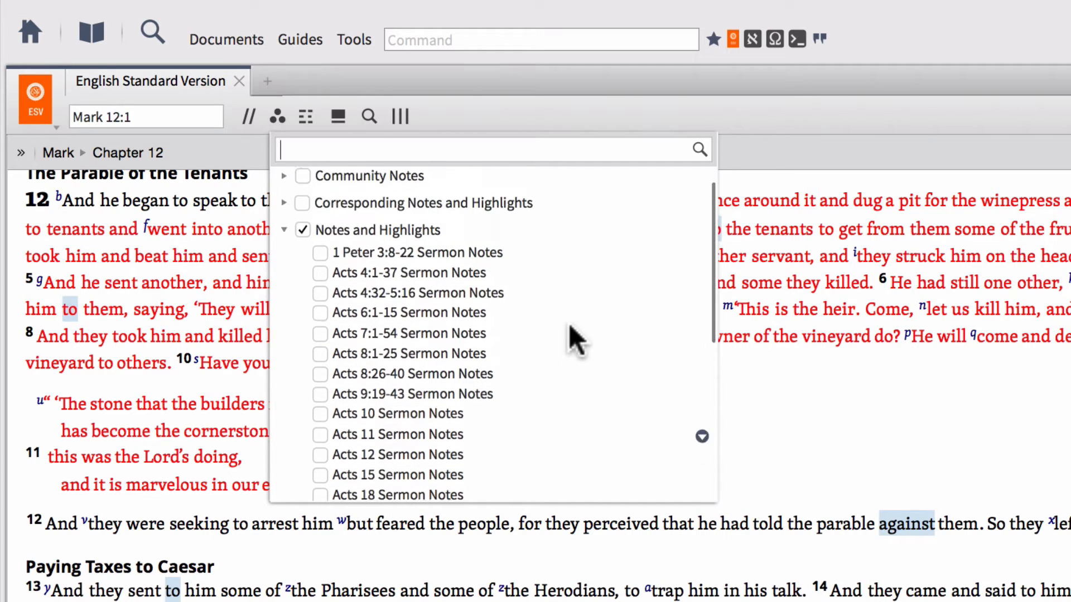
{"action": "left_click", "coordinate": [283, 230]}
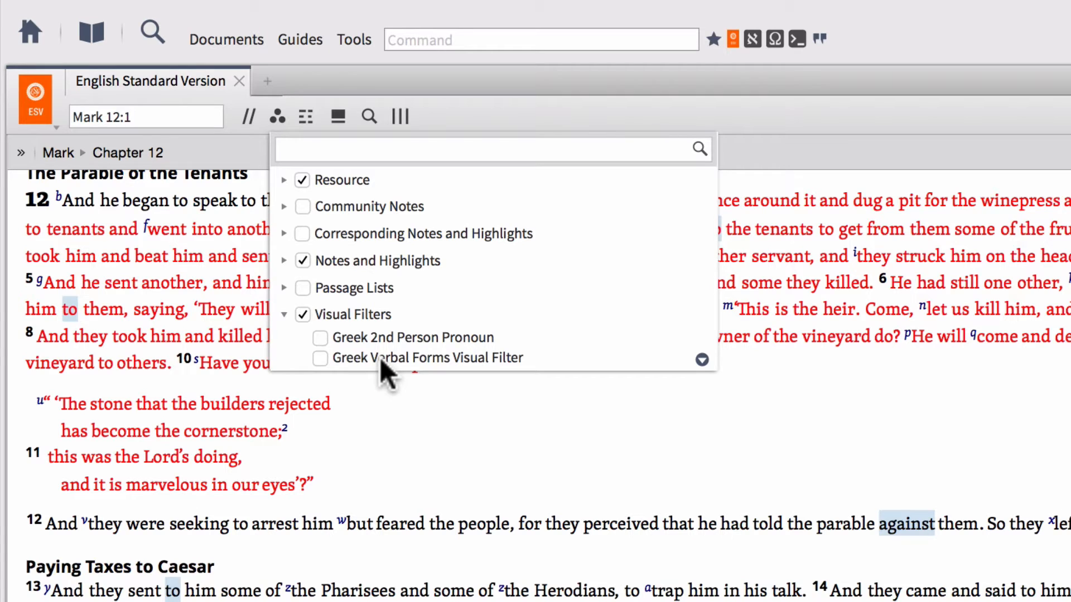
{"action": "mouse_move", "coordinate": [320, 375]}
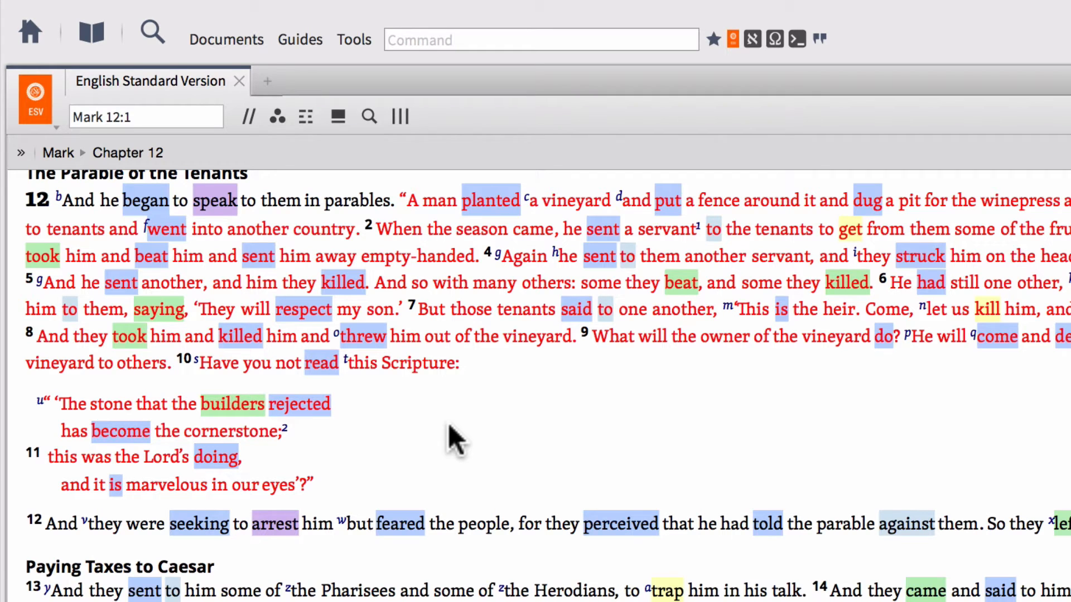
{"action": "mouse_move", "coordinate": [379, 184]}
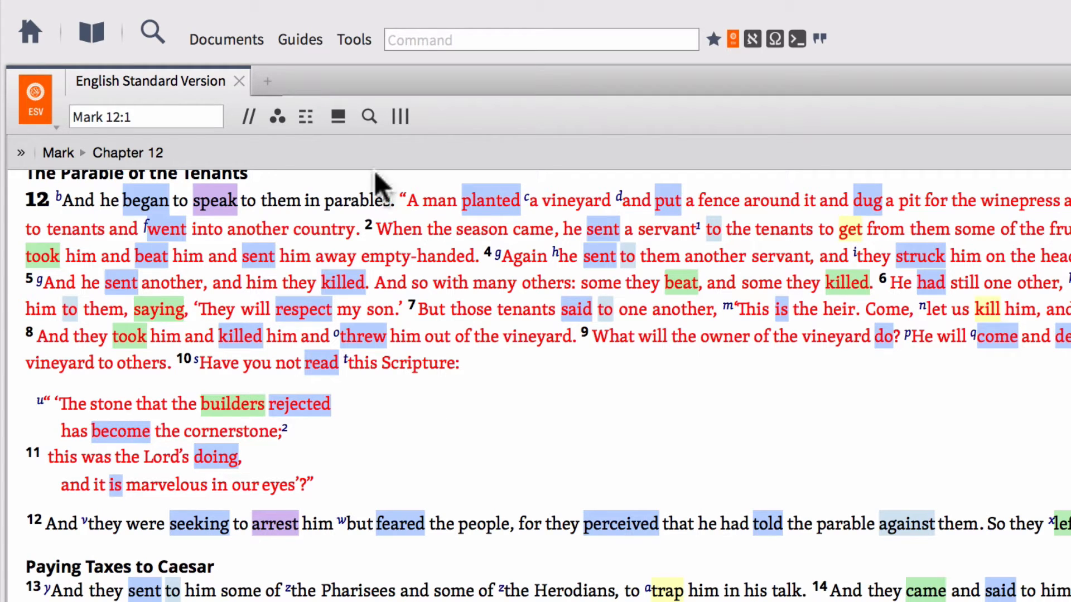
{"action": "mouse_move", "coordinate": [495, 203]}
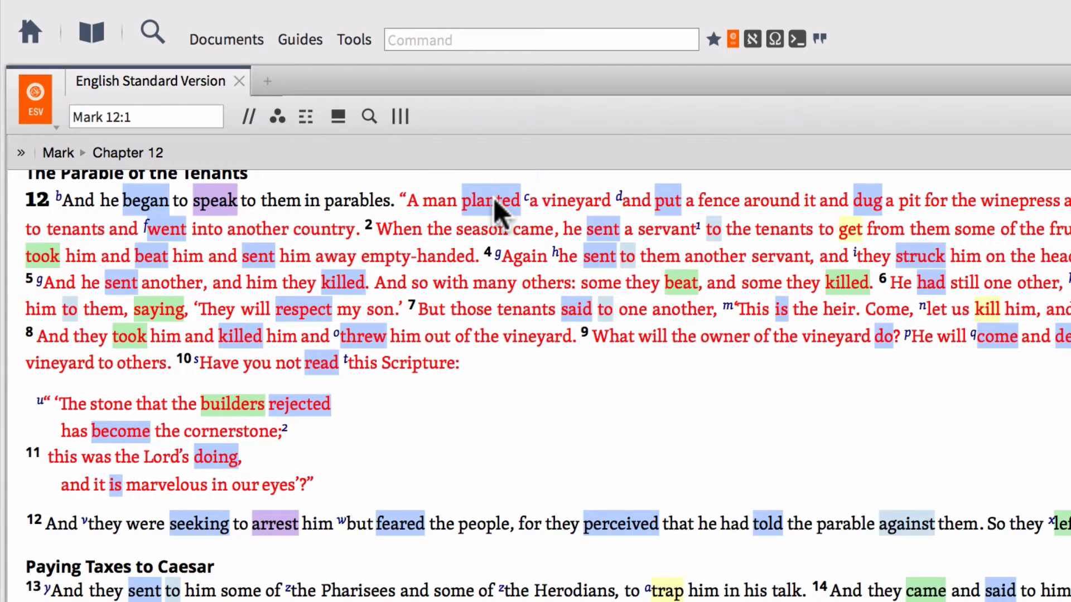
{"action": "mouse_move", "coordinate": [219, 204]}
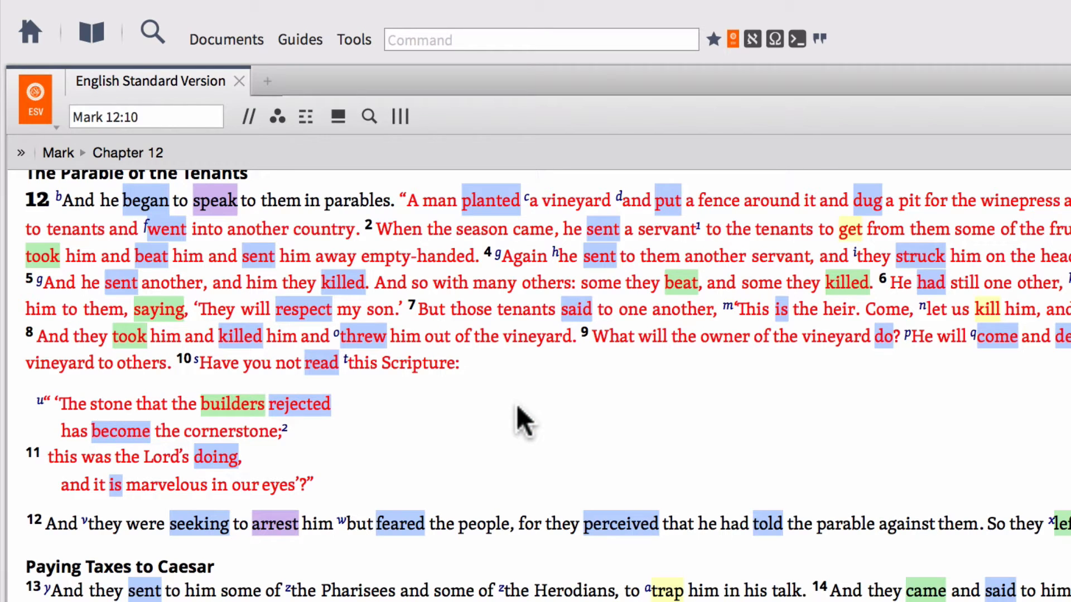
{"action": "mouse_move", "coordinate": [278, 128]}
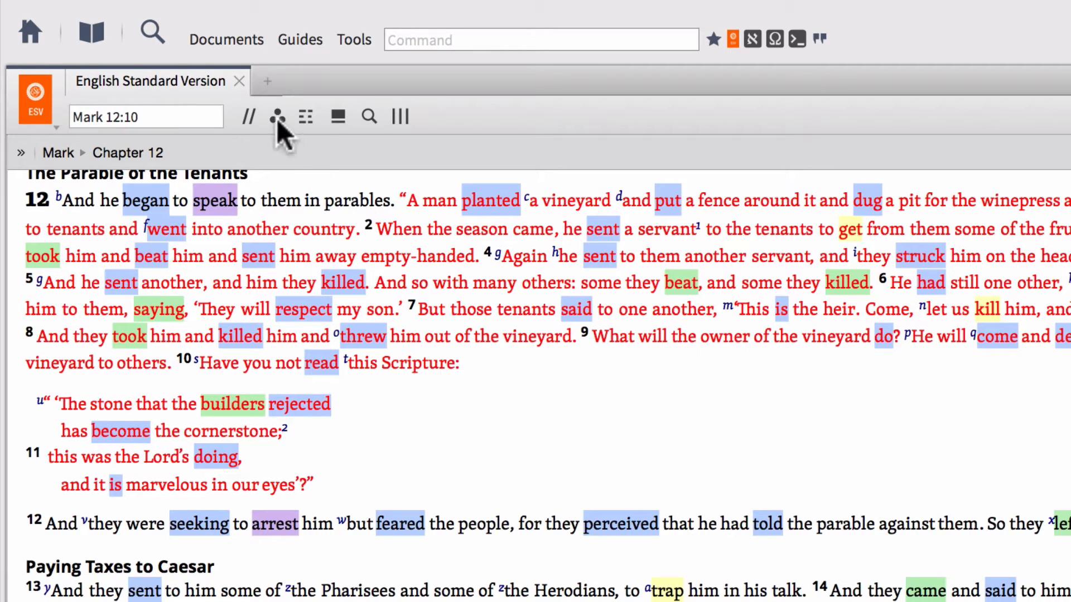
{"action": "left_click", "coordinate": [277, 117]}
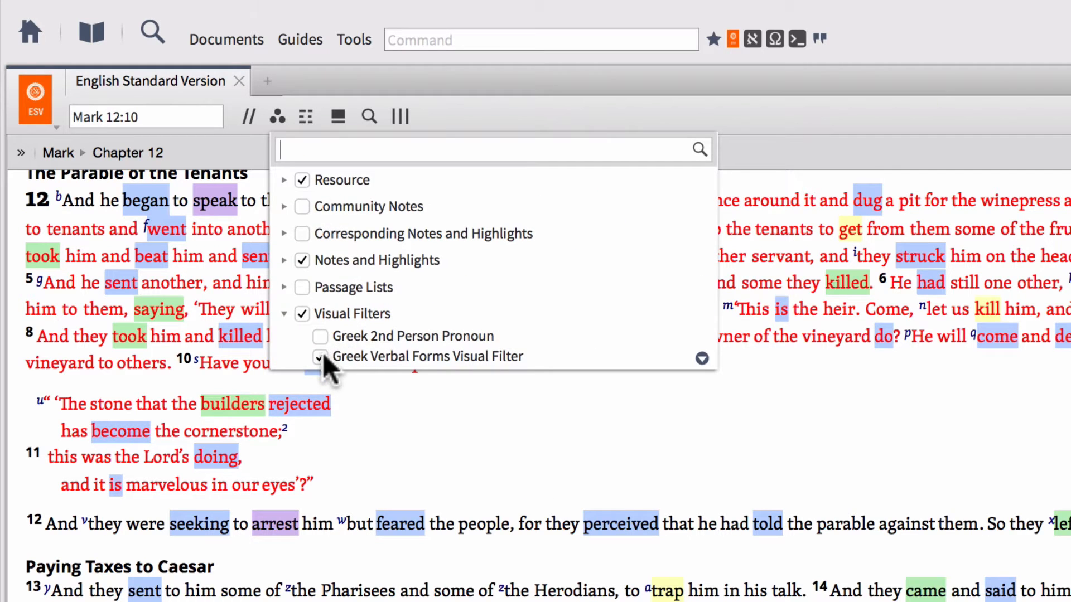
{"action": "left_click", "coordinate": [319, 356]}
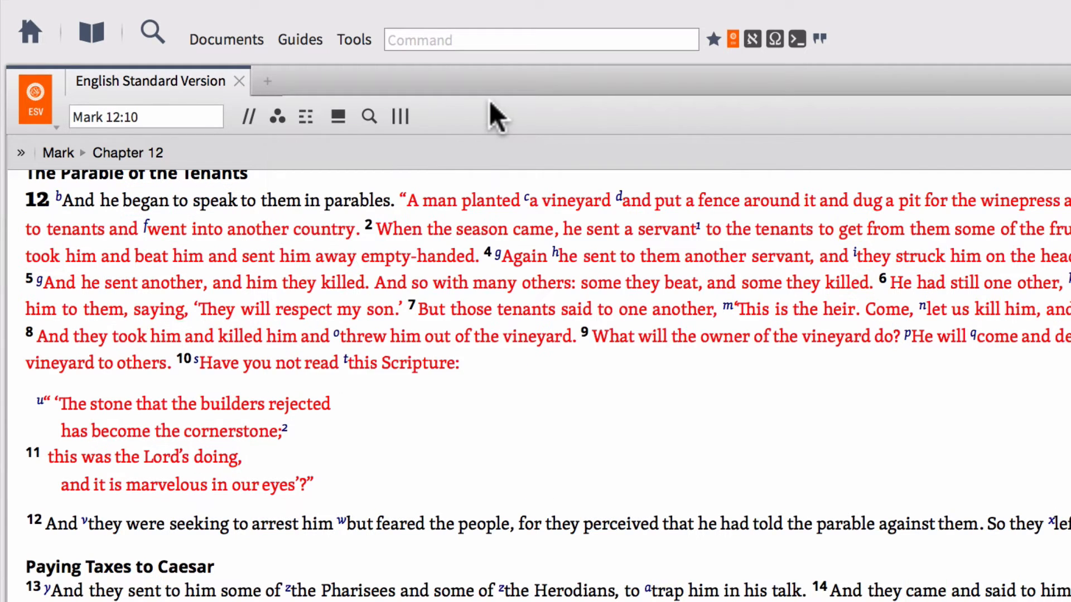
{"action": "mouse_move", "coordinate": [308, 127]}
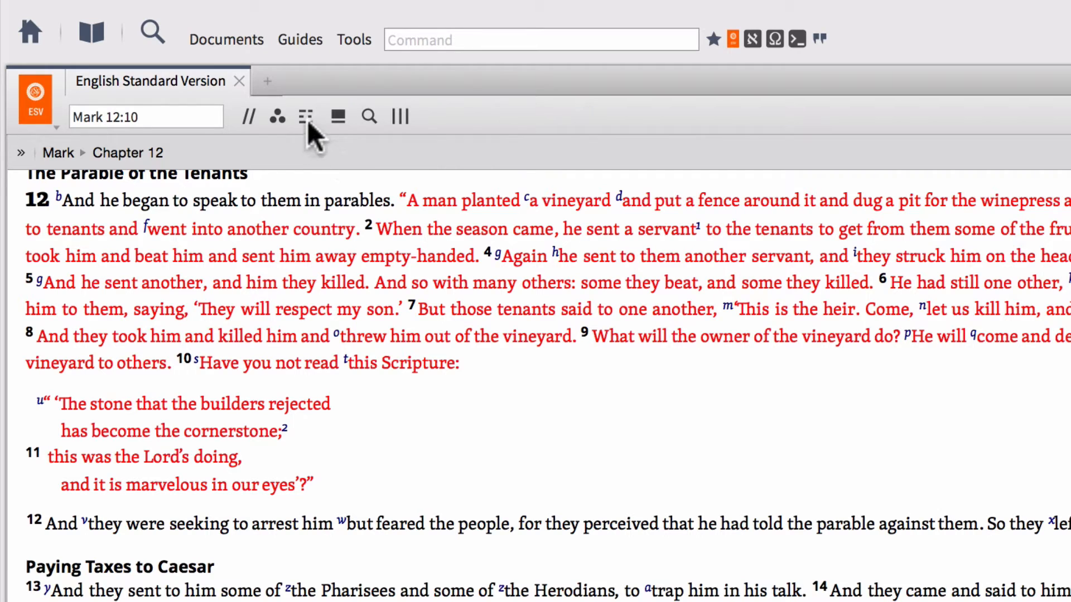
{"action": "mouse_move", "coordinate": [306, 116]}
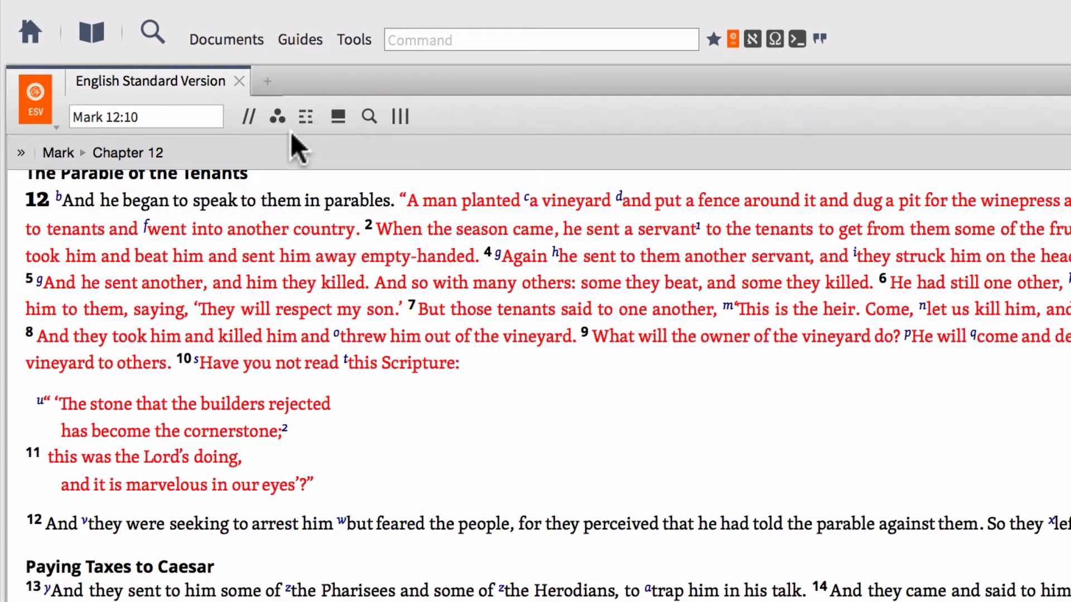
{"action": "left_click", "coordinate": [248, 117]}
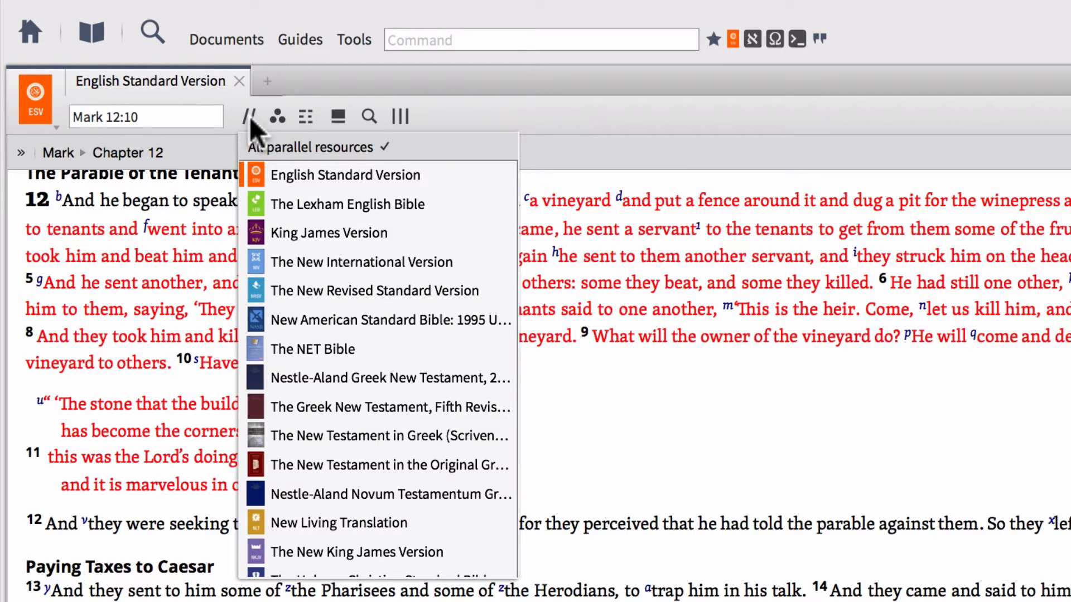
{"action": "left_click", "coordinate": [248, 116]}
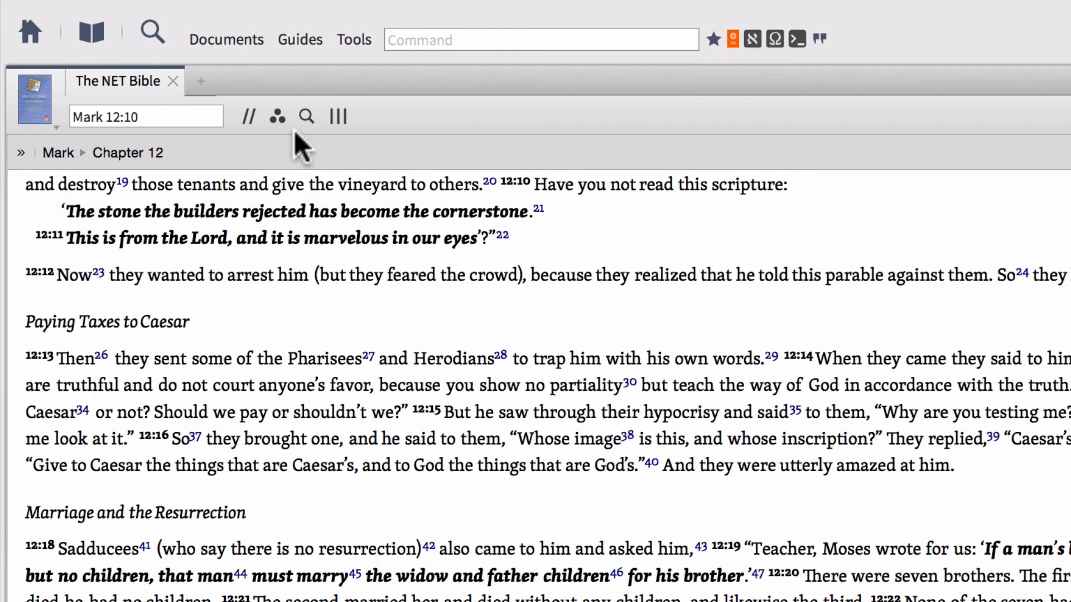
{"action": "mouse_move", "coordinate": [306, 117]}
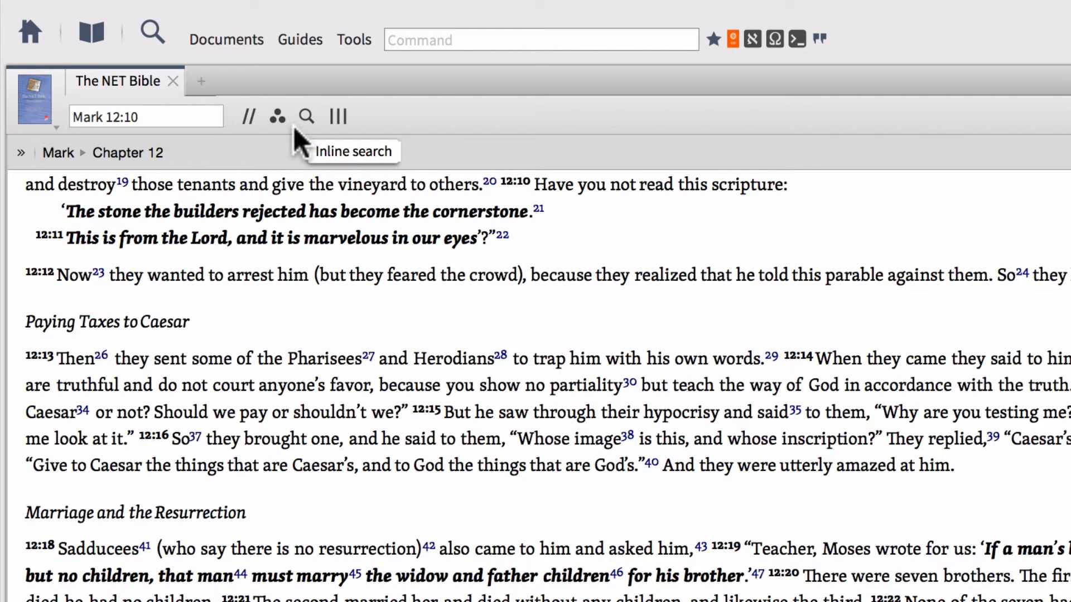
{"action": "left_click", "coordinate": [276, 116]}
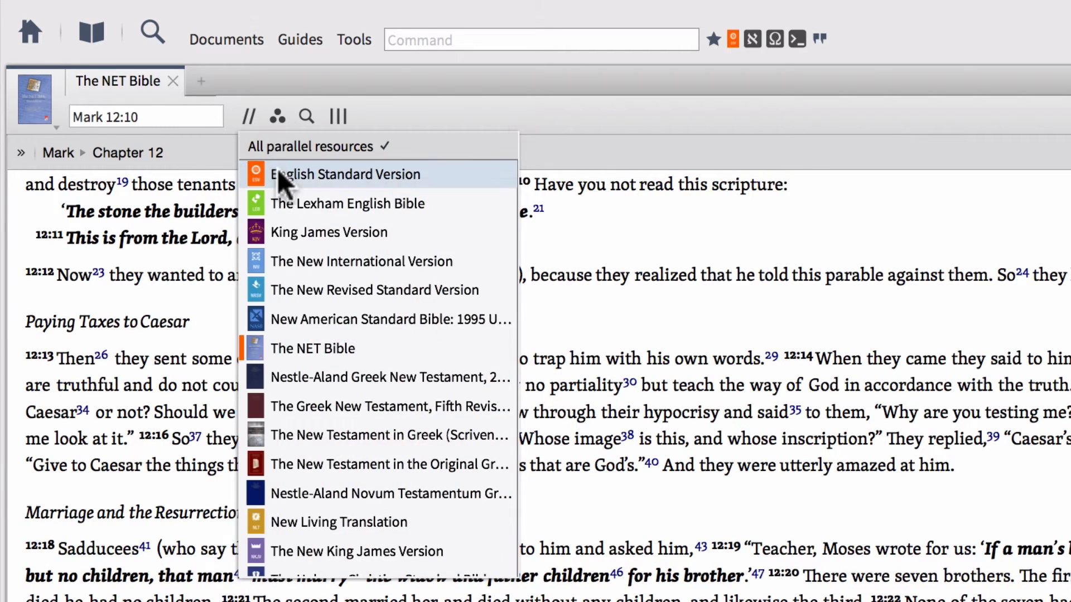
{"action": "left_click", "coordinate": [346, 174]}
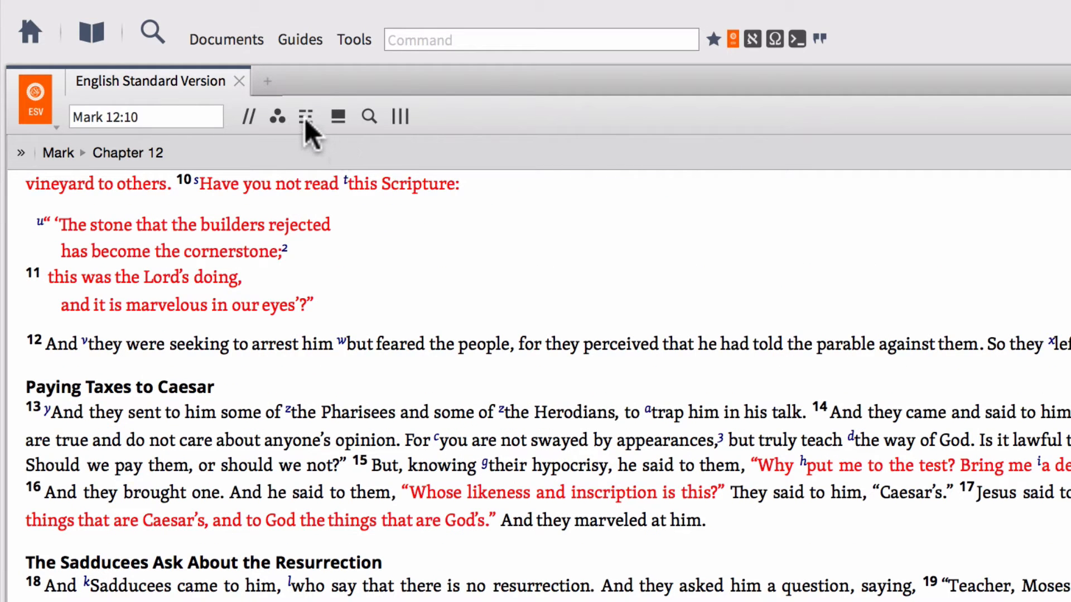
{"action": "left_click", "coordinate": [304, 115]}
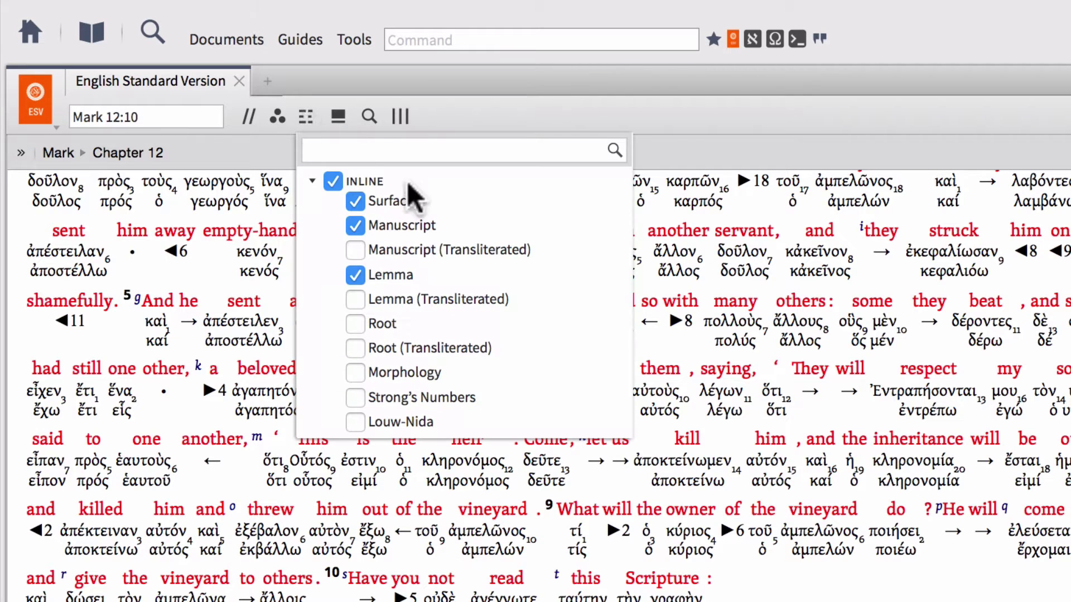
{"action": "mouse_move", "coordinate": [426, 231]}
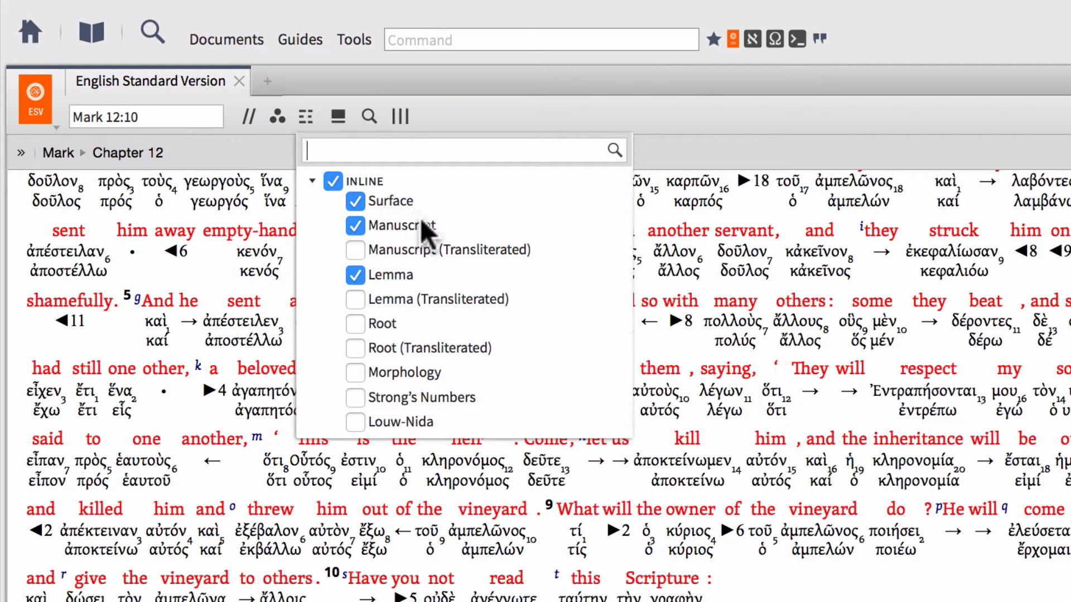
{"action": "mouse_move", "coordinate": [503, 265]}
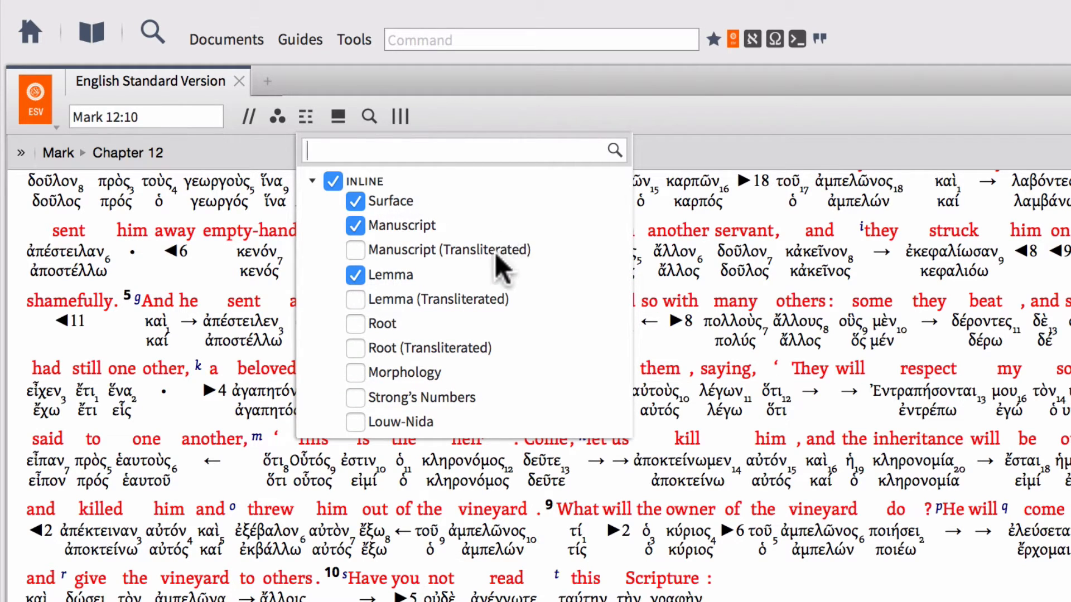
{"action": "mouse_move", "coordinate": [544, 295]}
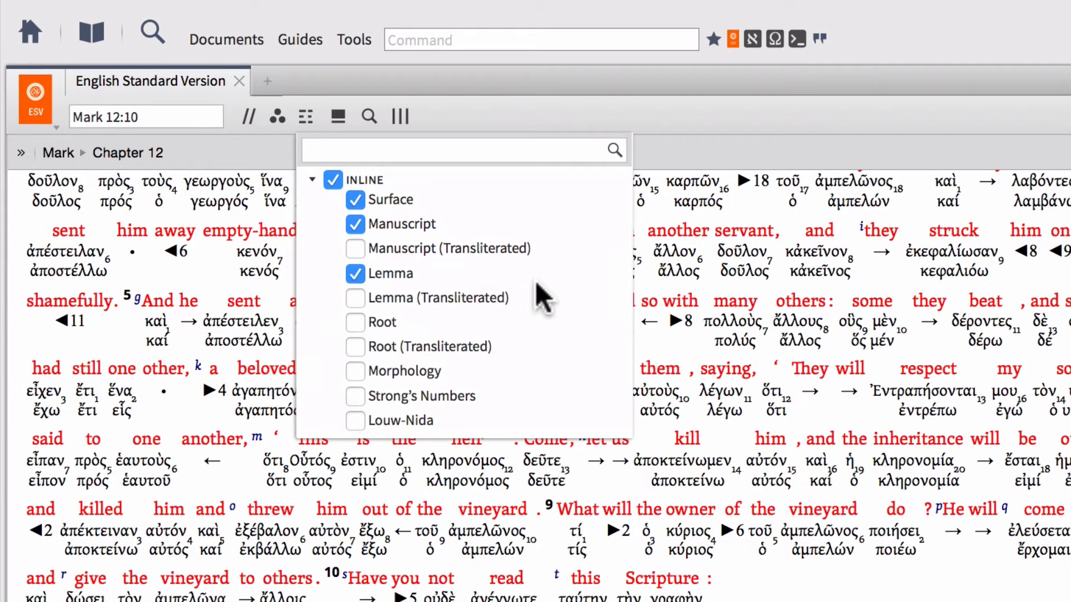
{"action": "mouse_move", "coordinate": [477, 318]}
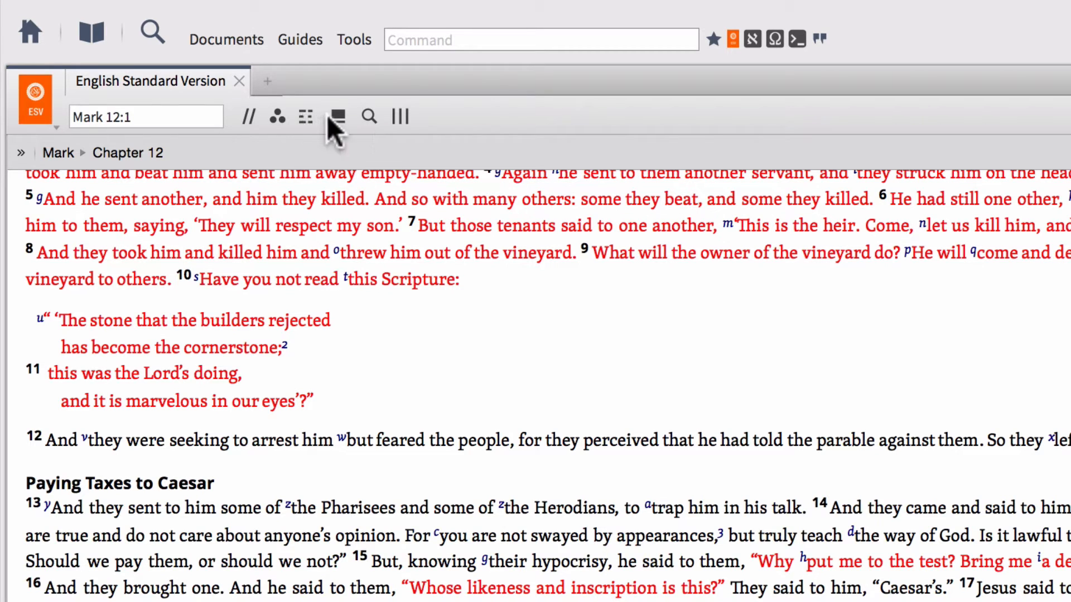
{"action": "mouse_move", "coordinate": [337, 120]}
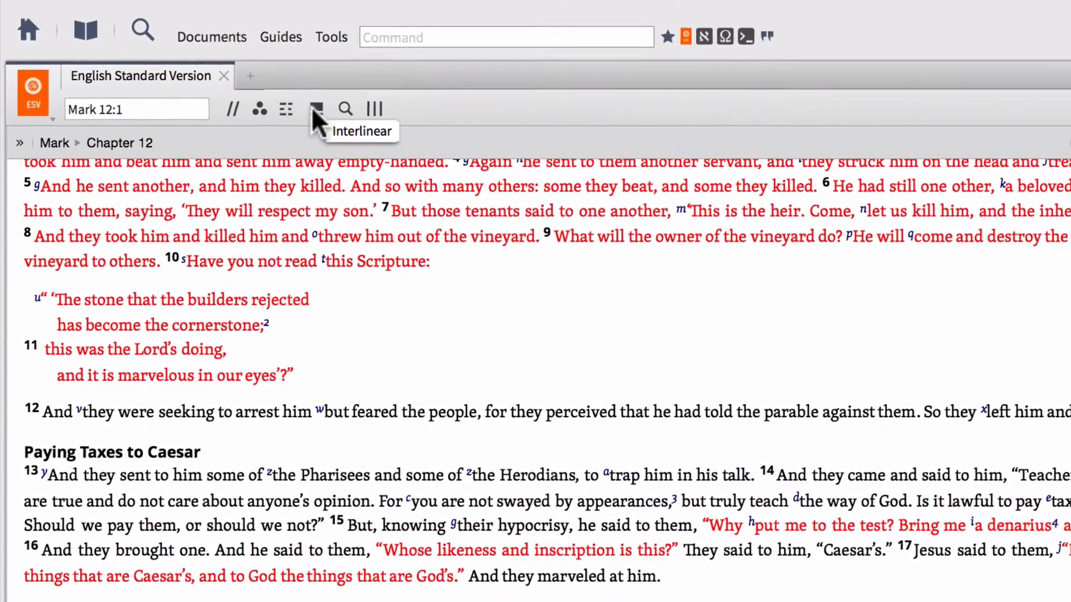
Show the Greek behind 'tenants' in Mark 12:7 via the interlinear pane, then hide it.
{"action": "left_click", "coordinate": [315, 109]}
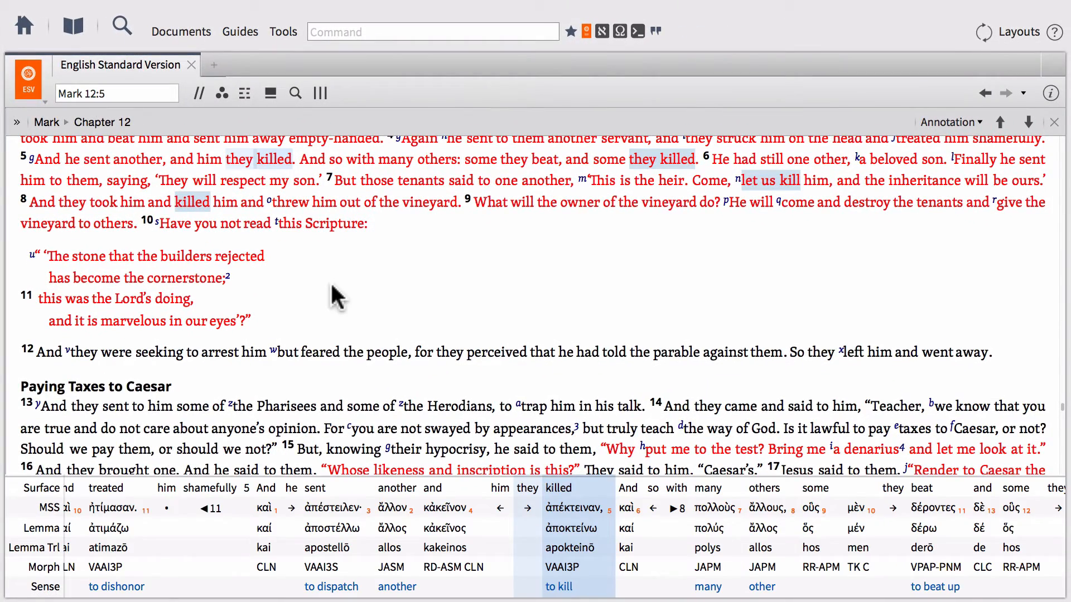
{"action": "mouse_move", "coordinate": [563, 515]}
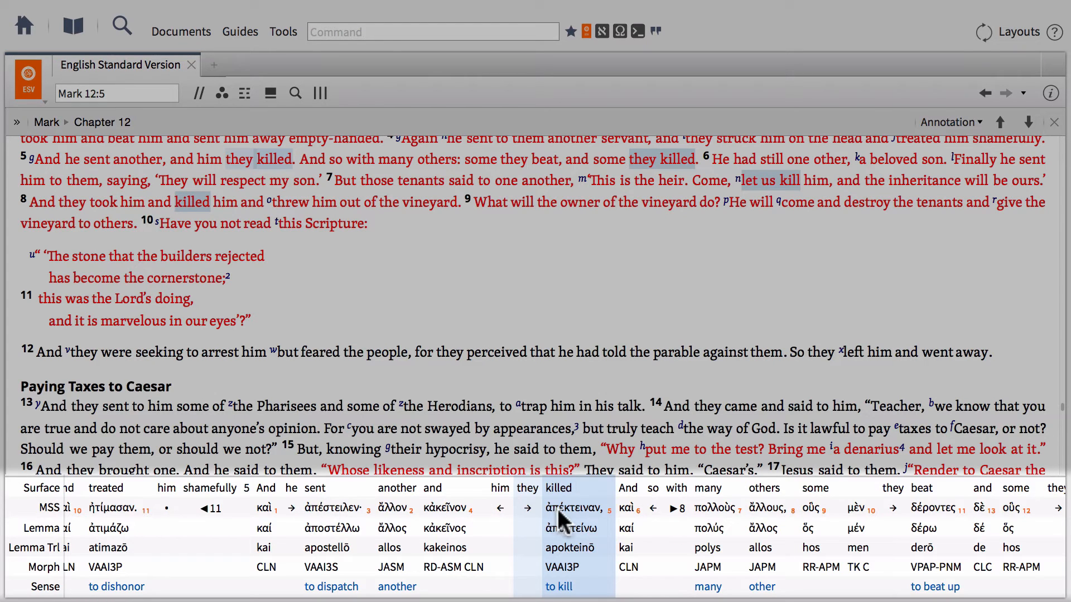
{"action": "mouse_move", "coordinate": [478, 563]}
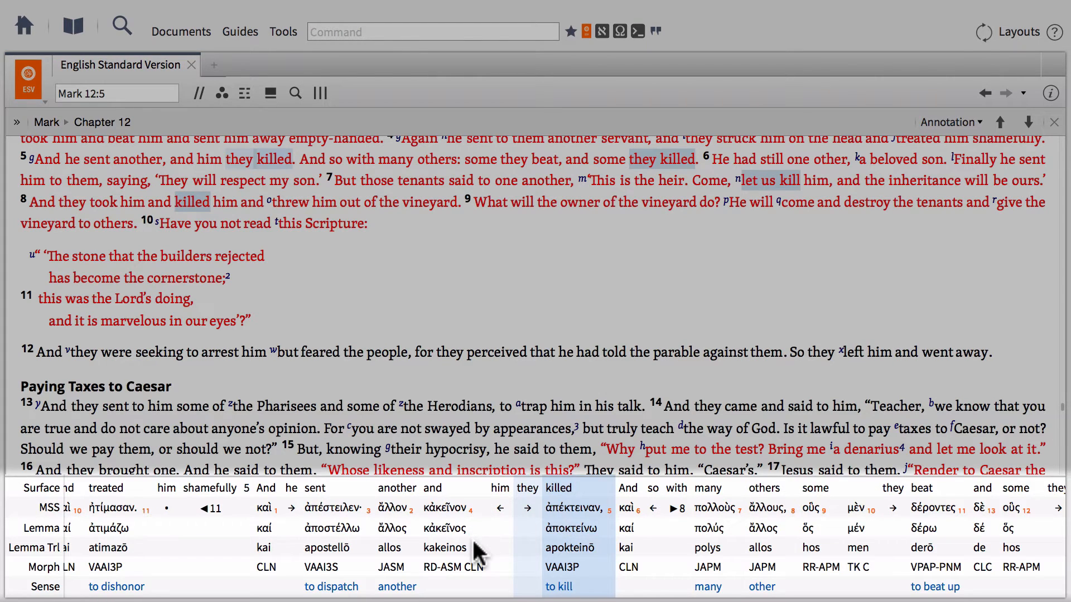
{"action": "mouse_move", "coordinate": [529, 566]}
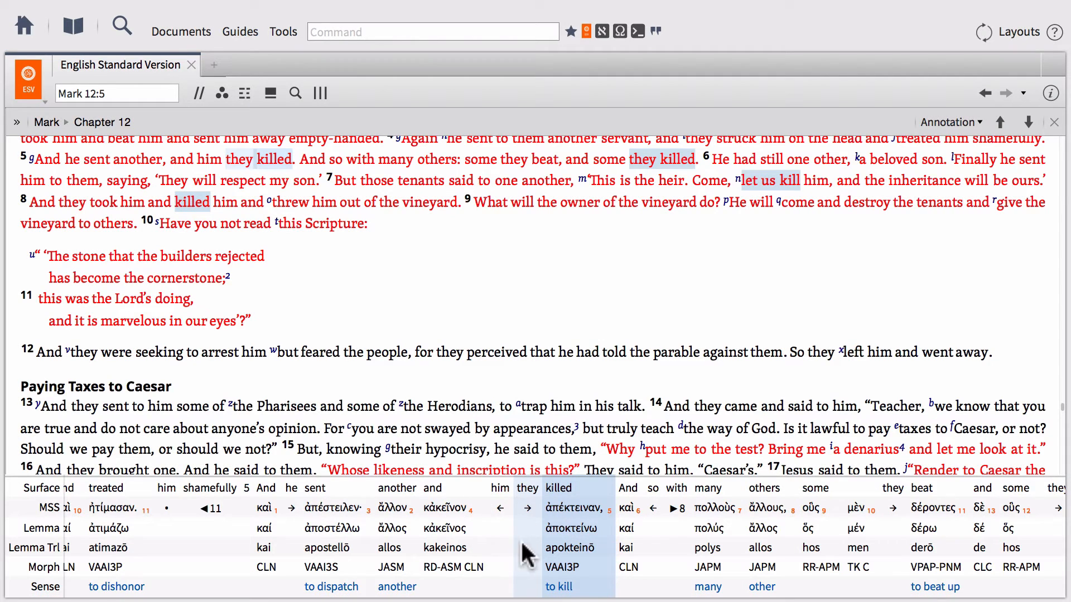
{"action": "mouse_move", "coordinate": [408, 216]}
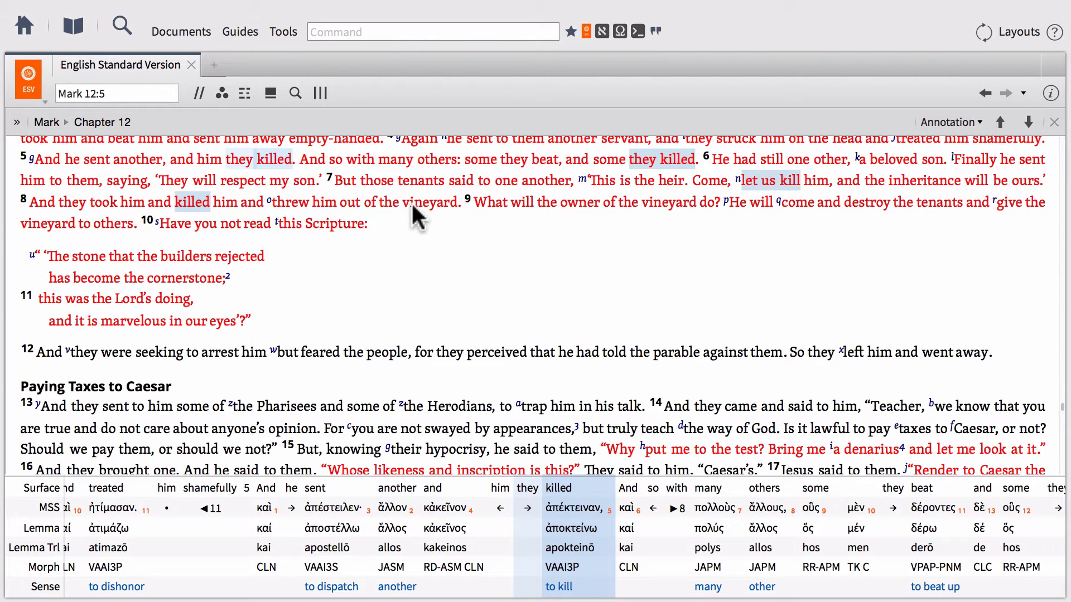
{"action": "mouse_move", "coordinate": [424, 189]}
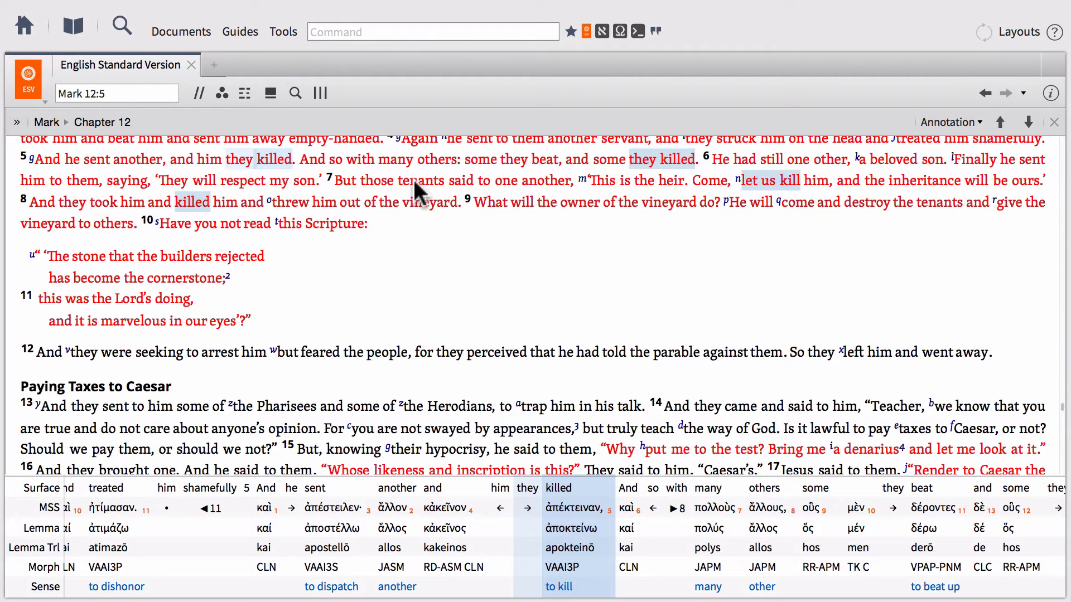
{"action": "left_click", "coordinate": [419, 181]}
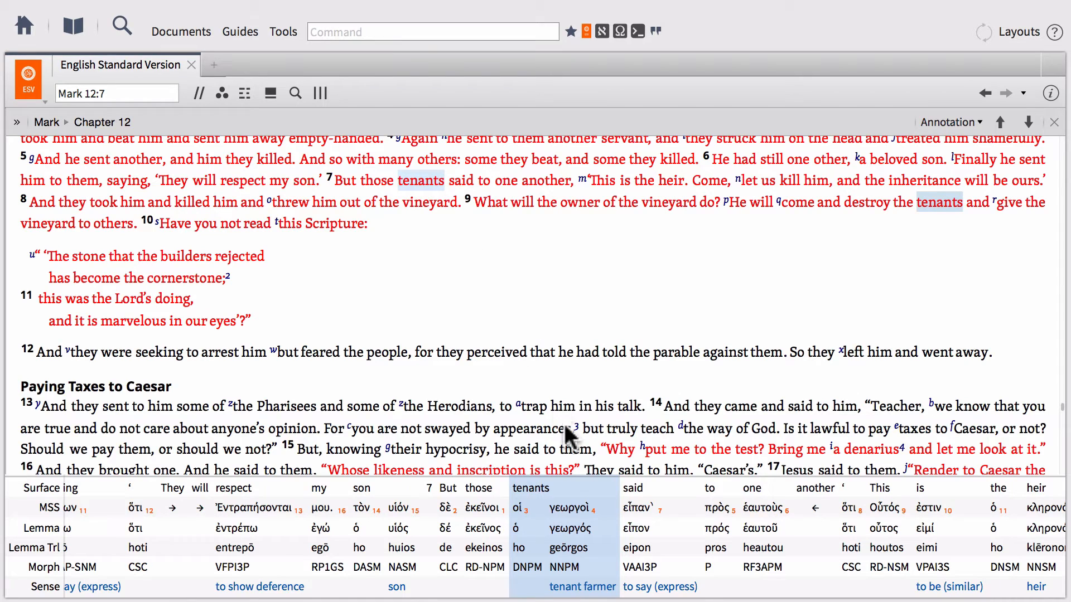
{"action": "mouse_move", "coordinate": [609, 537]}
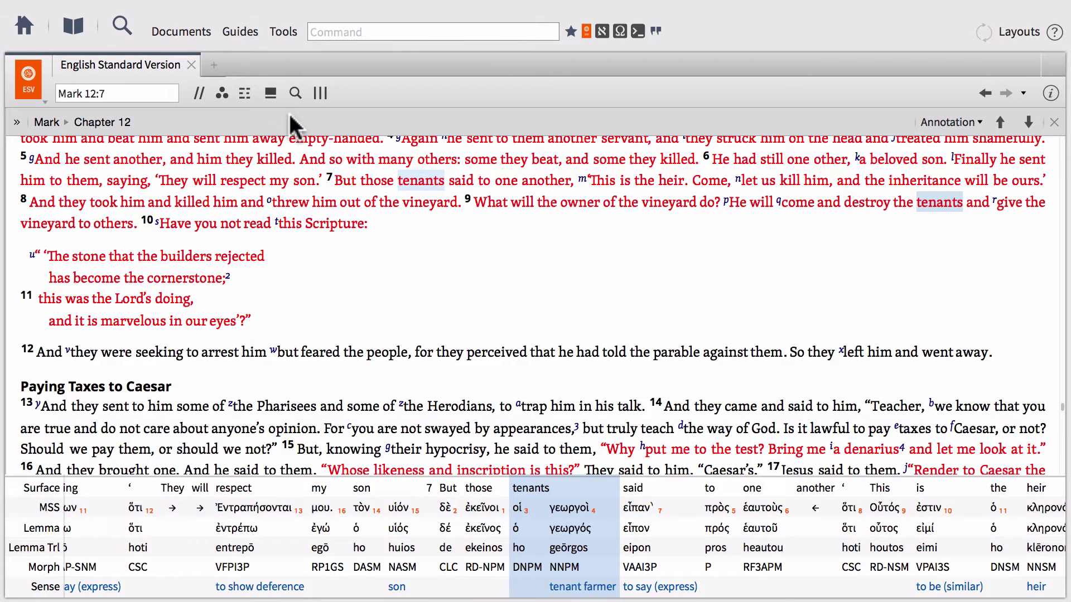
{"action": "left_click", "coordinate": [270, 93]}
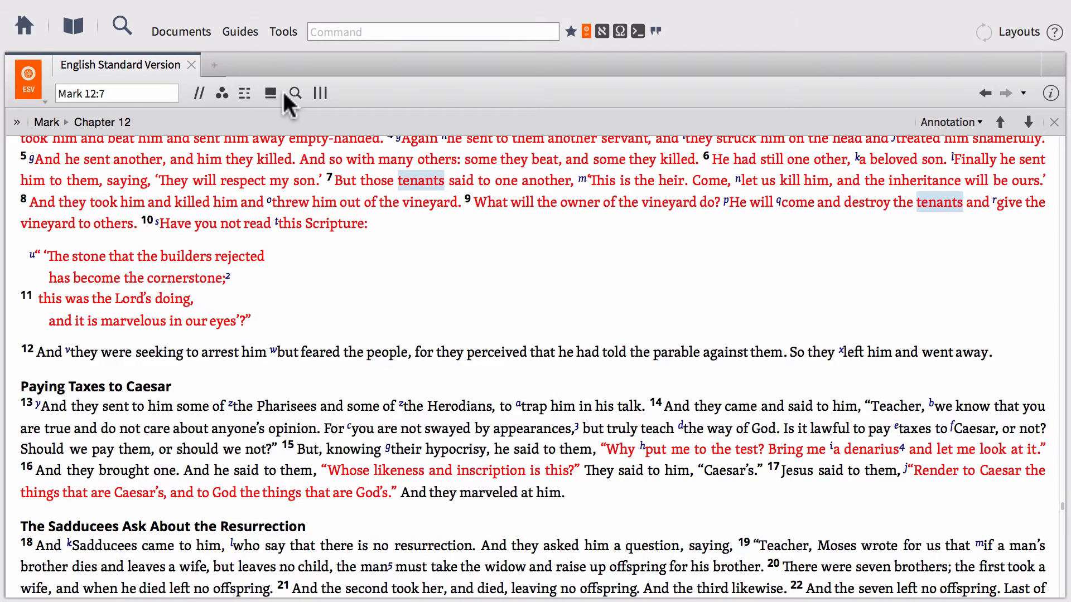
{"action": "mouse_move", "coordinate": [294, 94]}
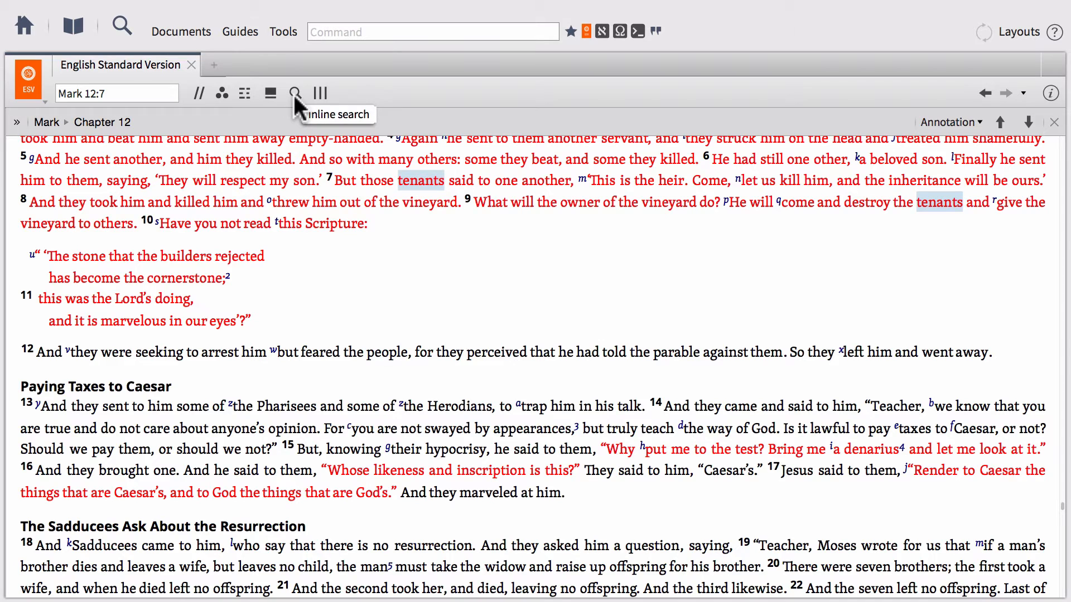
Start an inline search in the ESV panel set to Bible mode.
{"action": "left_click", "coordinate": [294, 94]}
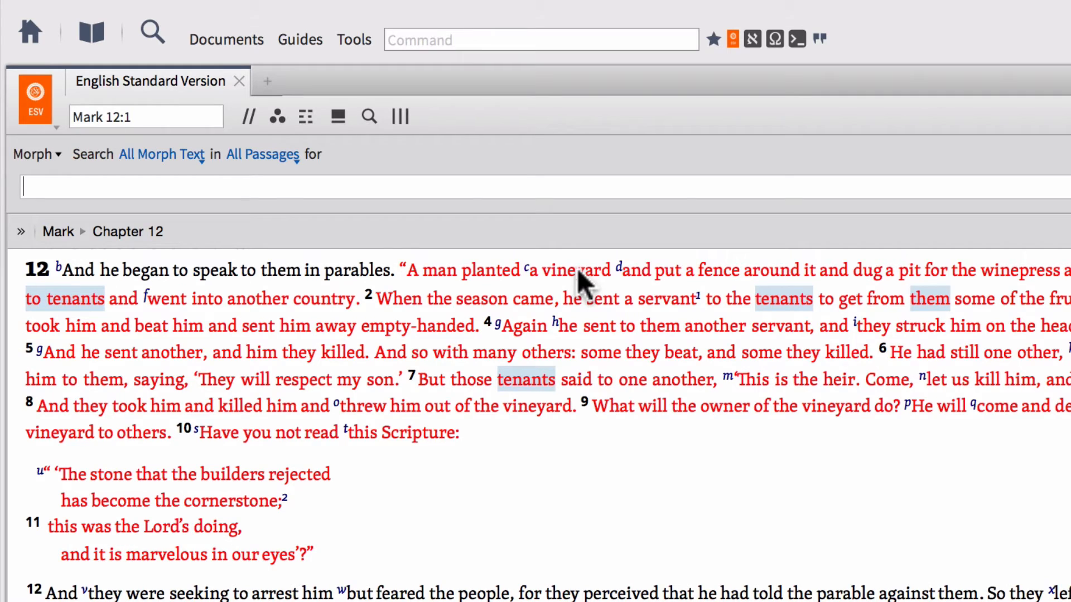
{"action": "mouse_move", "coordinate": [47, 162]}
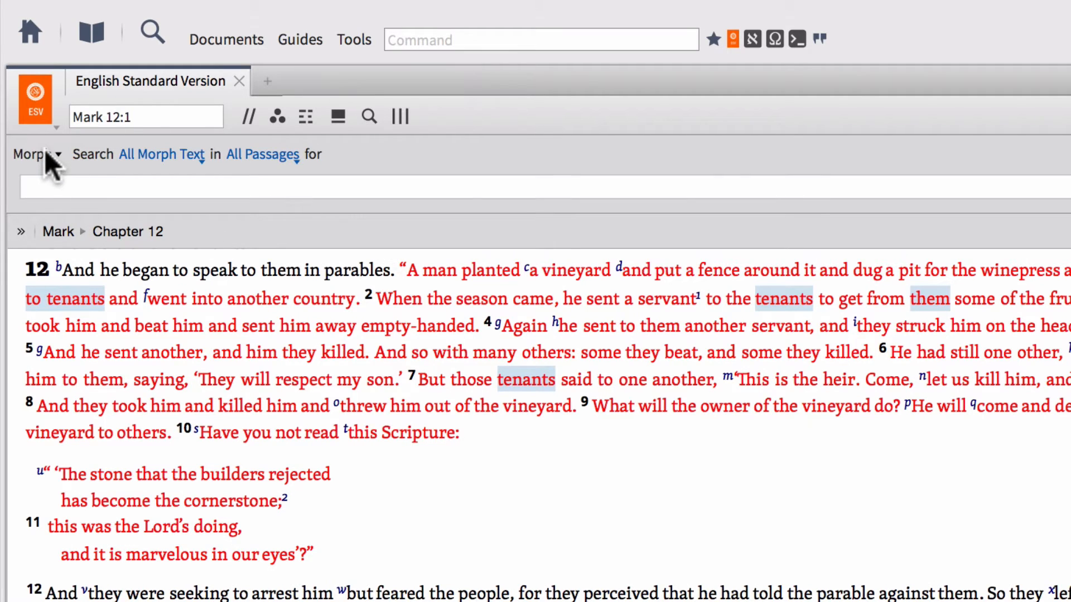
{"action": "left_click", "coordinate": [35, 153]}
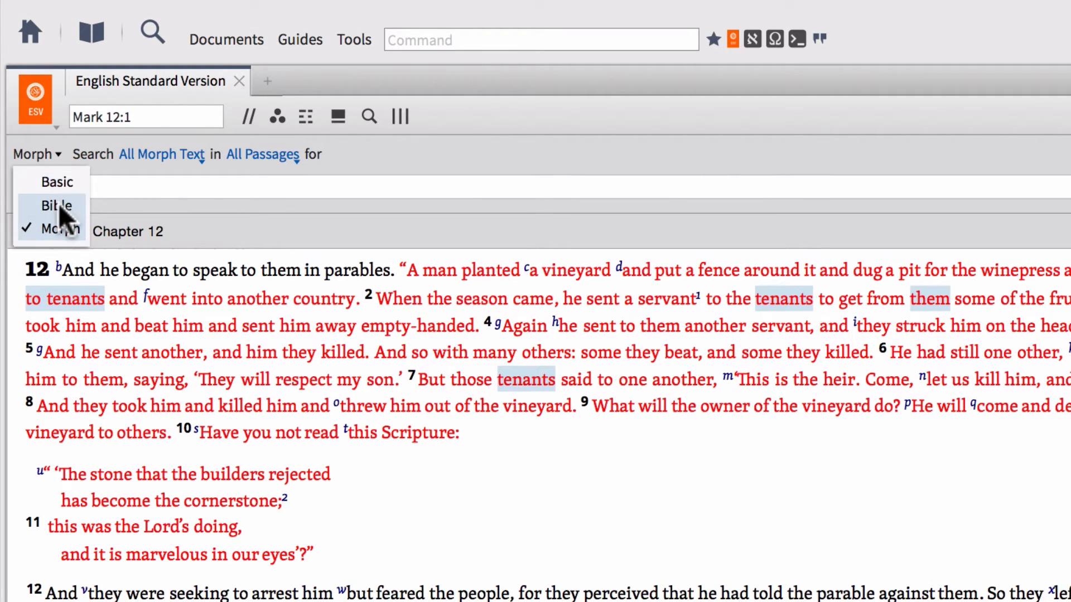
{"action": "left_click", "coordinate": [56, 205]}
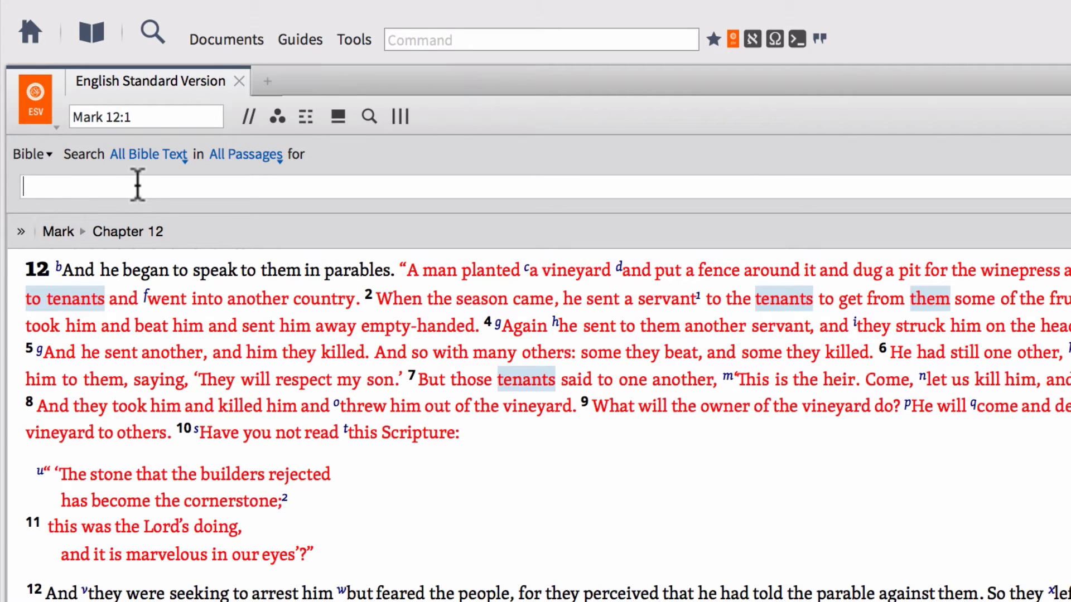
Search the Bible text for 'vineyard' and browse the matching verses from Mark 12:1.
{"action": "type", "text": "vineyard"}
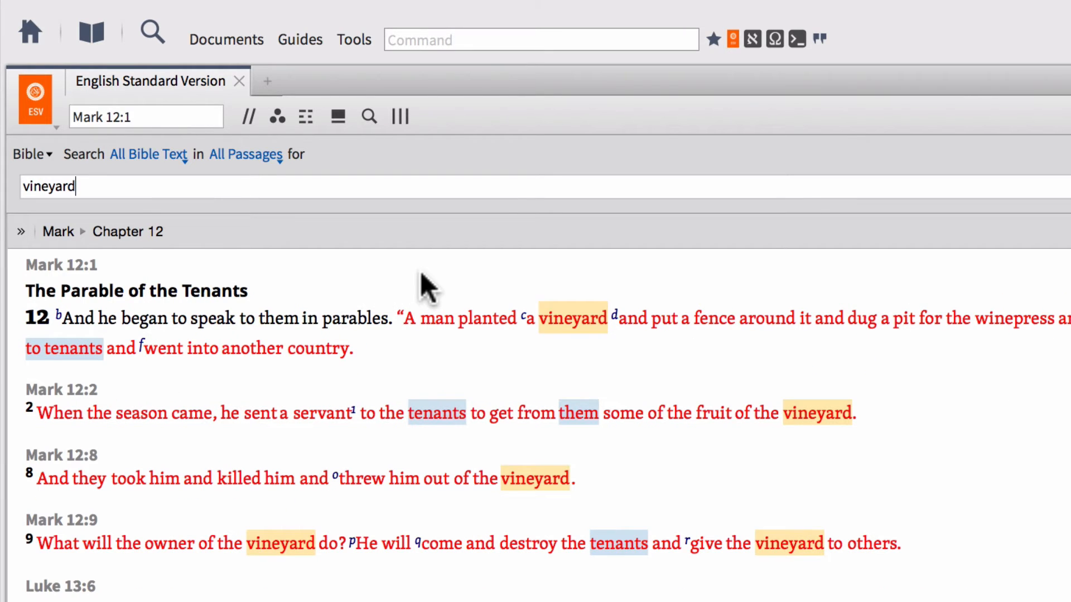
{"action": "mouse_move", "coordinate": [540, 360]}
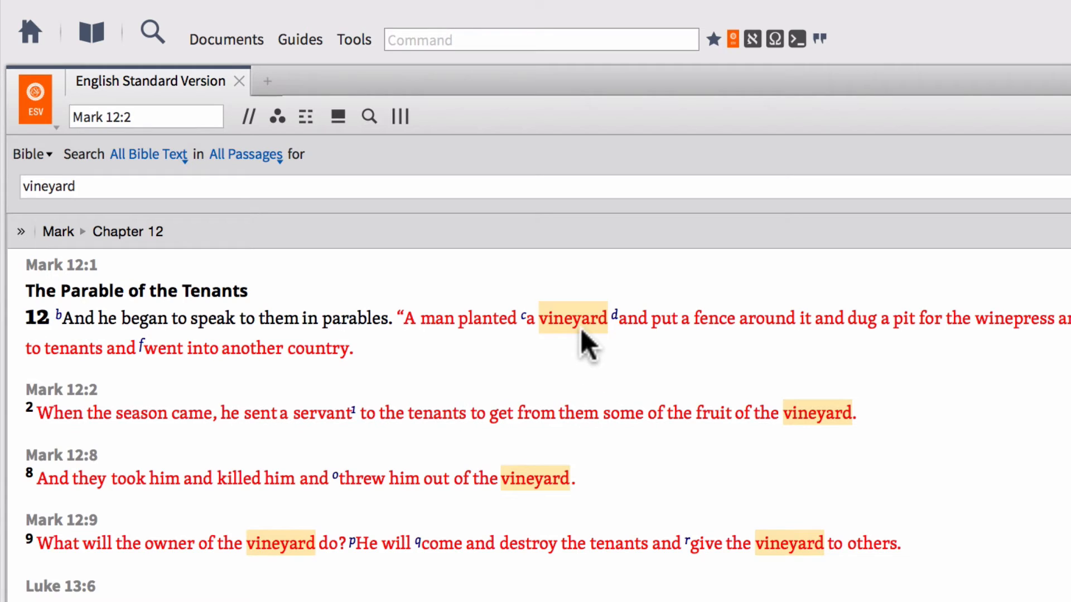
{"action": "mouse_move", "coordinate": [106, 335]}
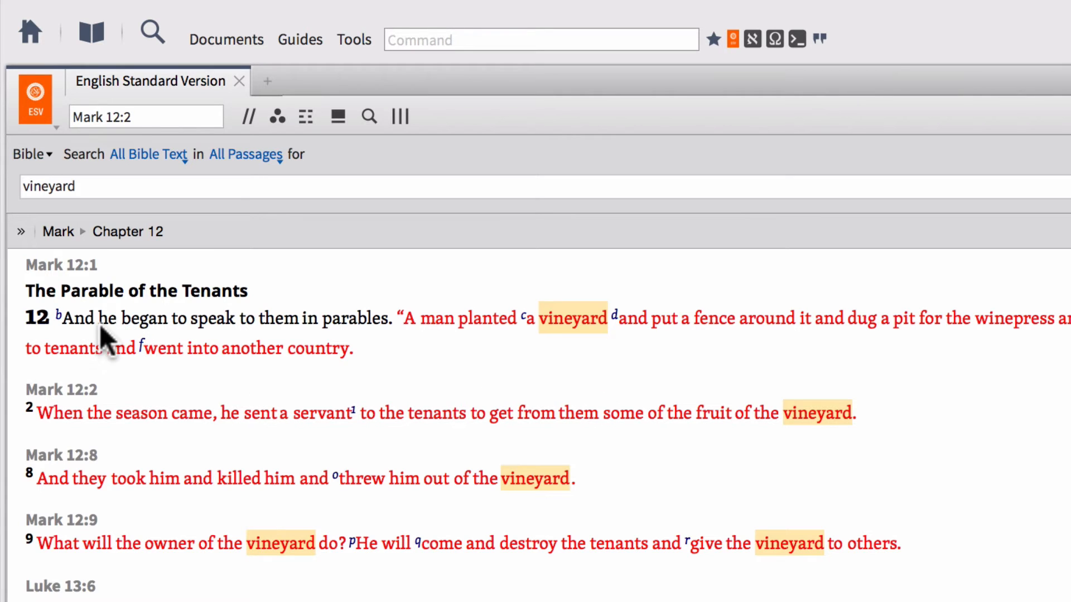
{"action": "scroll", "scroll_direction": "down", "scroll_amount": 3}
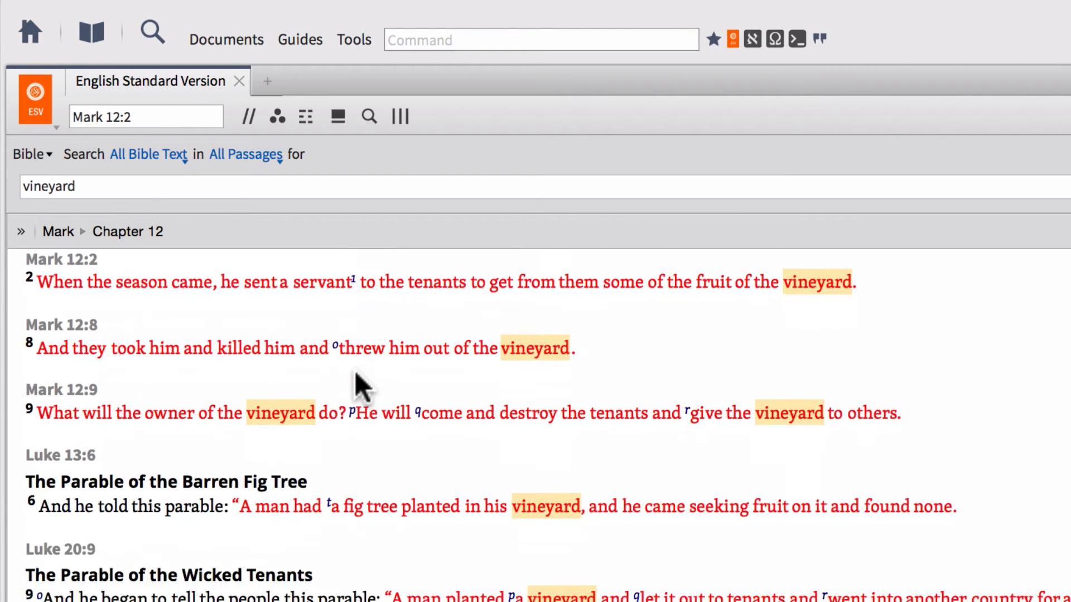
{"action": "scroll", "scroll_direction": "down", "scroll_amount": 3}
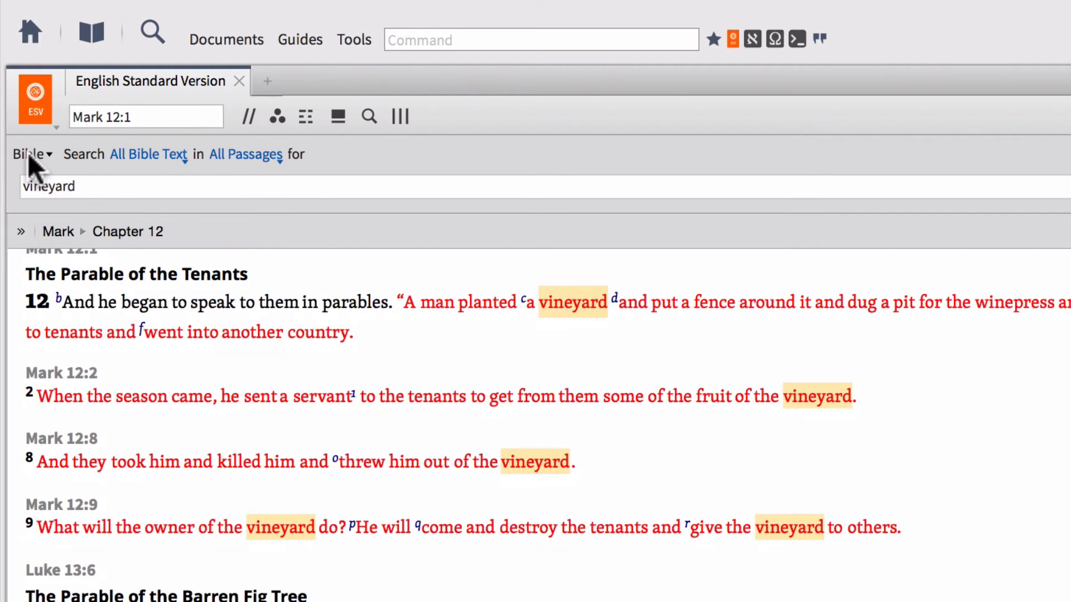
Run a Morph search for g:ampelon, choosing the lemma ἀμπελών, returning 23 vineyard results.
{"action": "left_click", "coordinate": [31, 154]}
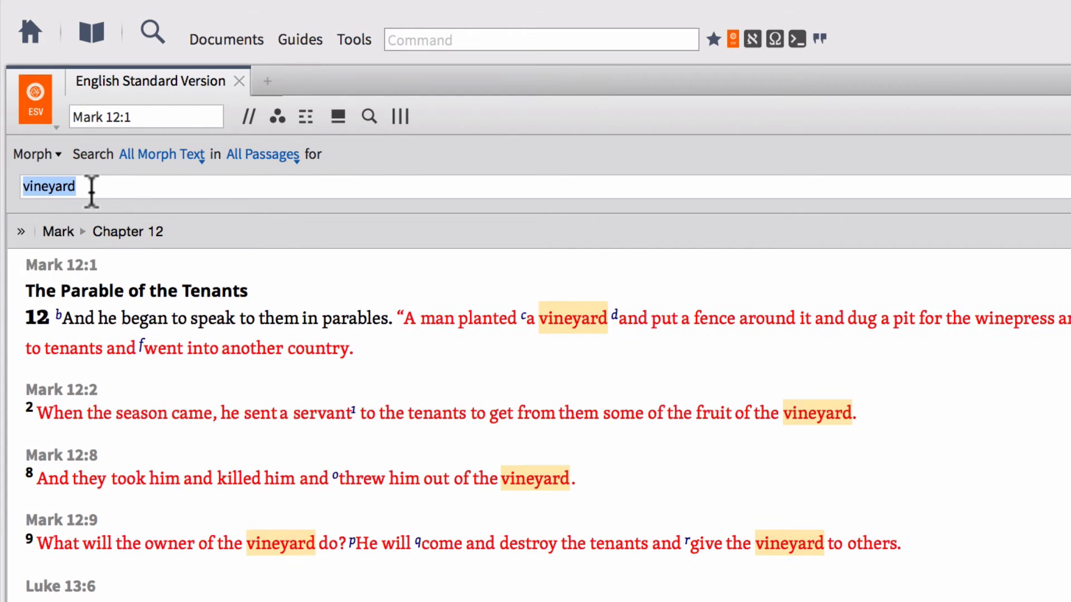
{"action": "type", "text": "g"}
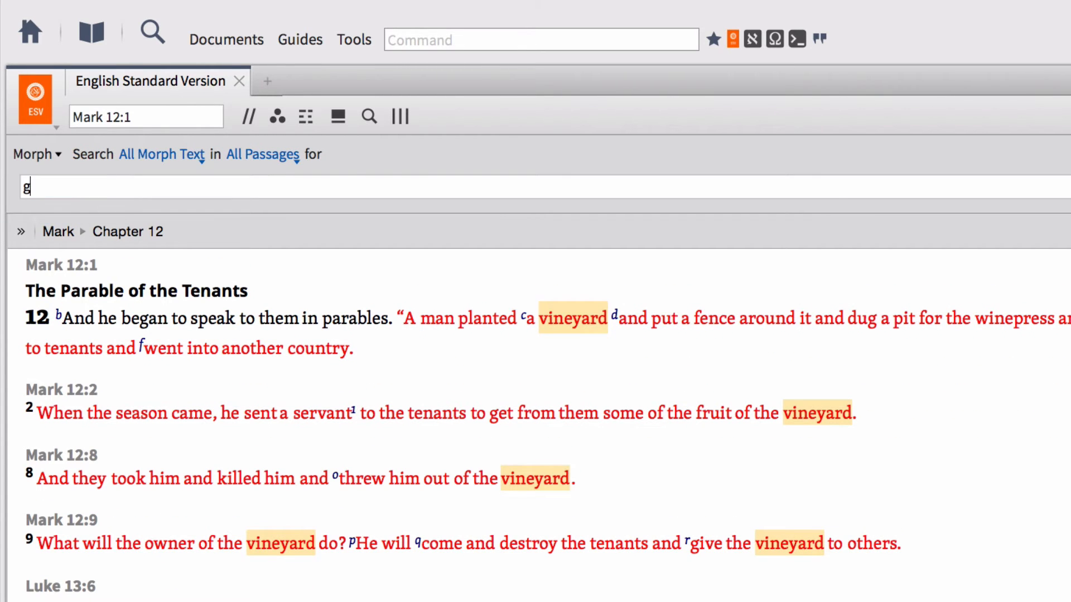
{"action": "type", "text": ":amp"}
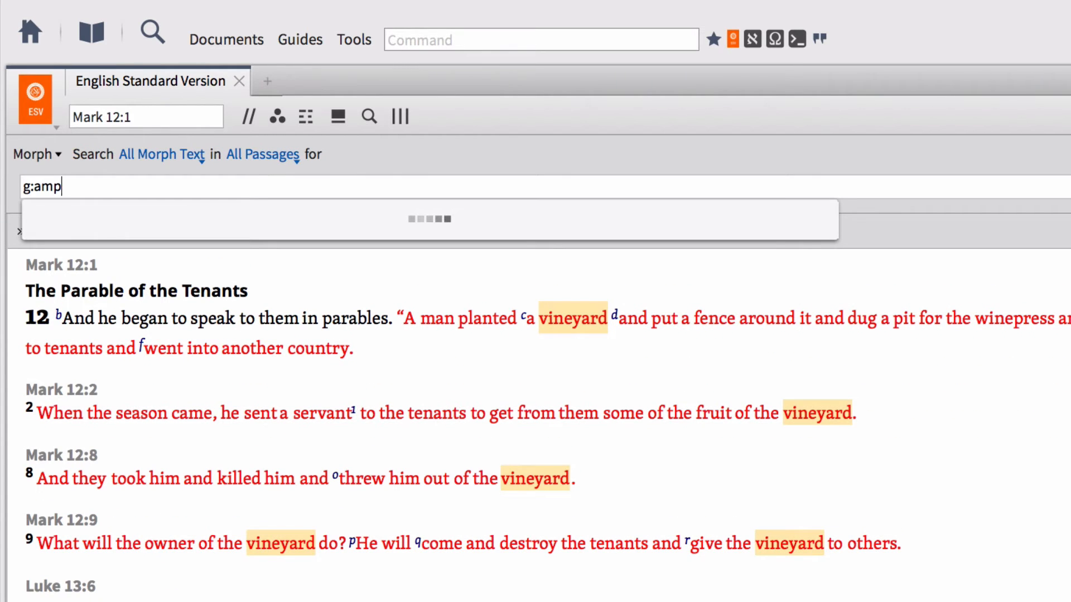
{"action": "type", "text": "elon"}
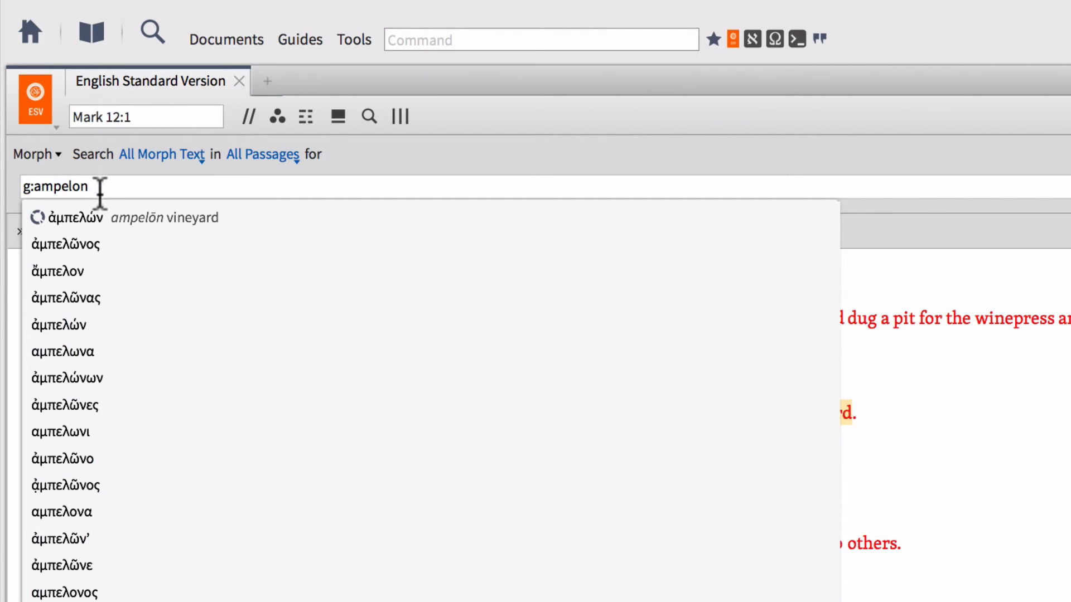
{"action": "left_click", "coordinate": [72, 217]}
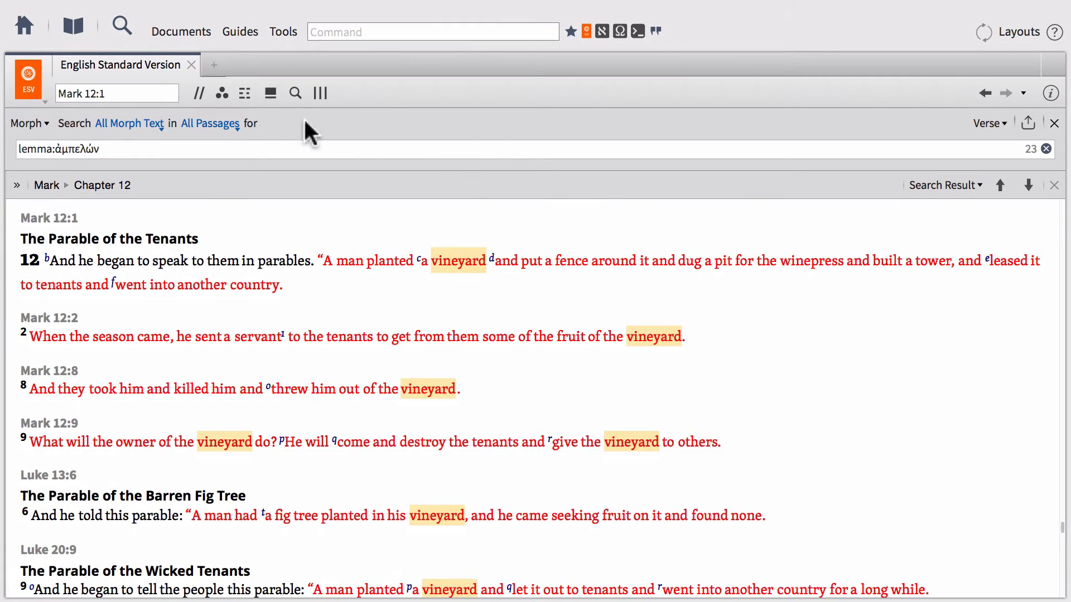
{"action": "mouse_move", "coordinate": [294, 99]}
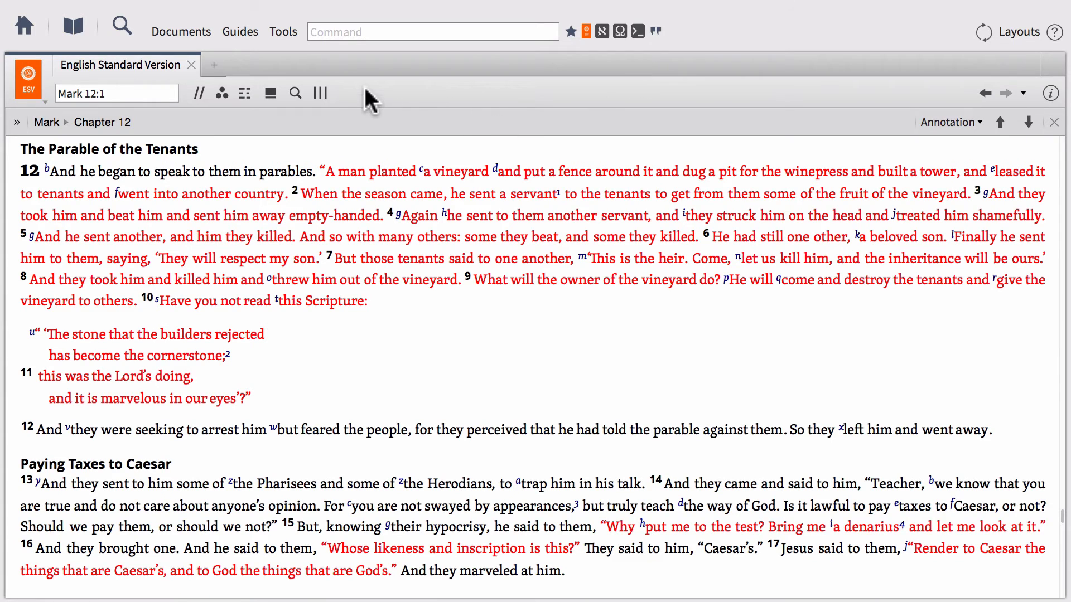
{"action": "mouse_move", "coordinate": [320, 94]}
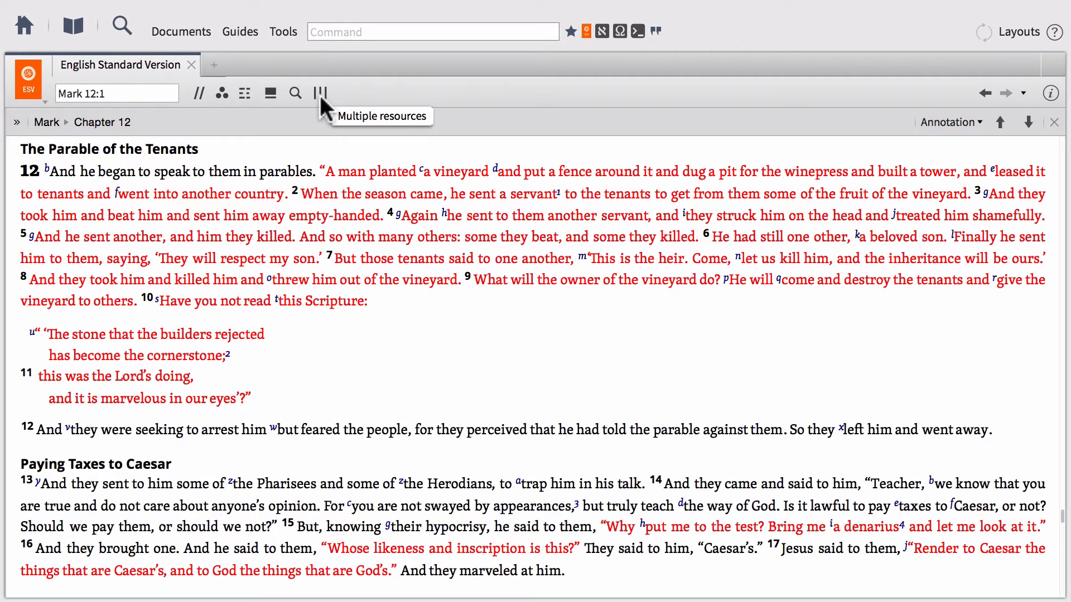
Show the Nestle-Aland Greek New Testament (NA28) alongside the ESV at Mark 12.
{"action": "left_click", "coordinate": [321, 93]}
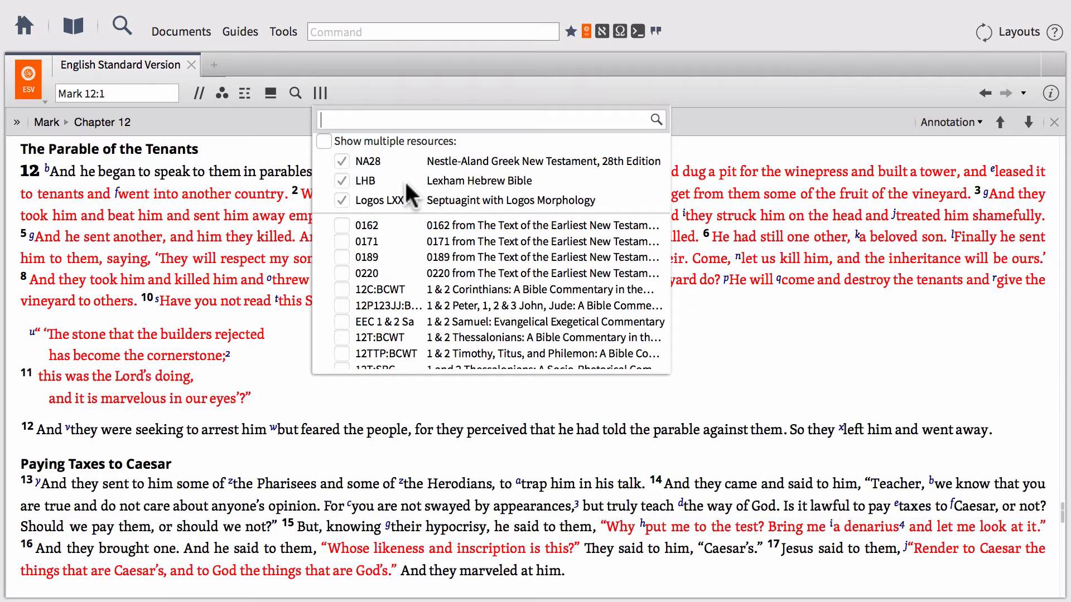
{"action": "mouse_move", "coordinate": [379, 181]}
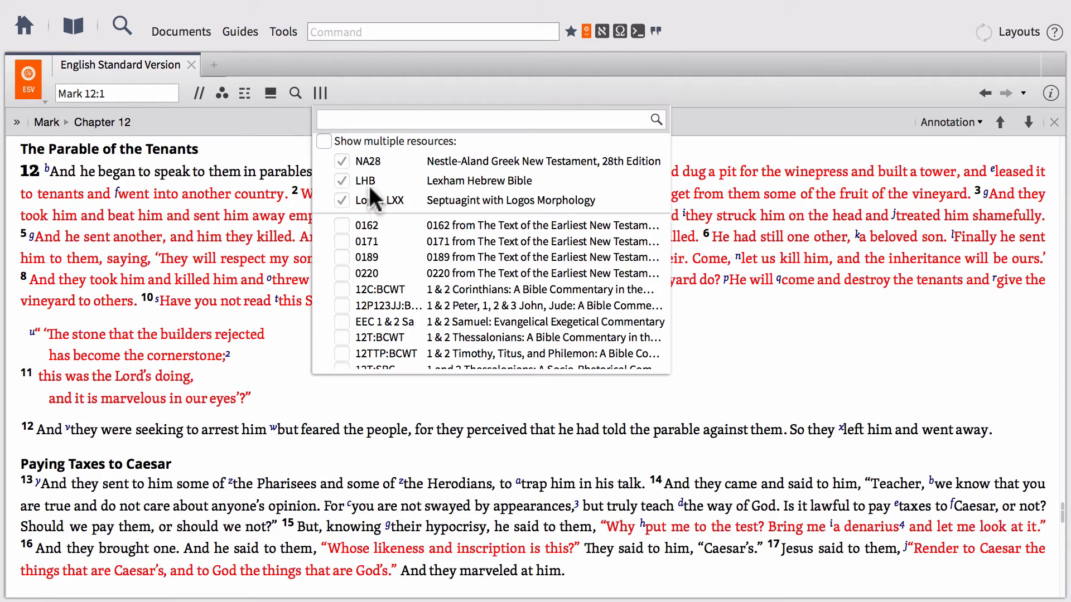
{"action": "mouse_move", "coordinate": [401, 219]}
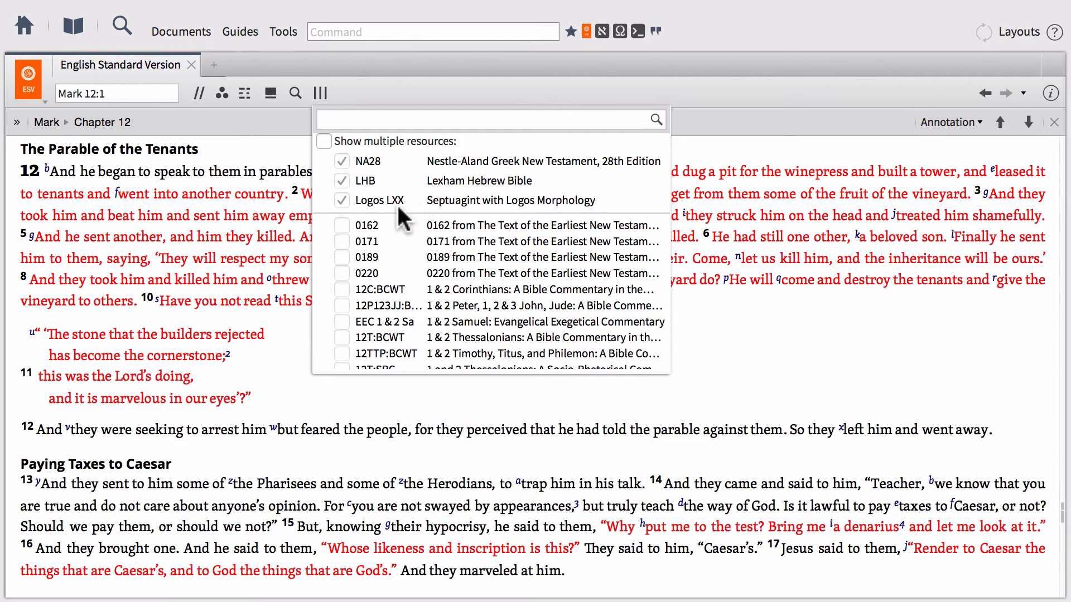
{"action": "left_click", "coordinate": [342, 160]}
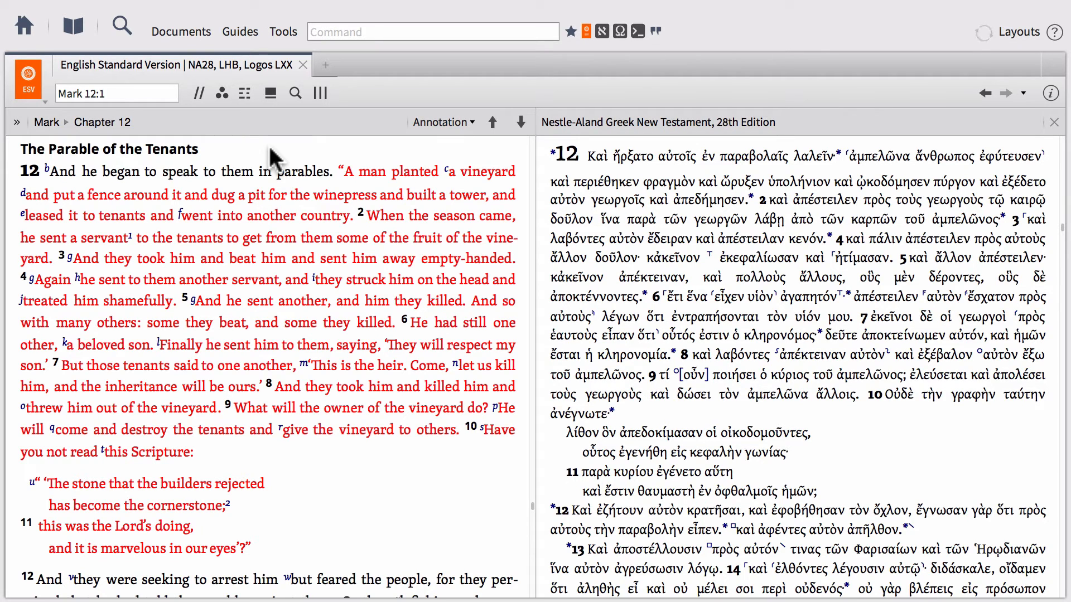
{"action": "mouse_move", "coordinate": [585, 168]}
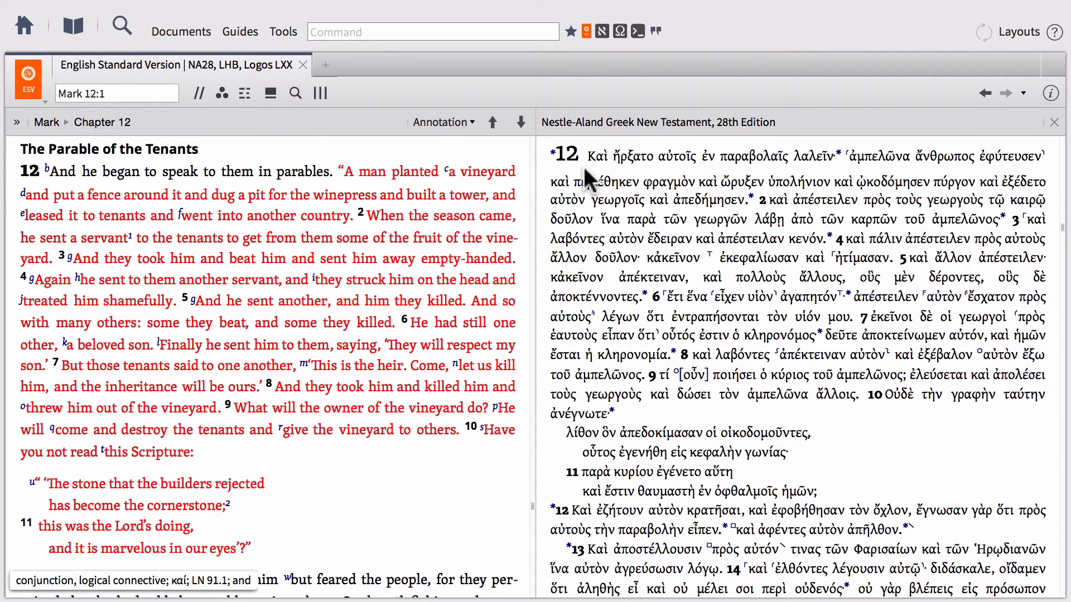
Scroll the ESV down to Mark 12:8 so 'killed' lines up with its Greek verbs in NA28.
{"action": "scroll", "scroll_direction": "down", "scroll_amount": 3}
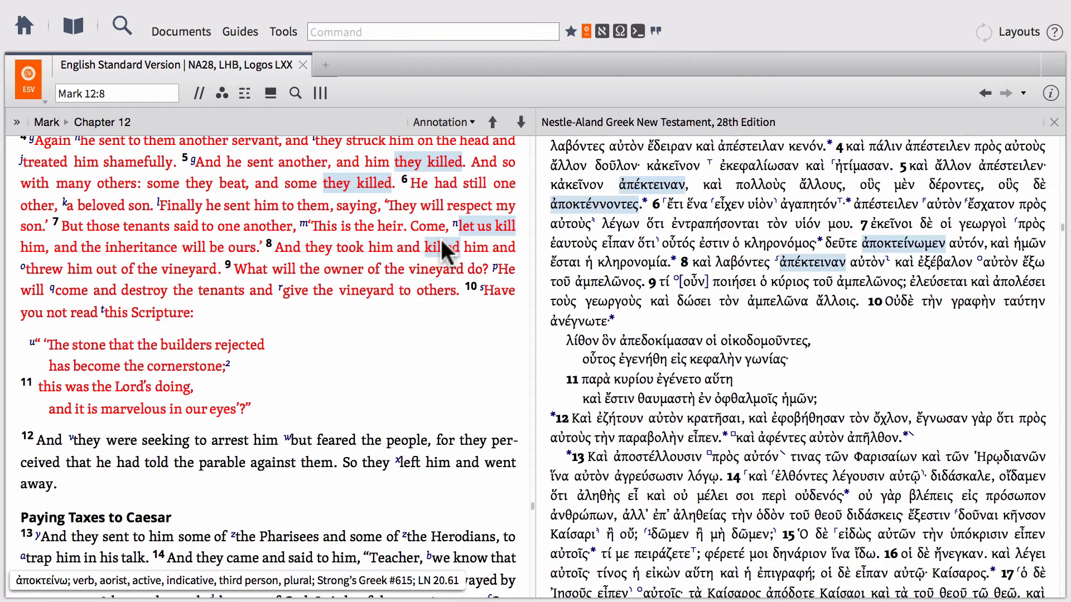
{"action": "mouse_move", "coordinate": [295, 94]}
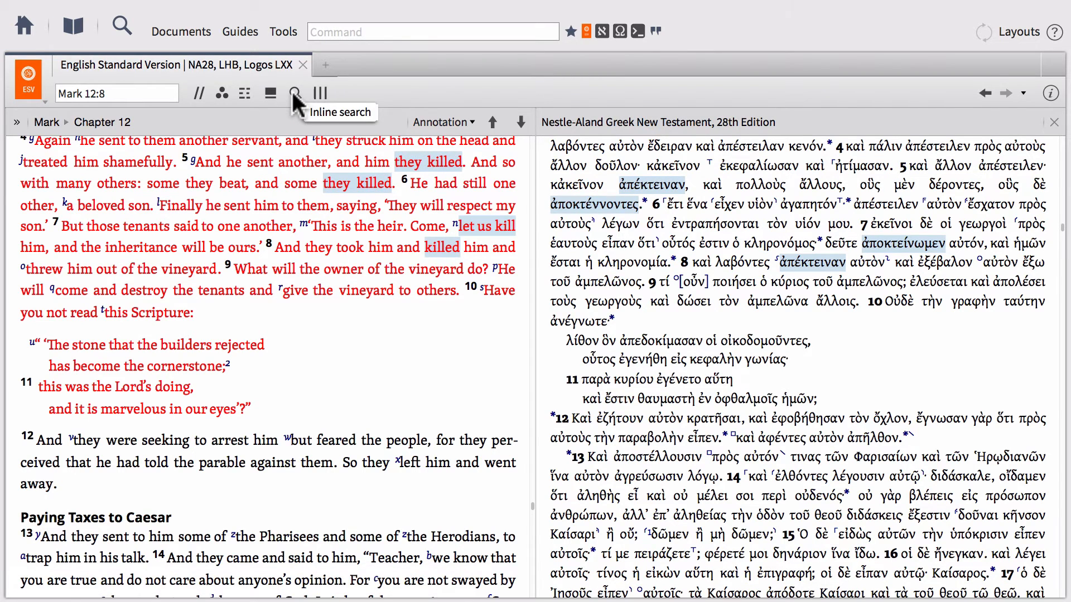
Run an inline search for the Greek lemma ἄνθρωπος via 'g:anth' and scroll the 550 hits to Mark 13:34.
{"action": "left_click", "coordinate": [295, 94]}
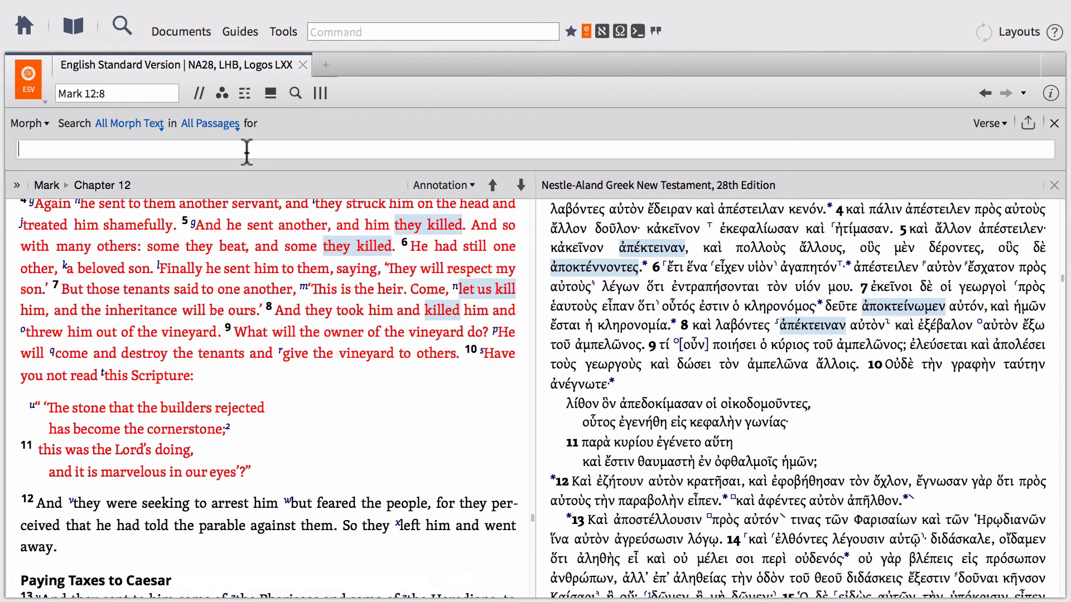
{"action": "type", "text": "g:"}
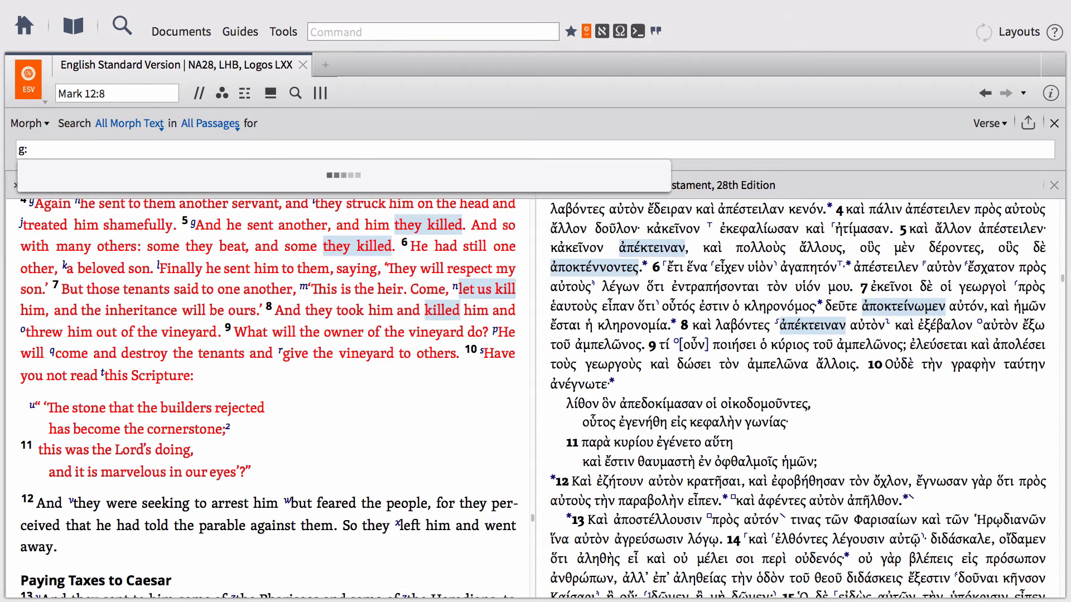
{"action": "type", "text": "anthropos"}
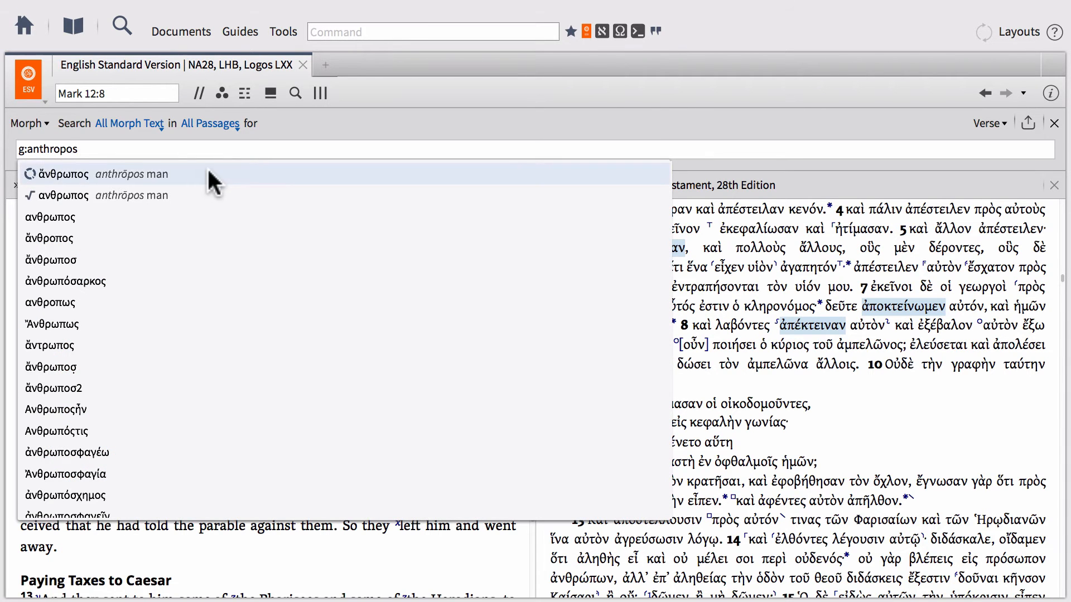
{"action": "left_click", "coordinate": [67, 173]}
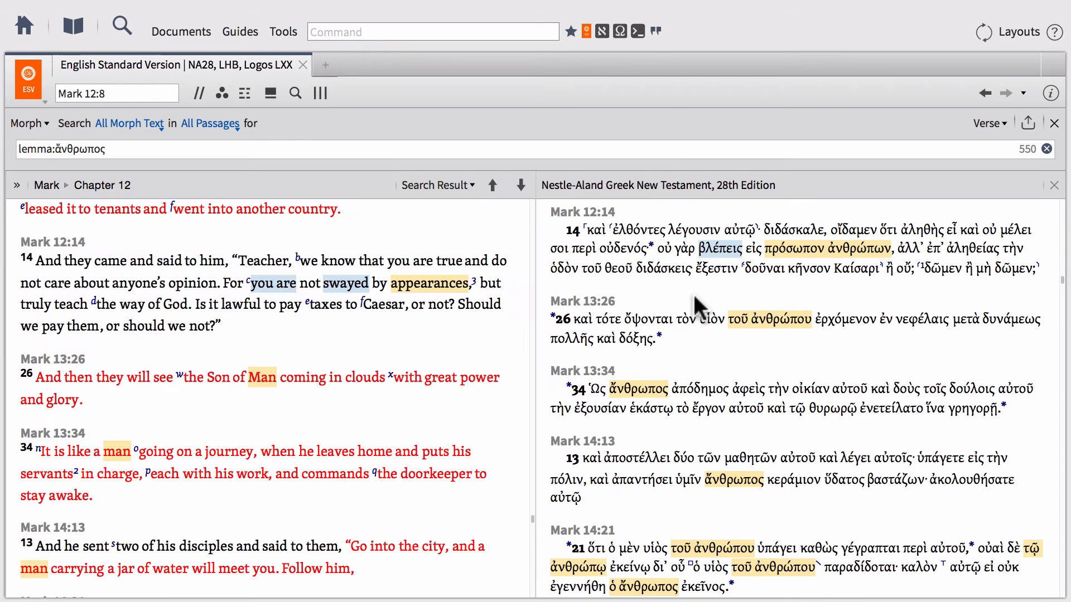
{"action": "mouse_move", "coordinate": [482, 252]}
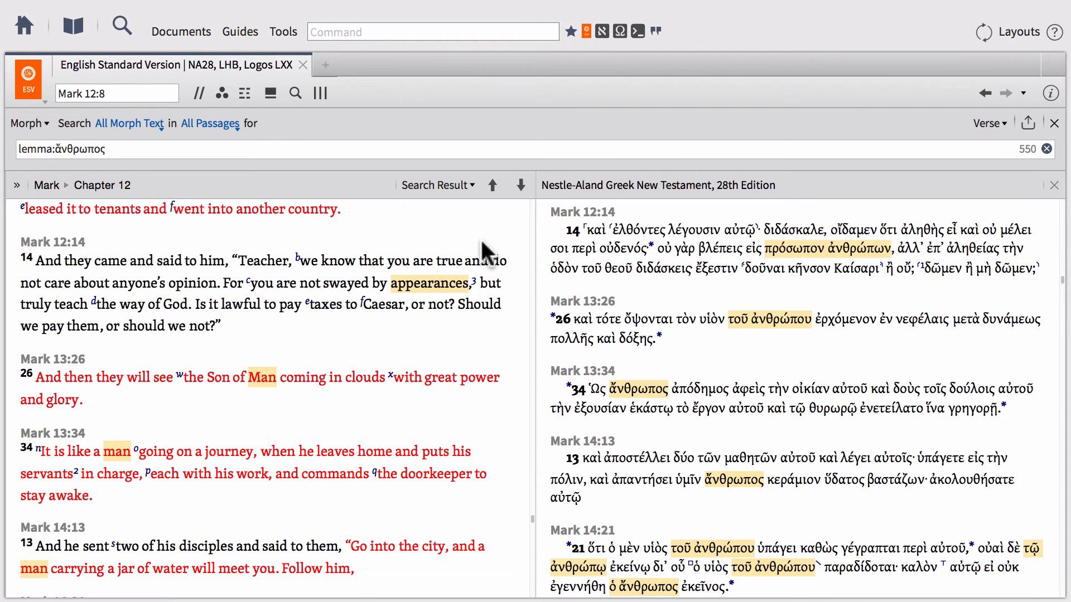
{"action": "scroll", "scroll_direction": "down", "scroll_amount": 3}
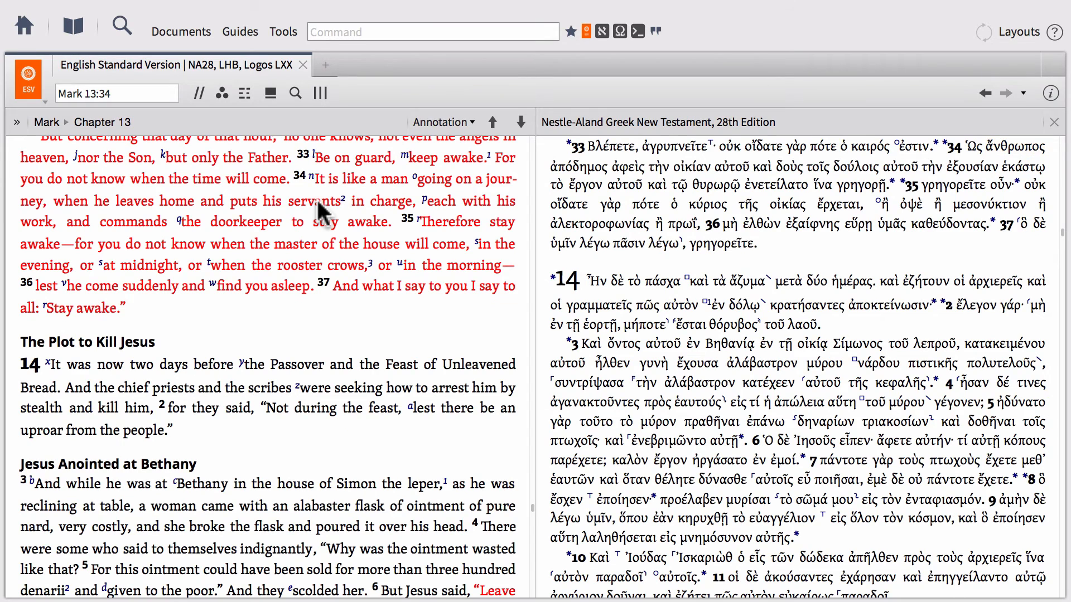
Check the multiple-resources list, then jump to Genesis 15:2 alongside the Lexham Hebrew Bible and Septuagint.
{"action": "left_click", "coordinate": [320, 92]}
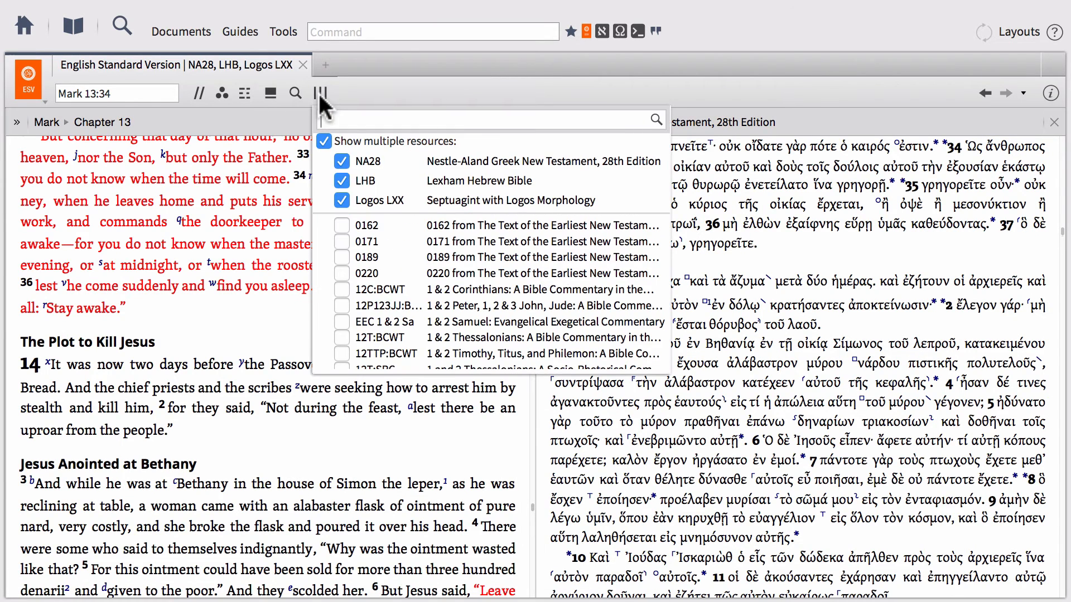
{"action": "mouse_move", "coordinate": [274, 189]}
{"action": "type", "text": "g"}
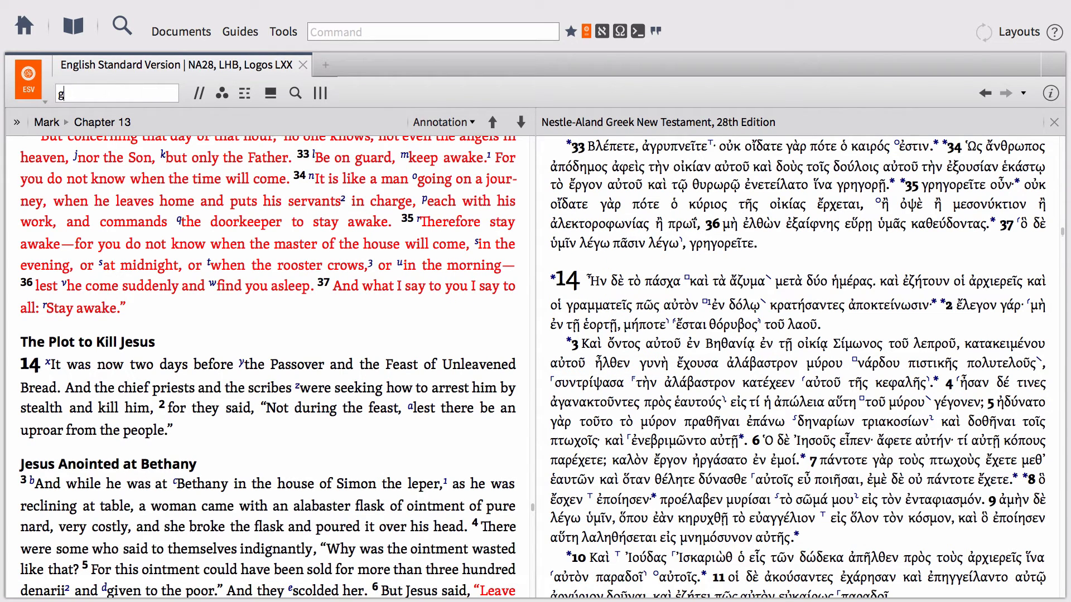
{"action": "type", "text": "en 15 2"}
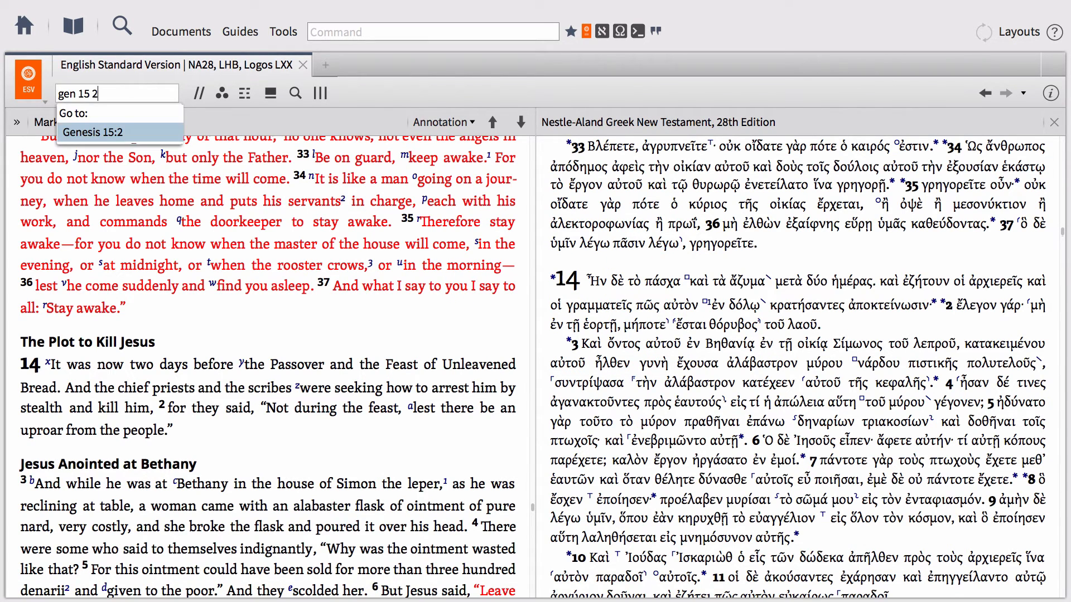
{"action": "left_click", "coordinate": [100, 131]}
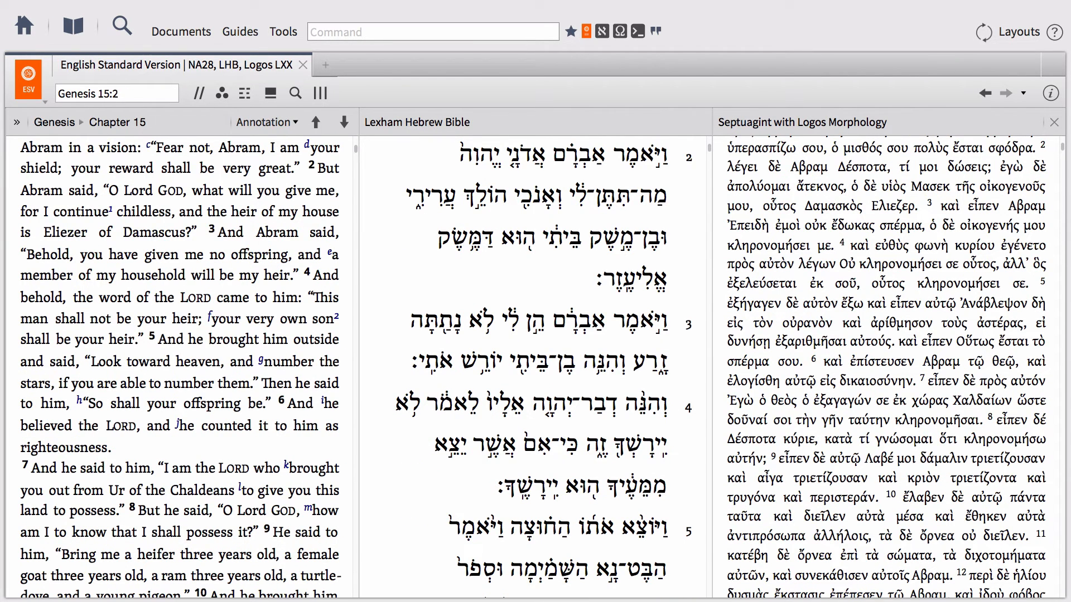
Move the ESV to Genesis 15:7 with the Hebrew and Septuagint columns following along.
{"action": "left_click", "coordinate": [115, 93]}
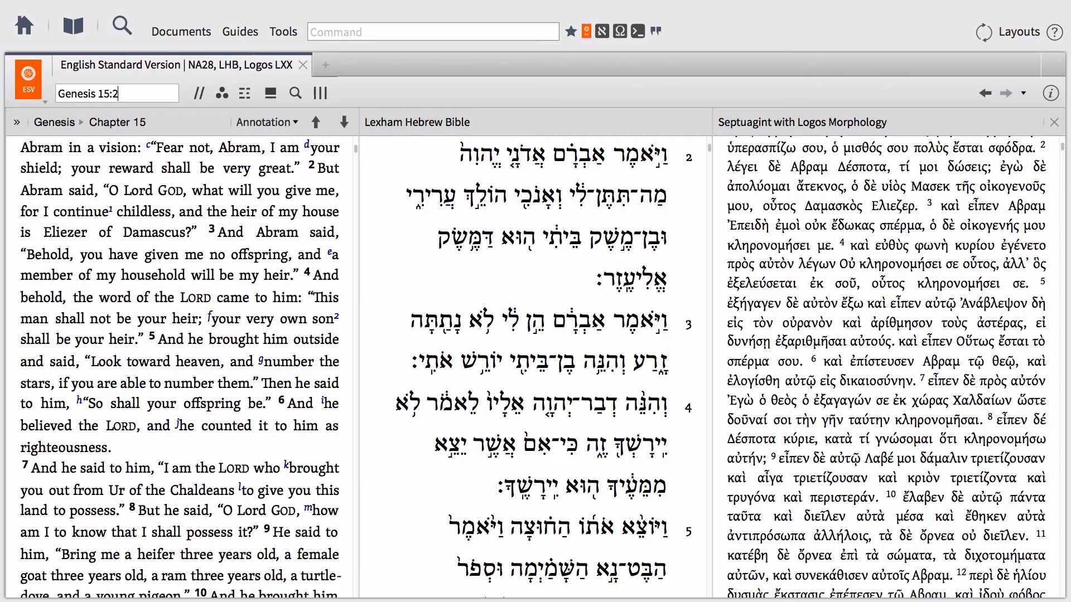
{"action": "mouse_move", "coordinate": [128, 228]}
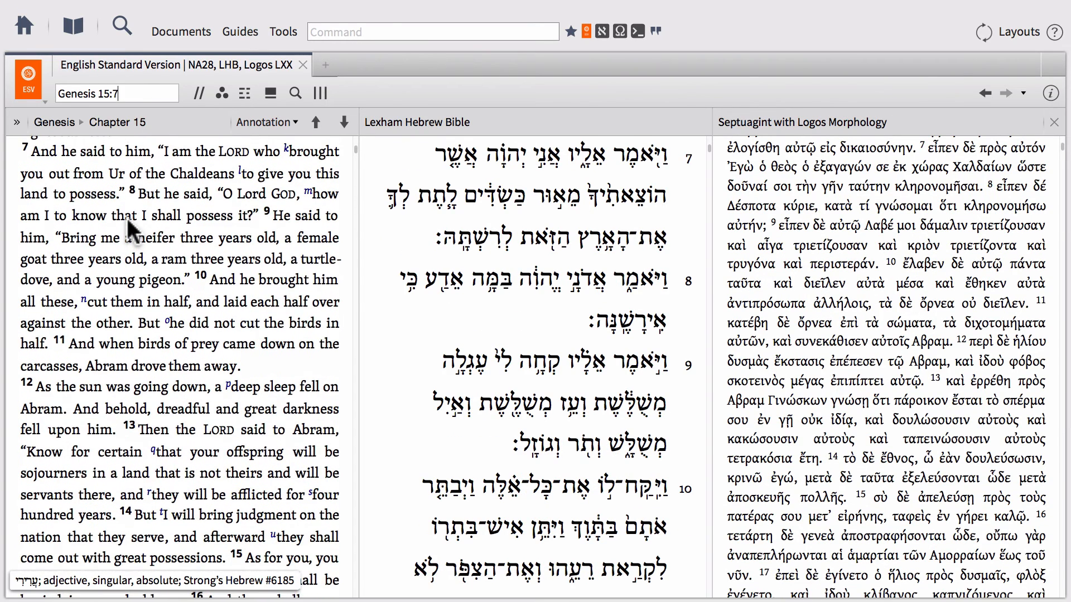
{"action": "mouse_move", "coordinate": [233, 156]}
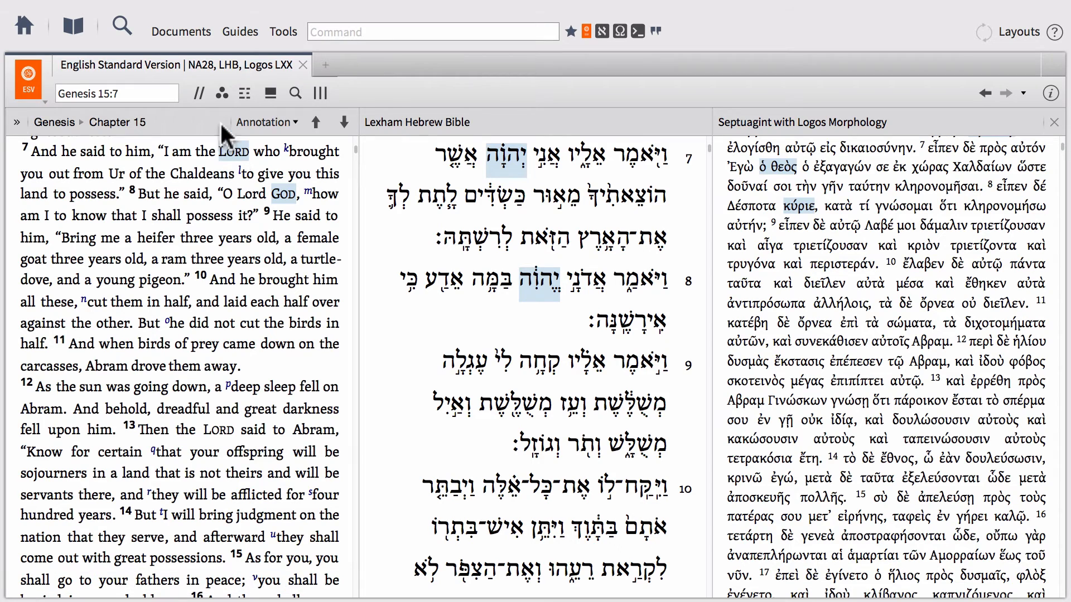
{"action": "mouse_move", "coordinate": [209, 168]}
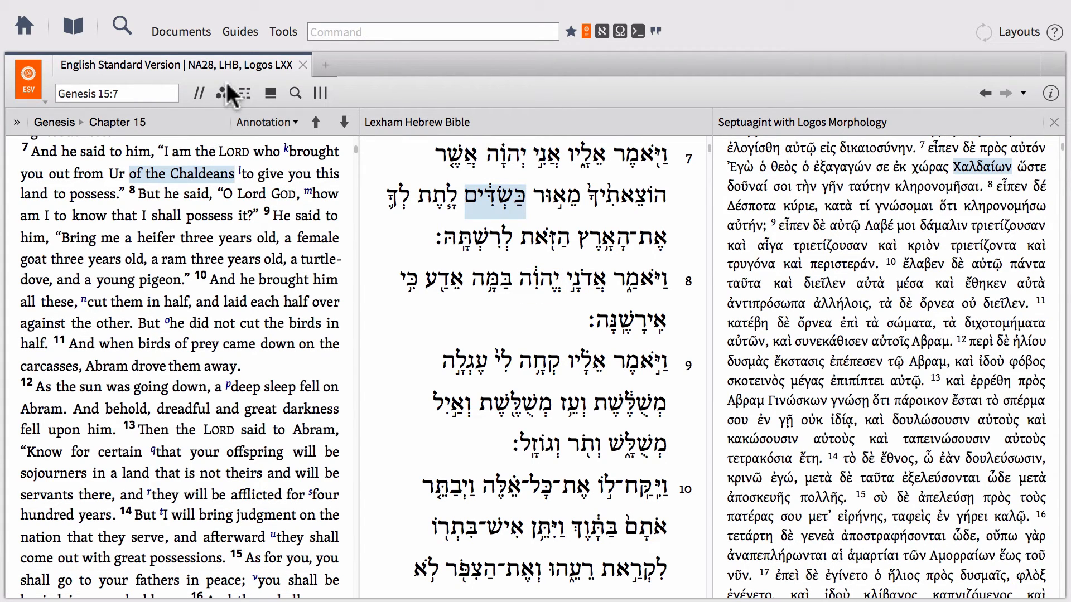
Turn on the 'Bible text only' visual filter under Resource so Genesis 15 shows one verse per line.
{"action": "left_click", "coordinate": [244, 94]}
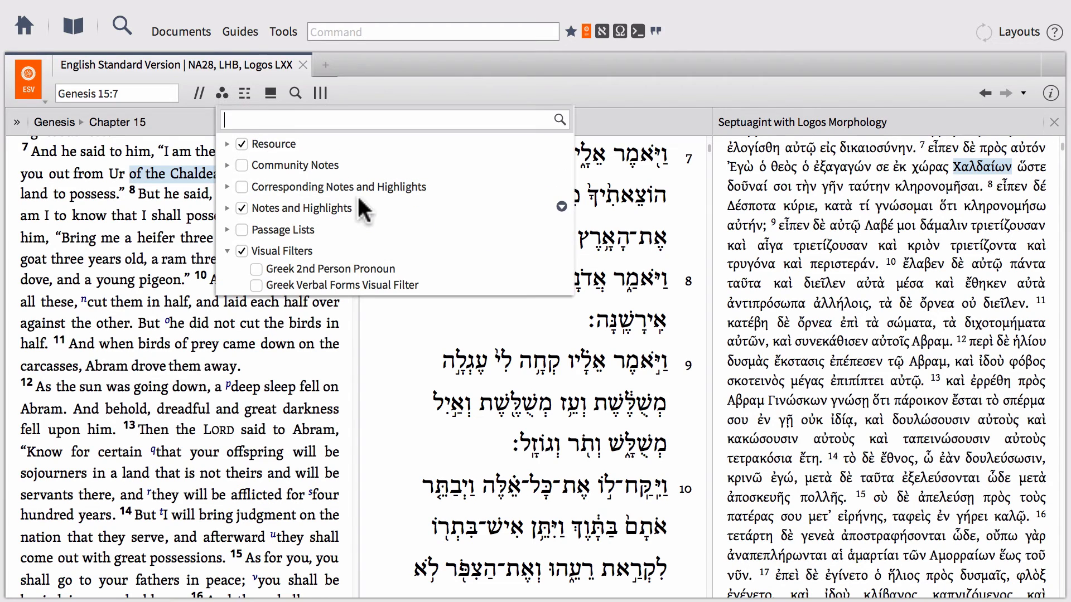
{"action": "left_click", "coordinate": [227, 144]}
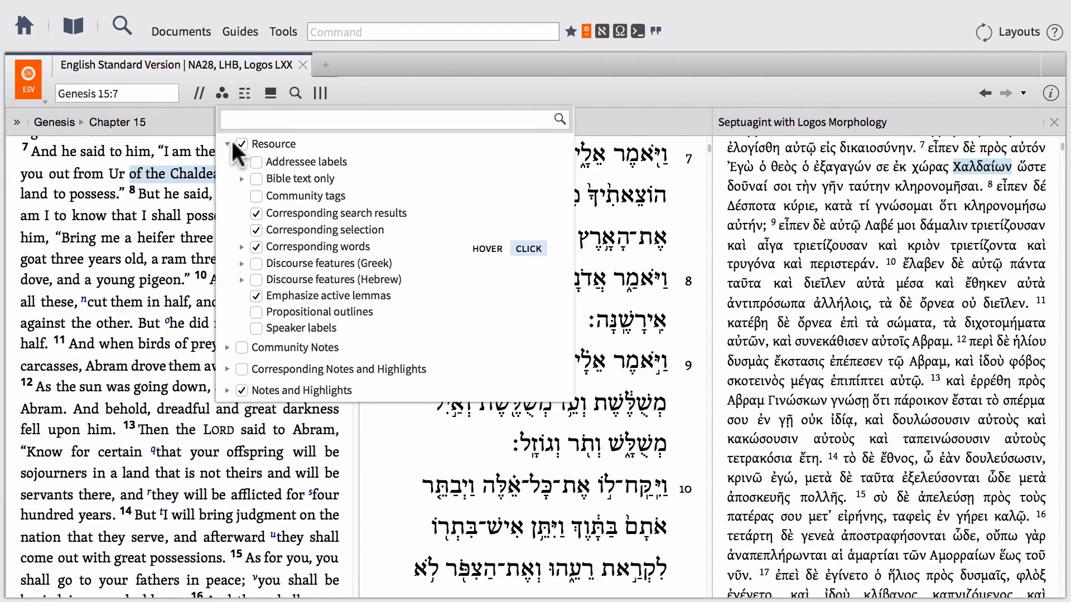
{"action": "left_click", "coordinate": [240, 179]}
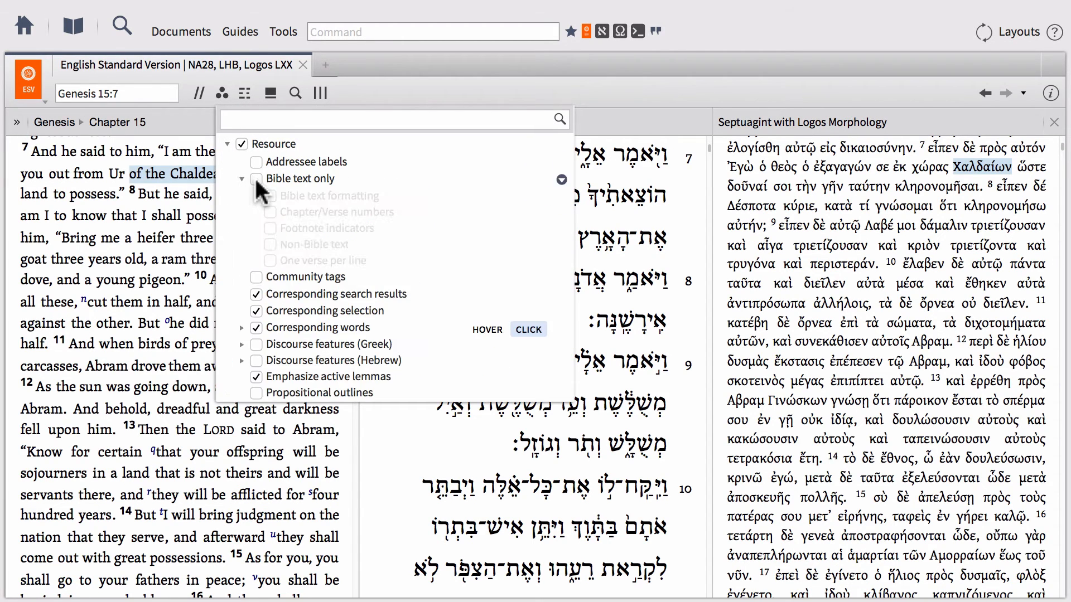
{"action": "left_click", "coordinate": [255, 178]}
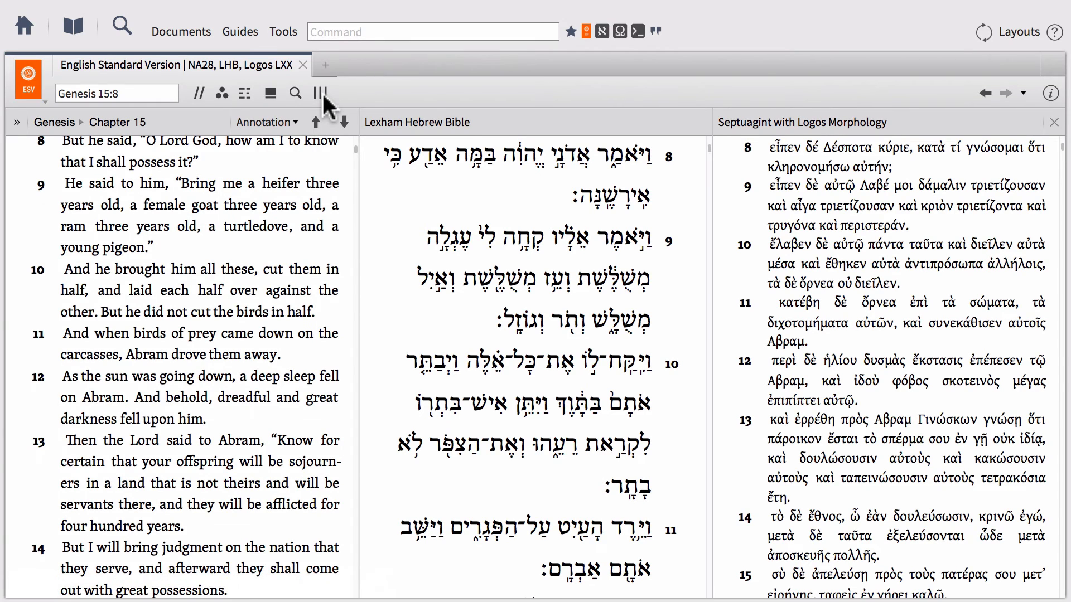
{"action": "mouse_move", "coordinate": [321, 94]}
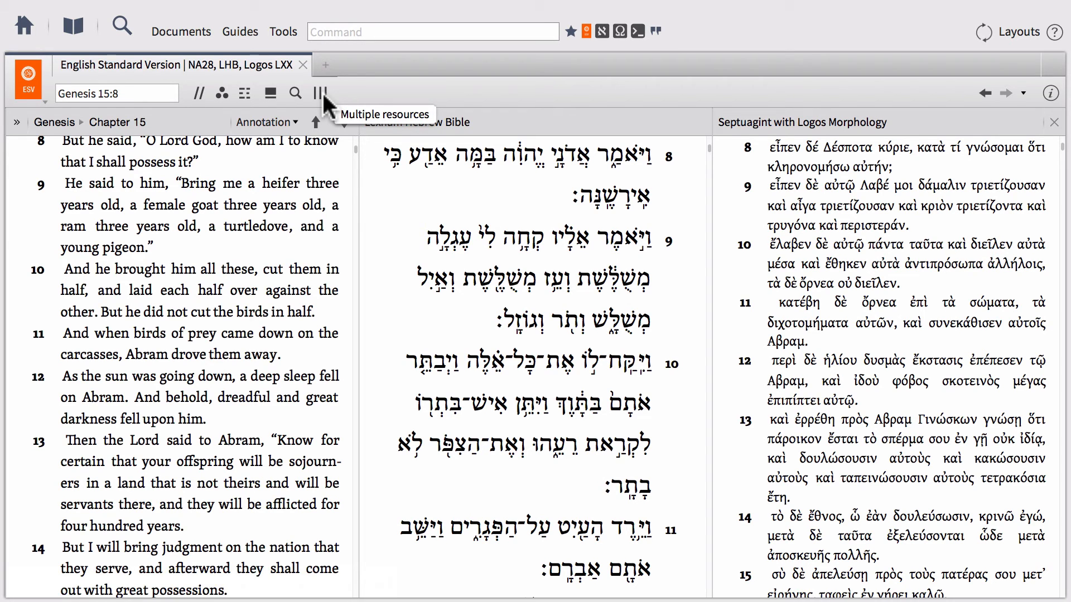
Uncheck 'Show multiple resources' so the ESV shows Genesis 15 alone at full width.
{"action": "left_click", "coordinate": [321, 93]}
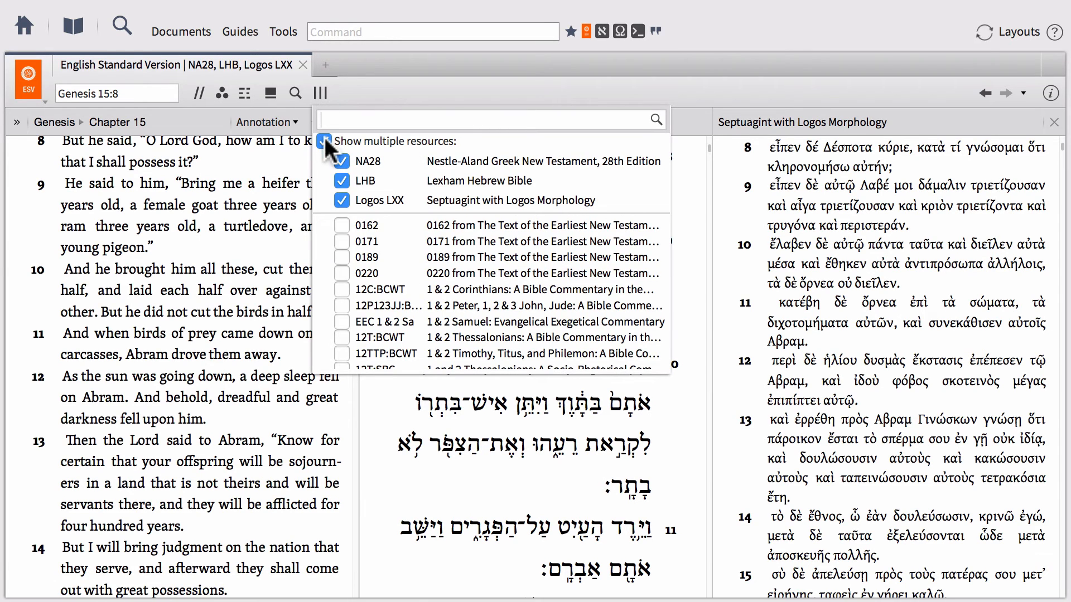
{"action": "left_click", "coordinate": [324, 142]}
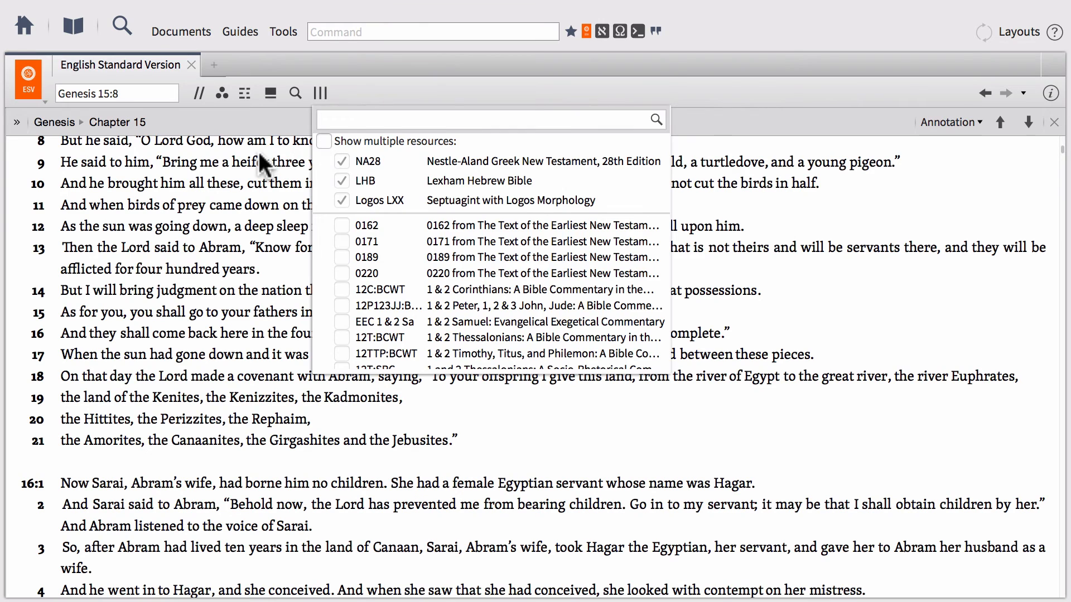